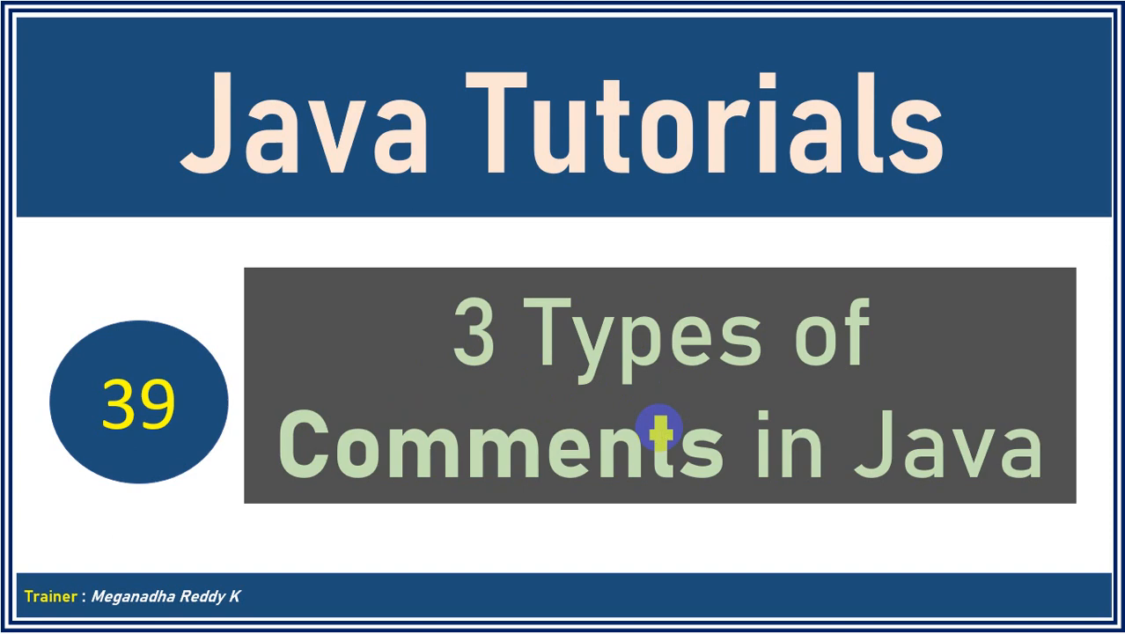
mouse_move(677, 413)
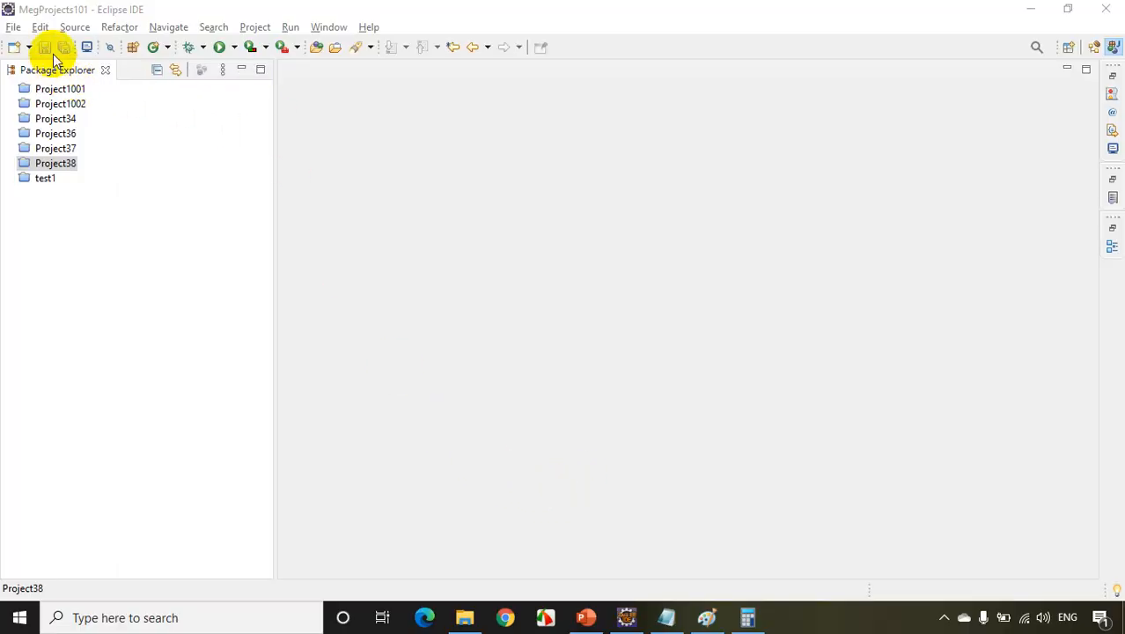
- Create the Java project Project39 without a module-info file
click(14, 27)
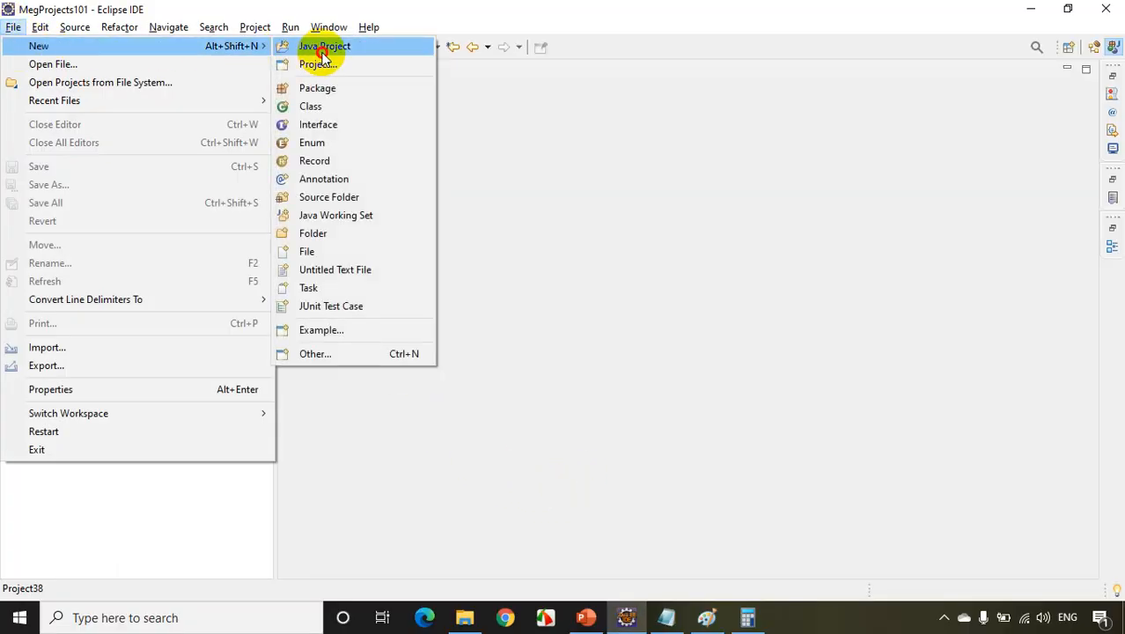
click(324, 46)
text(Project39)
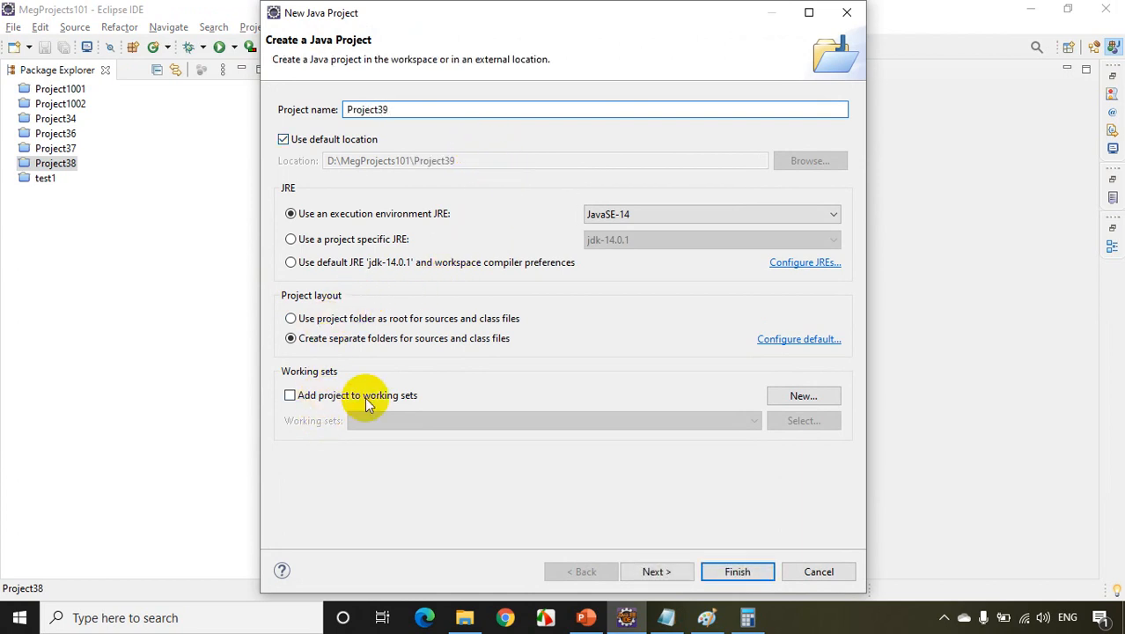
click(655, 571)
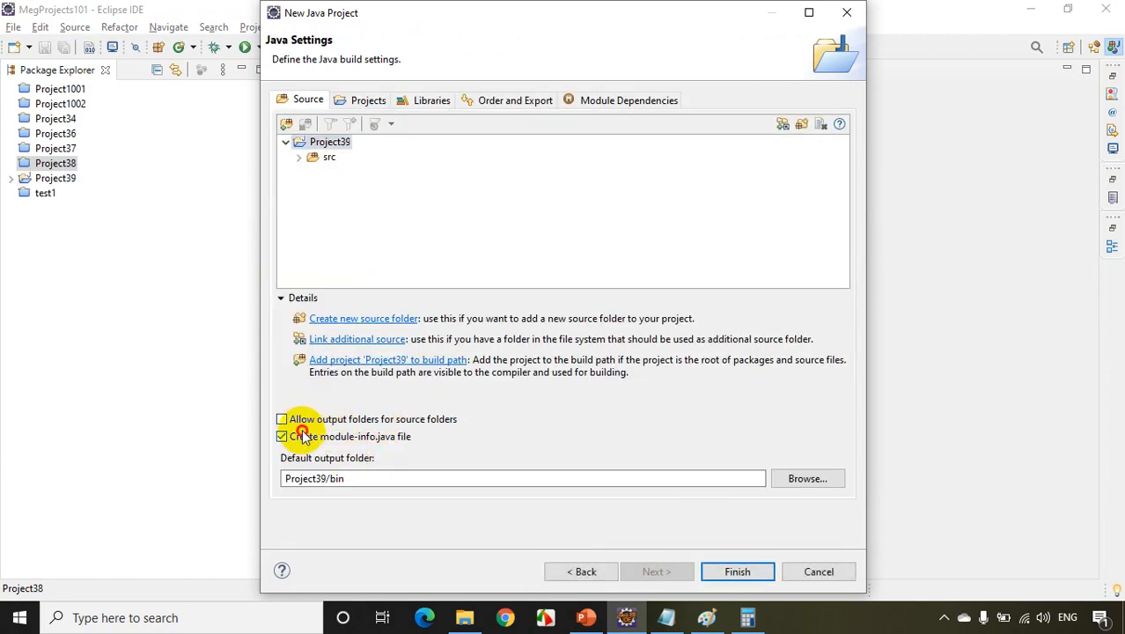
click(736, 571)
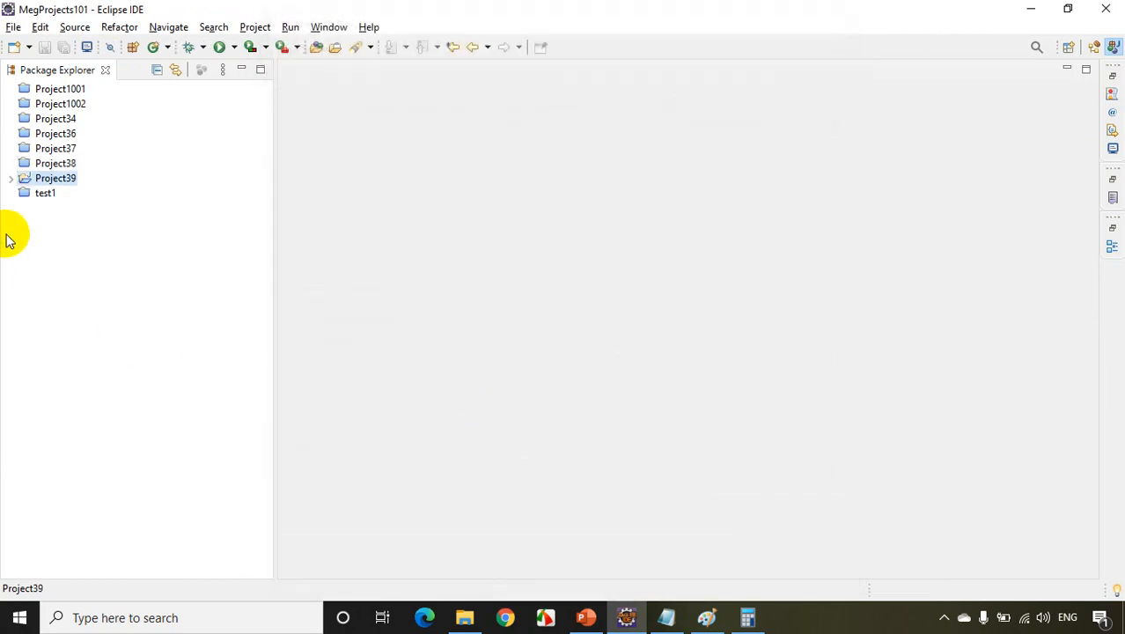
- Add a package named mypackage to the src folder of Project39
right_click(55, 178)
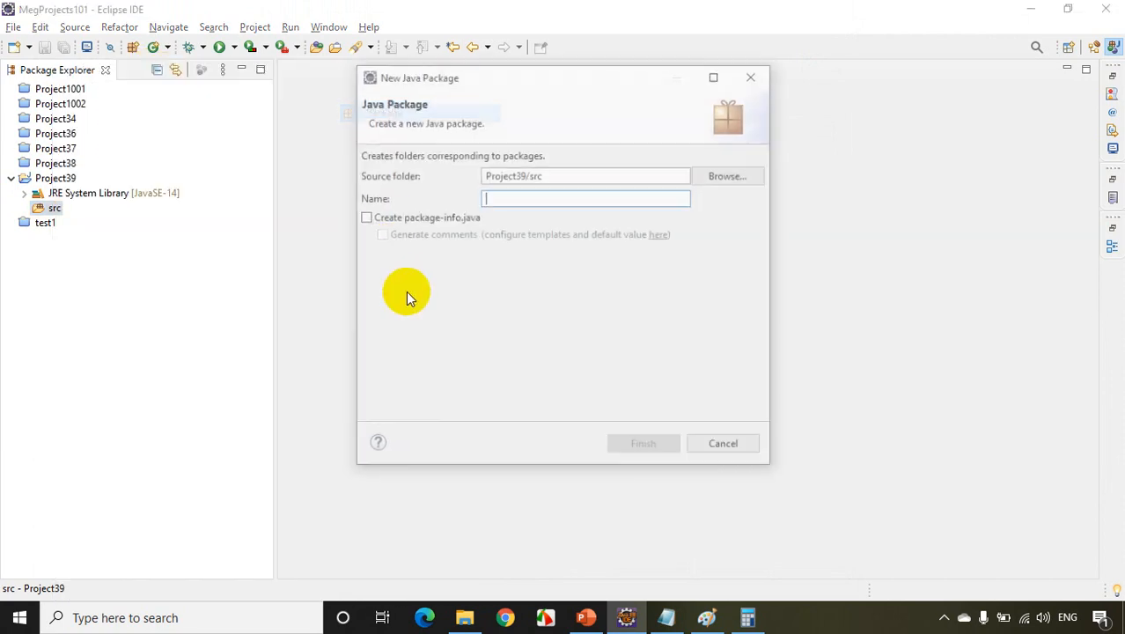
text(m)
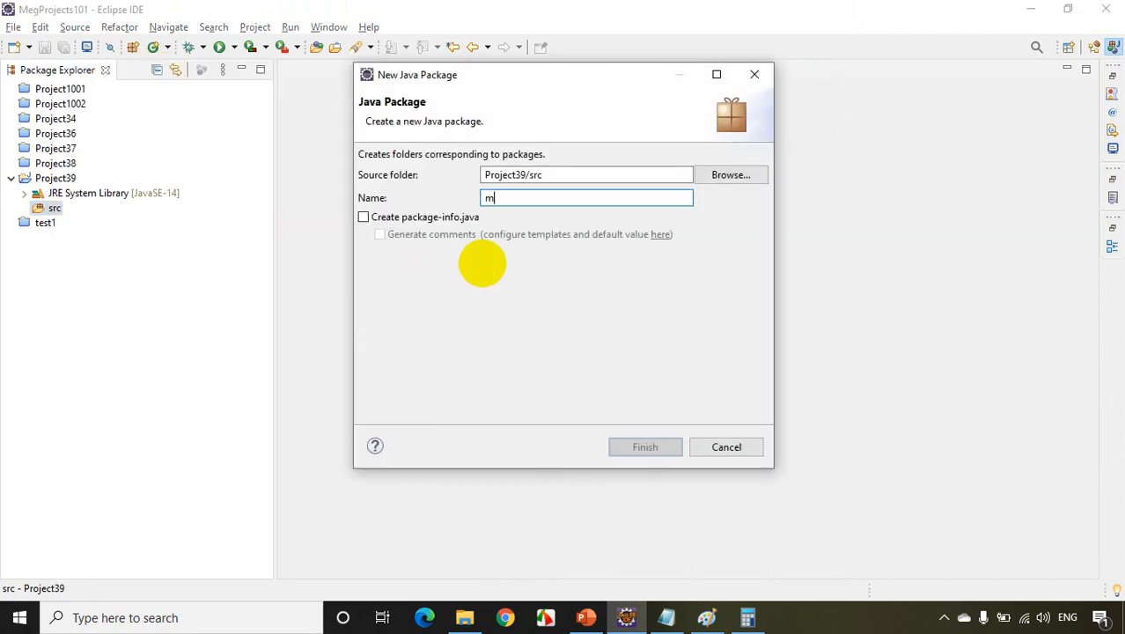
text(ypackage)
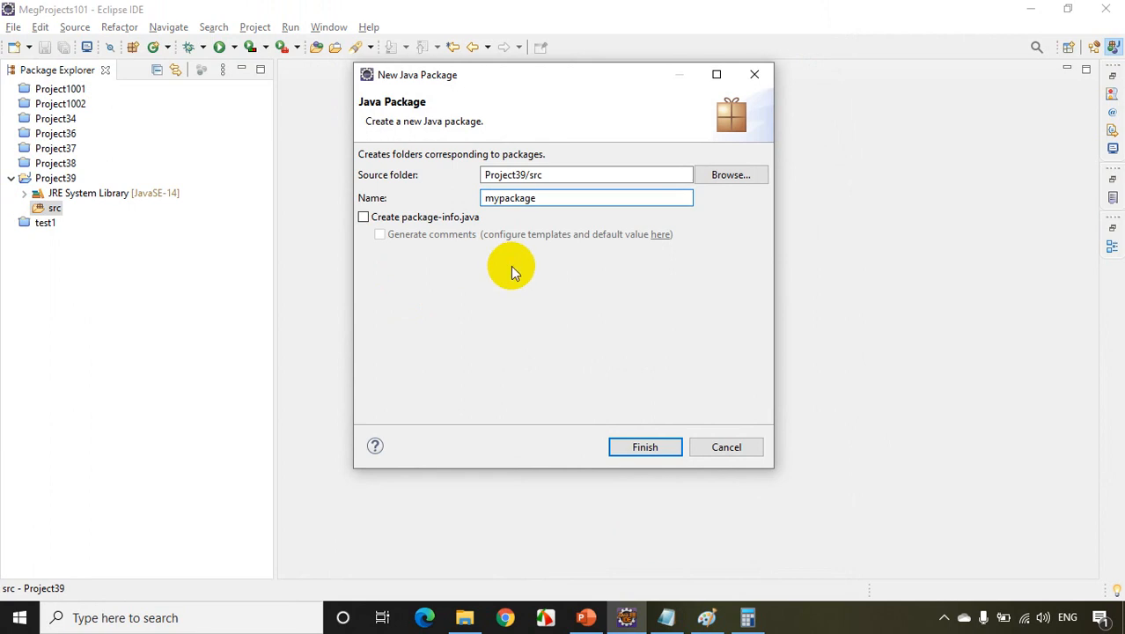
click(644, 446)
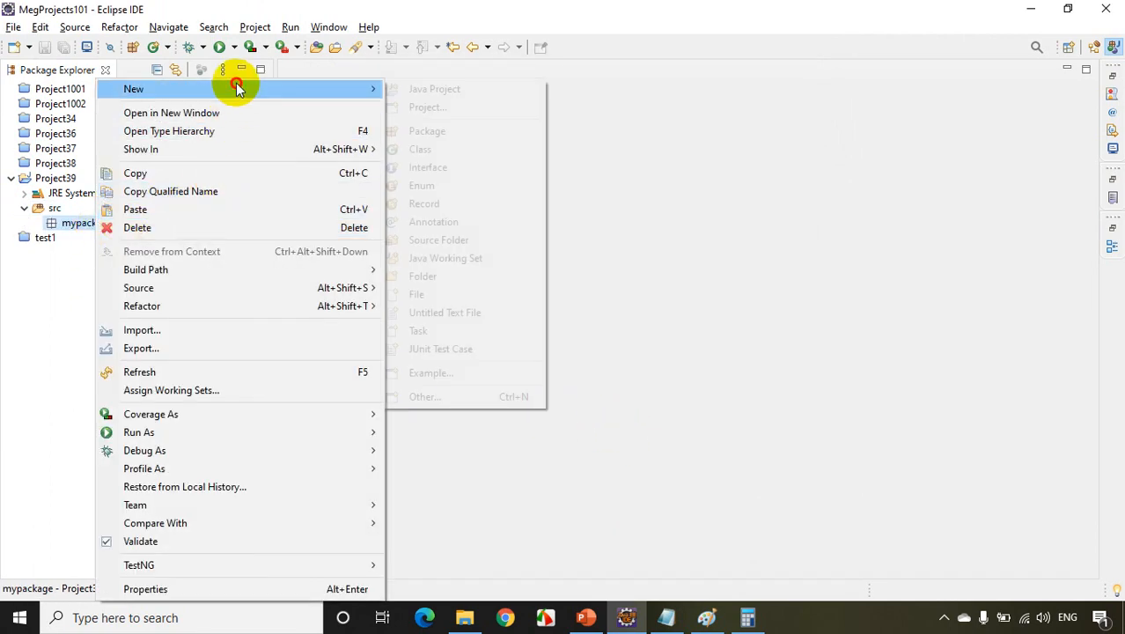
- Create the class MyClass in mypackage with a public static void main stub
click(420, 149)
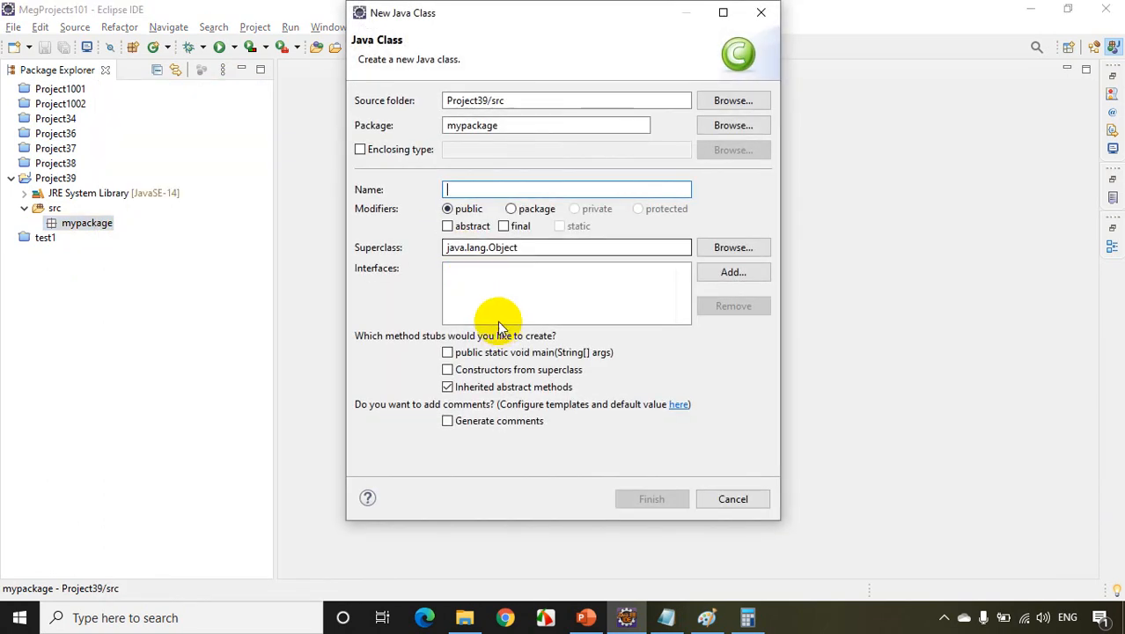
text(MyClass)
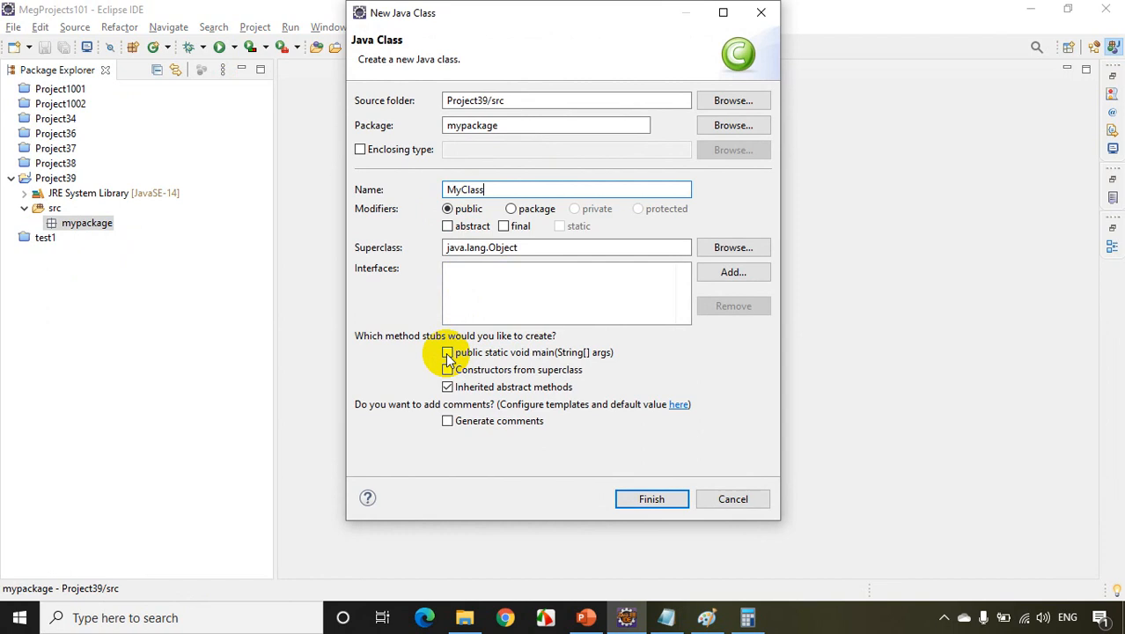
click(651, 499)
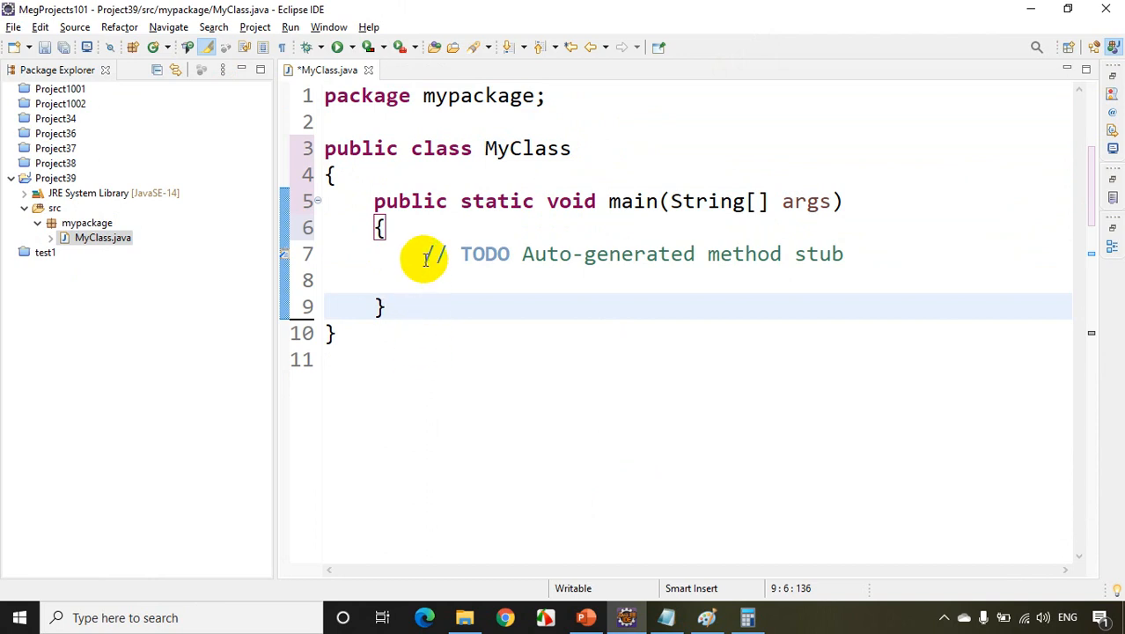
- Swap the TODO comment for 'Variable declaration' and declare int input, i; below it
drag(423, 253, 843, 253)
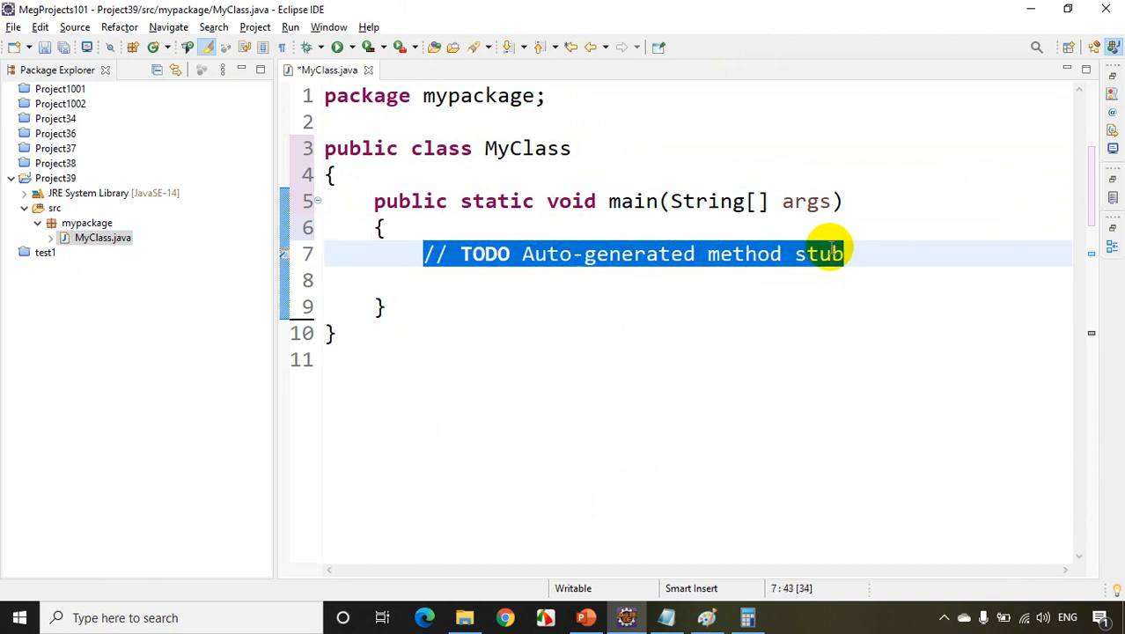
key(Delete)
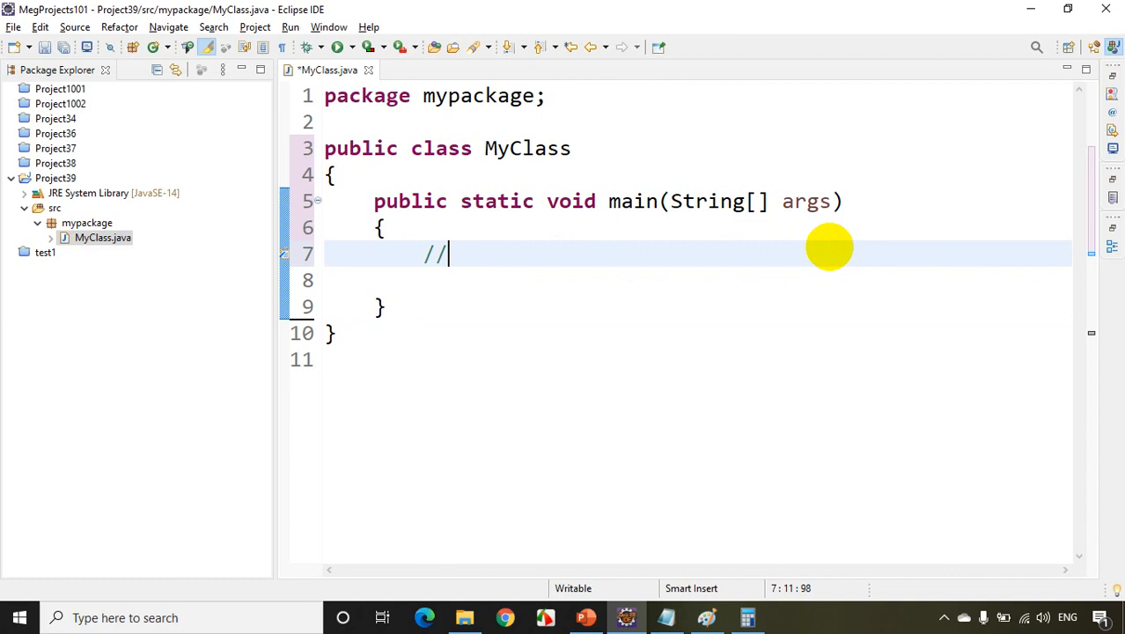
text(Vari)
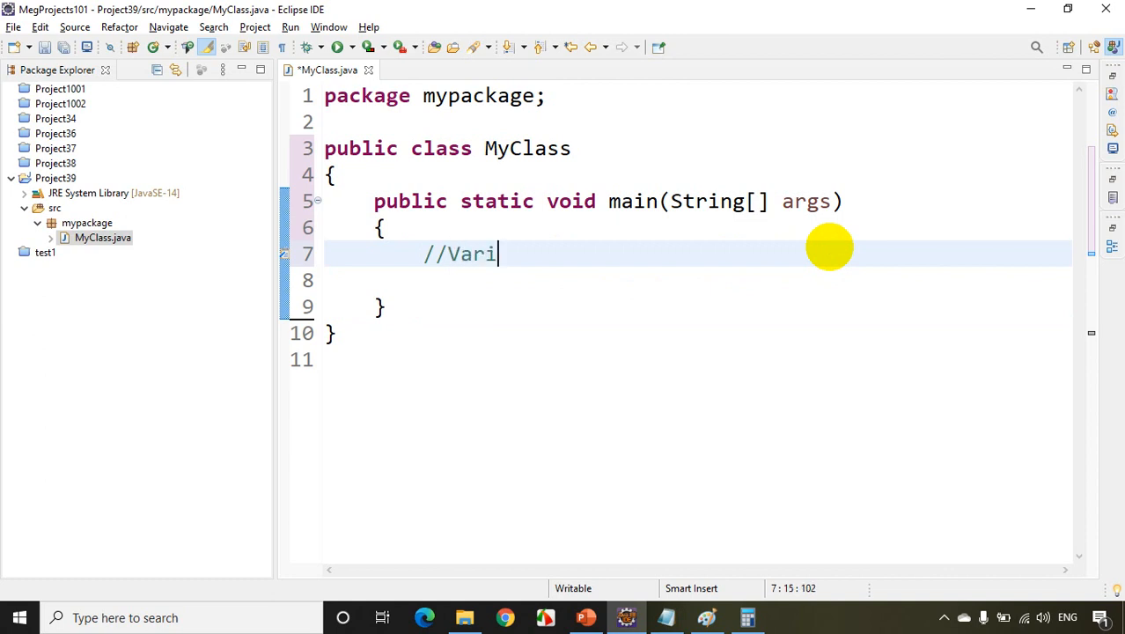
text(able declaration)
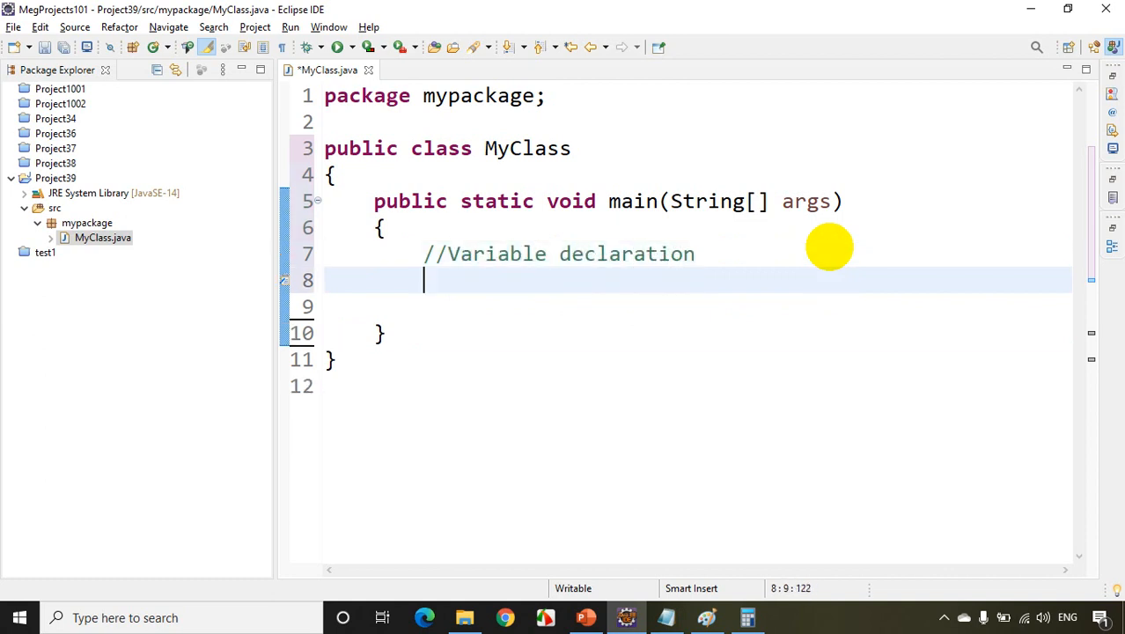
text(int in)
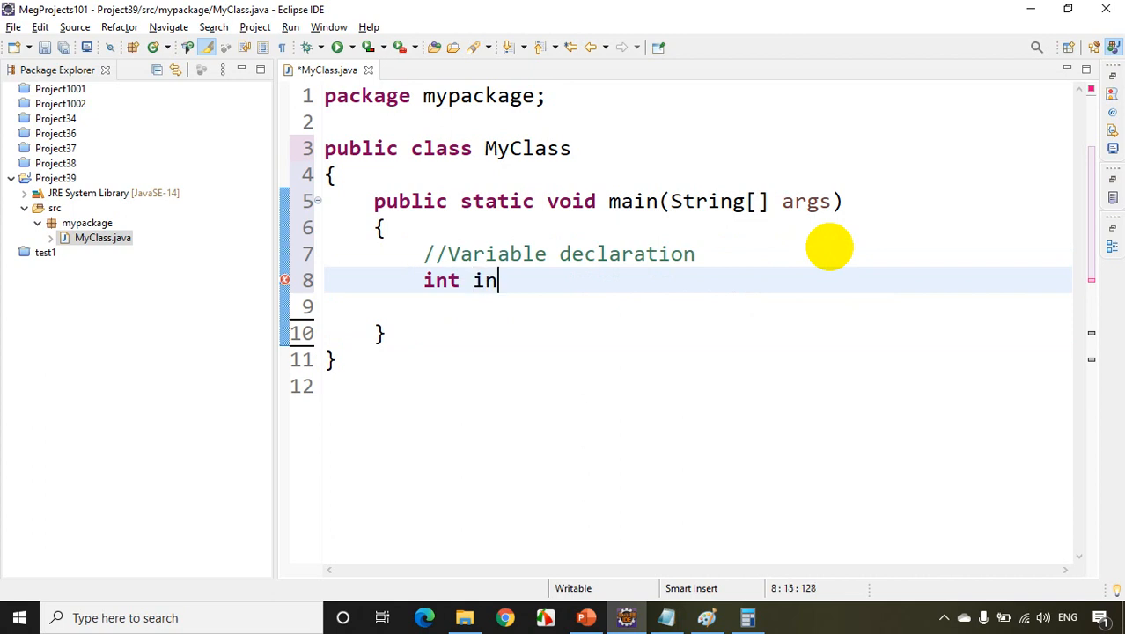
text(put,)
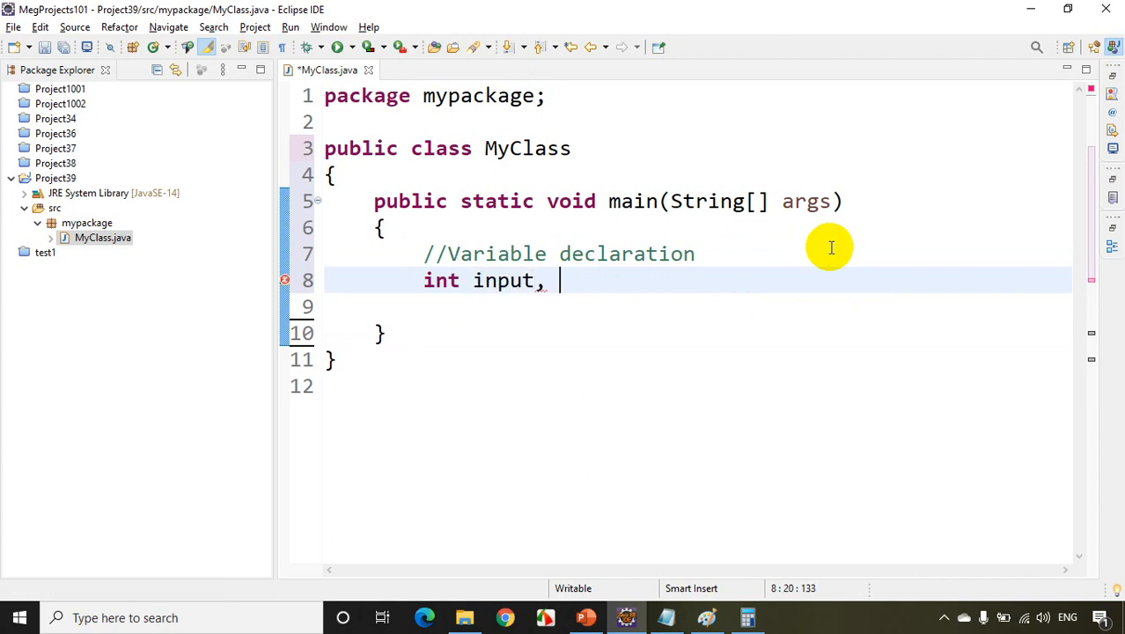
text(i;)
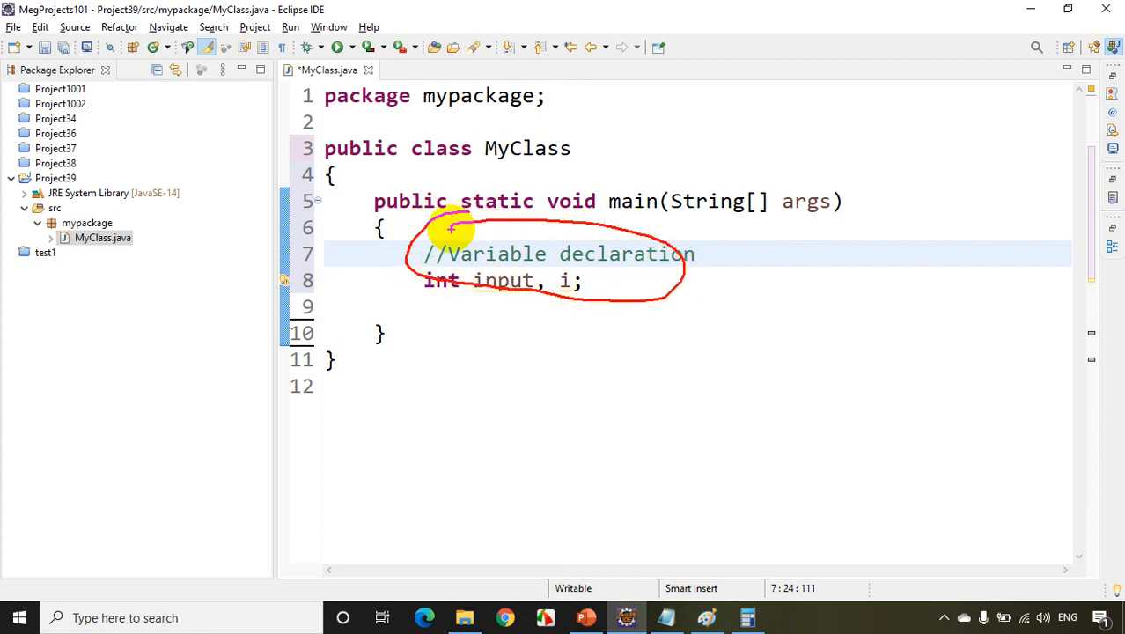
mouse_move(496, 280)
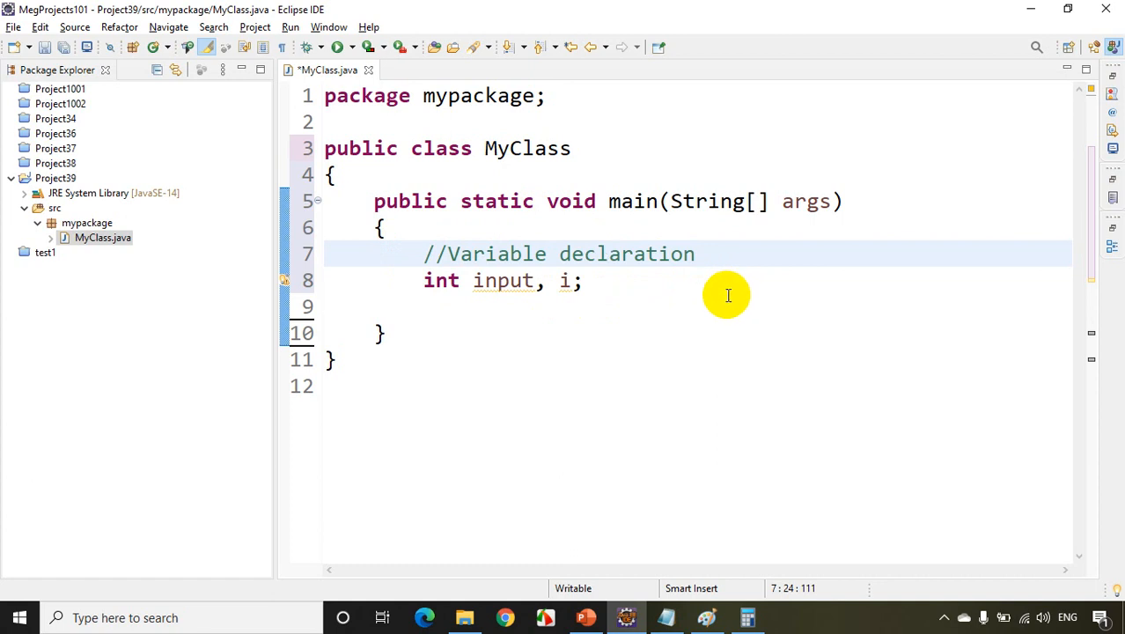
mouse_move(719, 295)
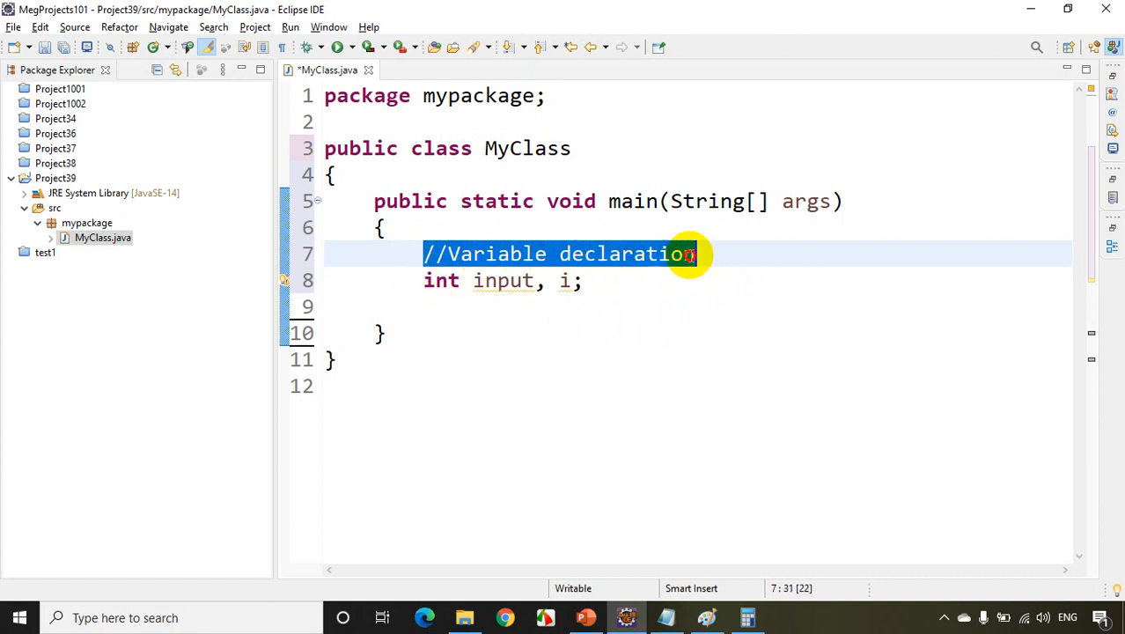
- Retype the //Variable declaration comment and add //Read data from user further down
key(Delete)
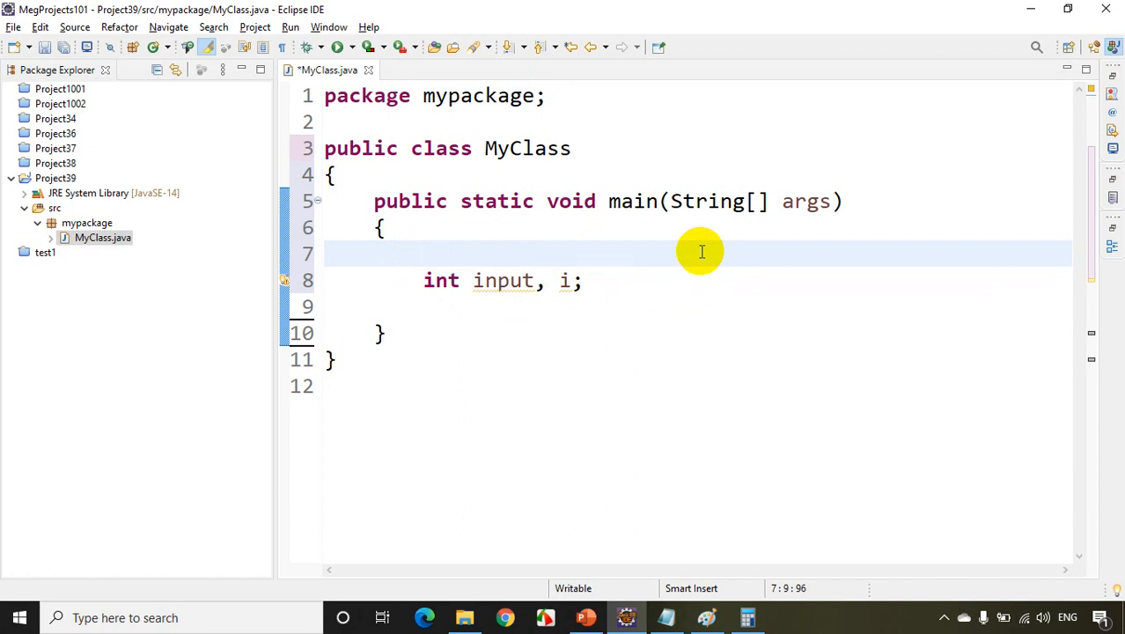
text(//Variable declaration)
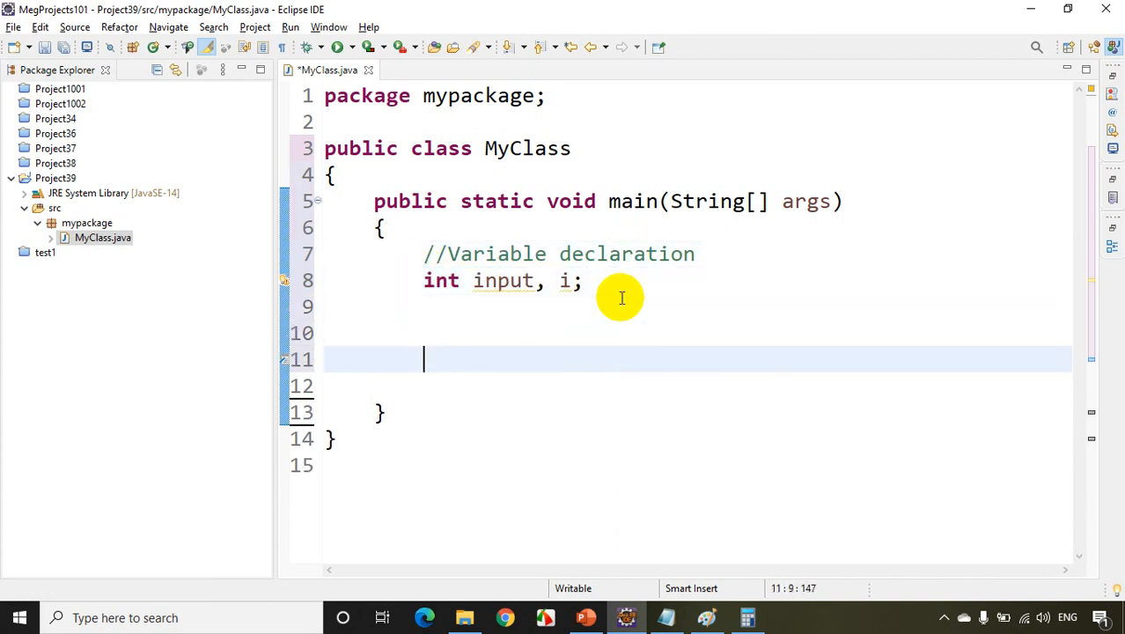
text(//Read data from user)
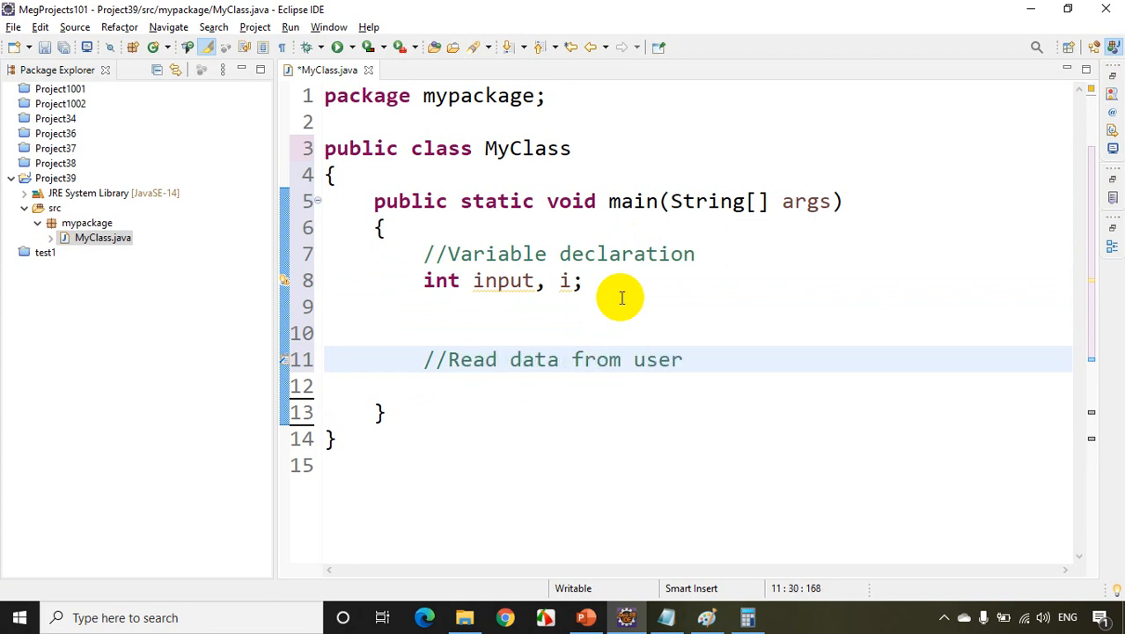
mouse_move(443, 368)
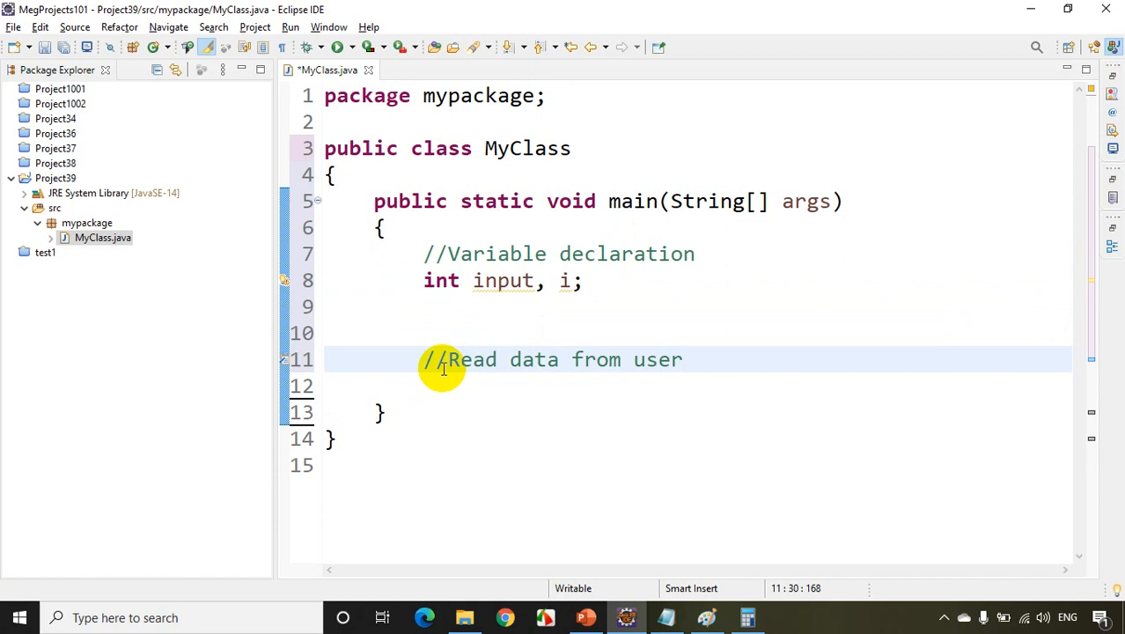
mouse_move(440, 372)
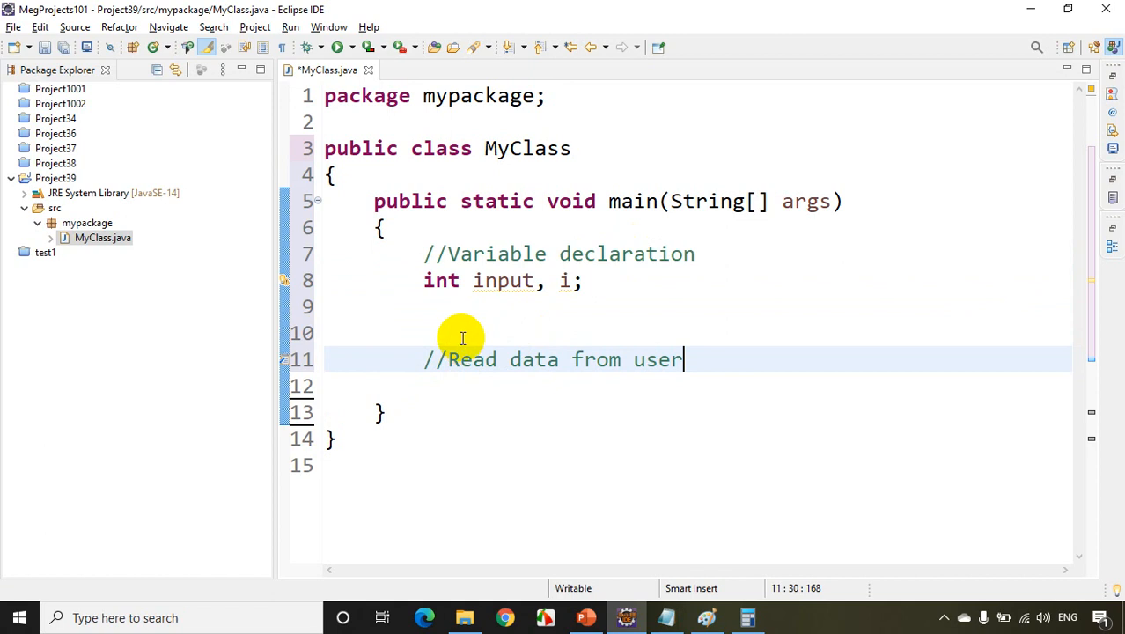
mouse_move(462, 297)
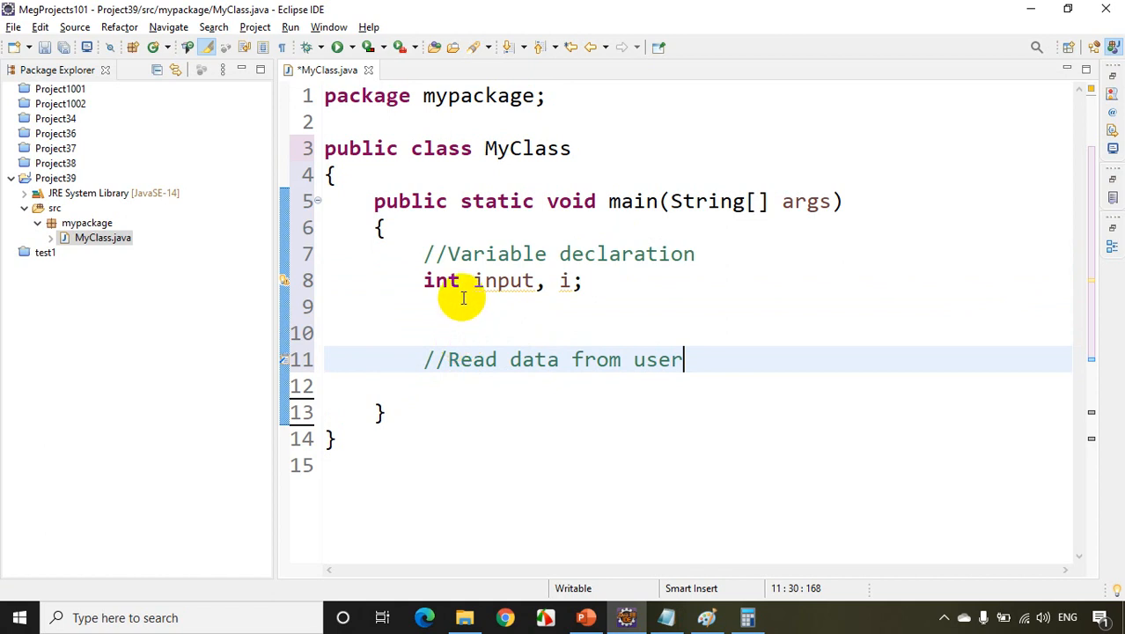
mouse_move(425, 315)
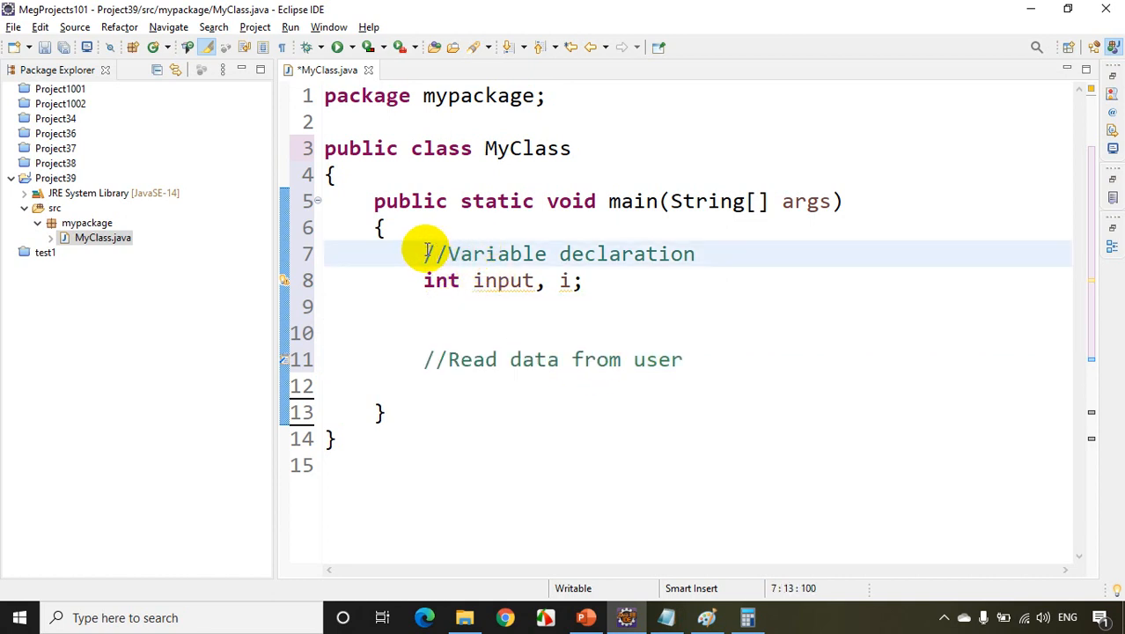
- Delete the //Variable declaration line and place the cursor after the package declaration
triple_click(559, 253)
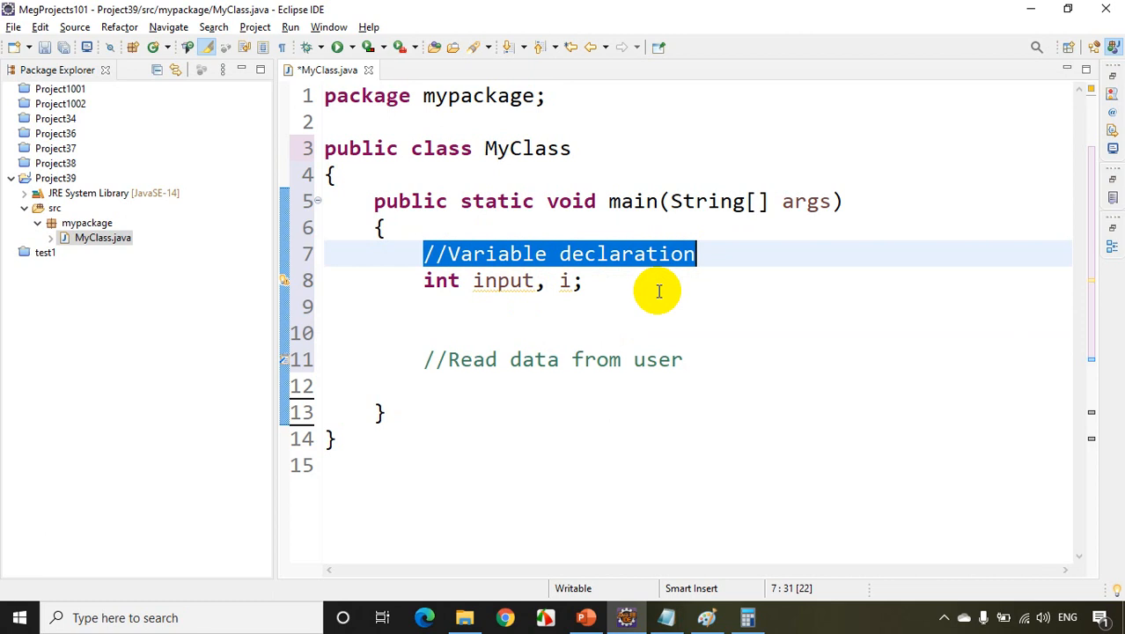
key(Delete)
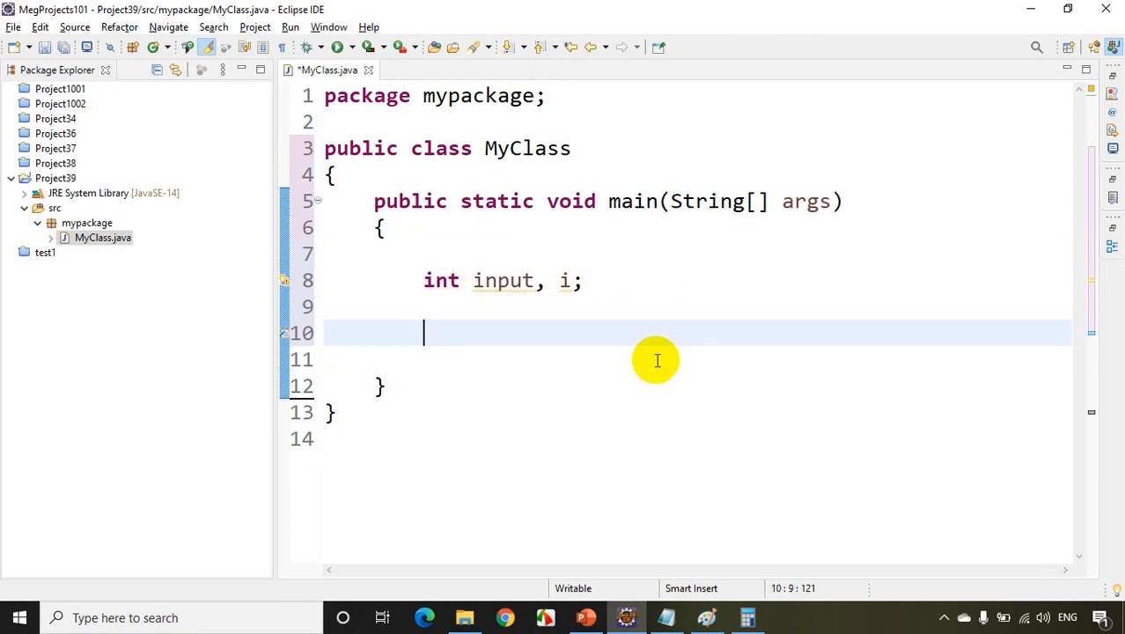
click(590, 280)
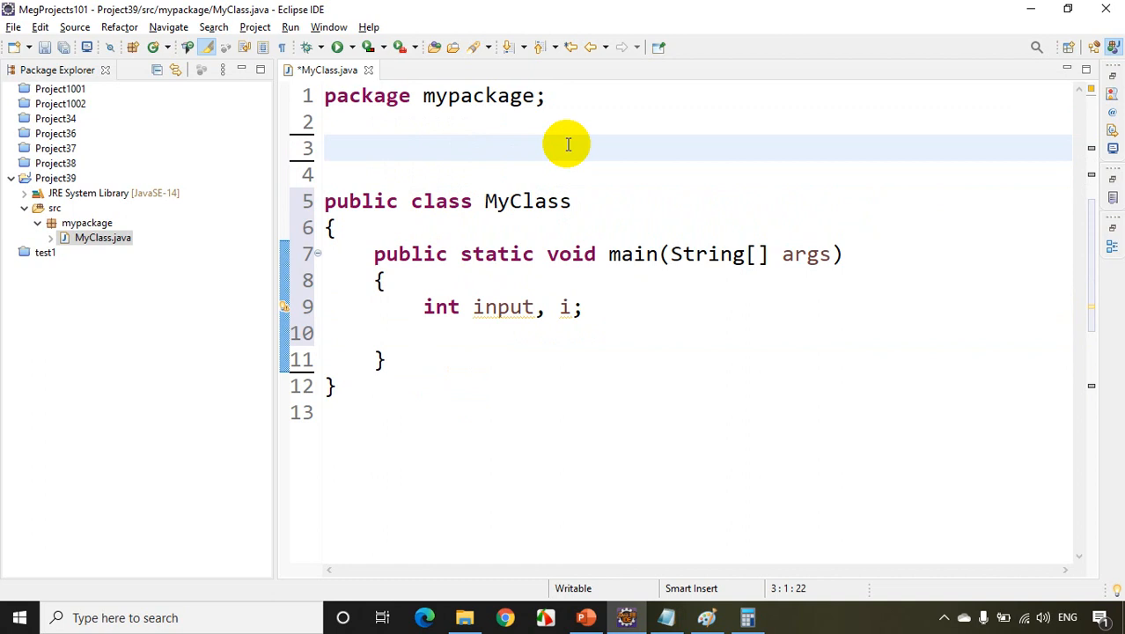
- Start a /* comment block above MyClass with the line 'Author : Meganadh aR'
text(/*)
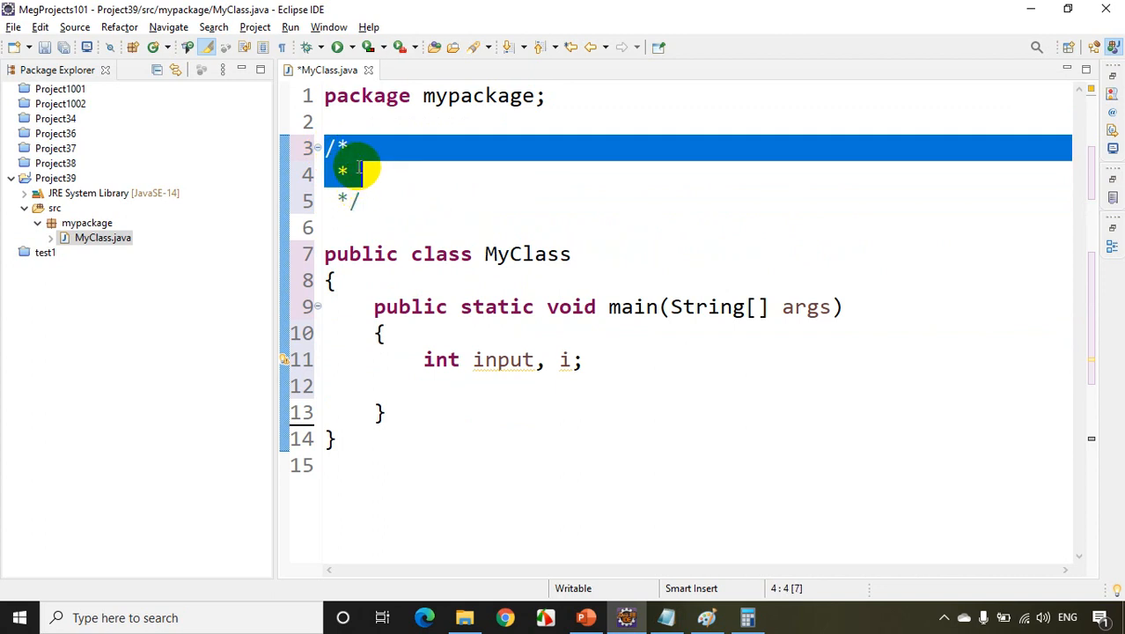
key(enter)
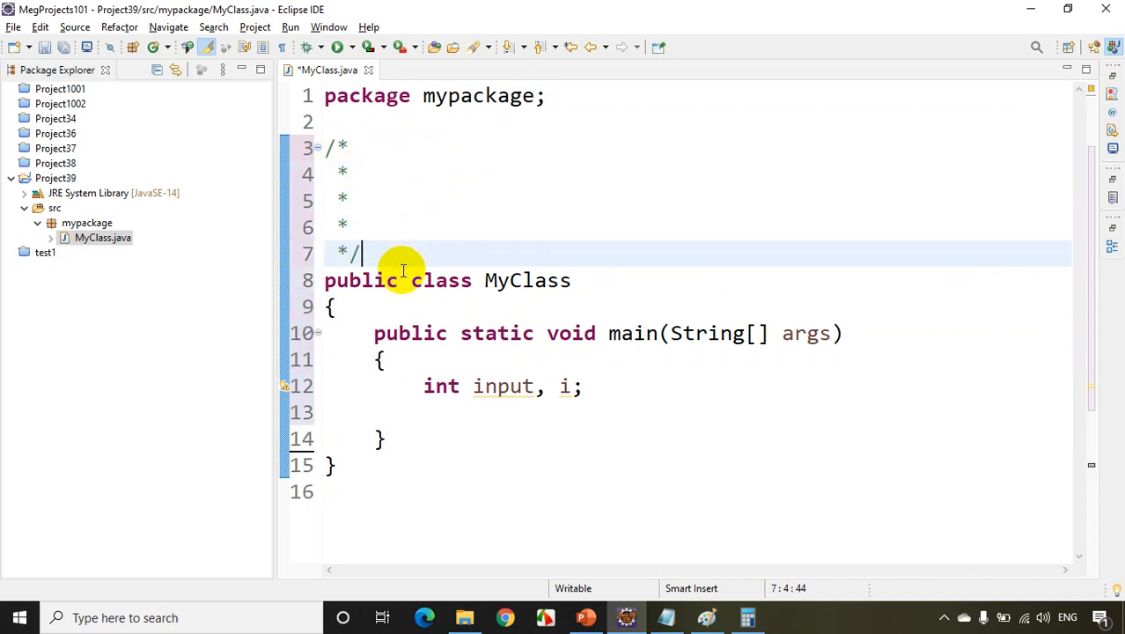
text(Au)
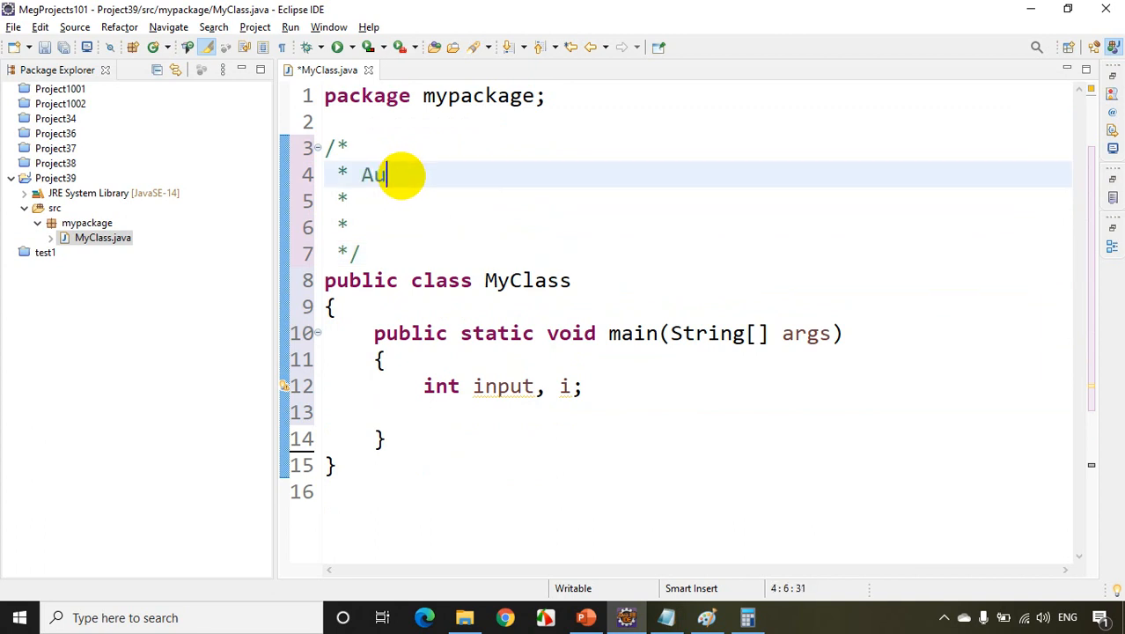
text(thor : Meganadh aR)
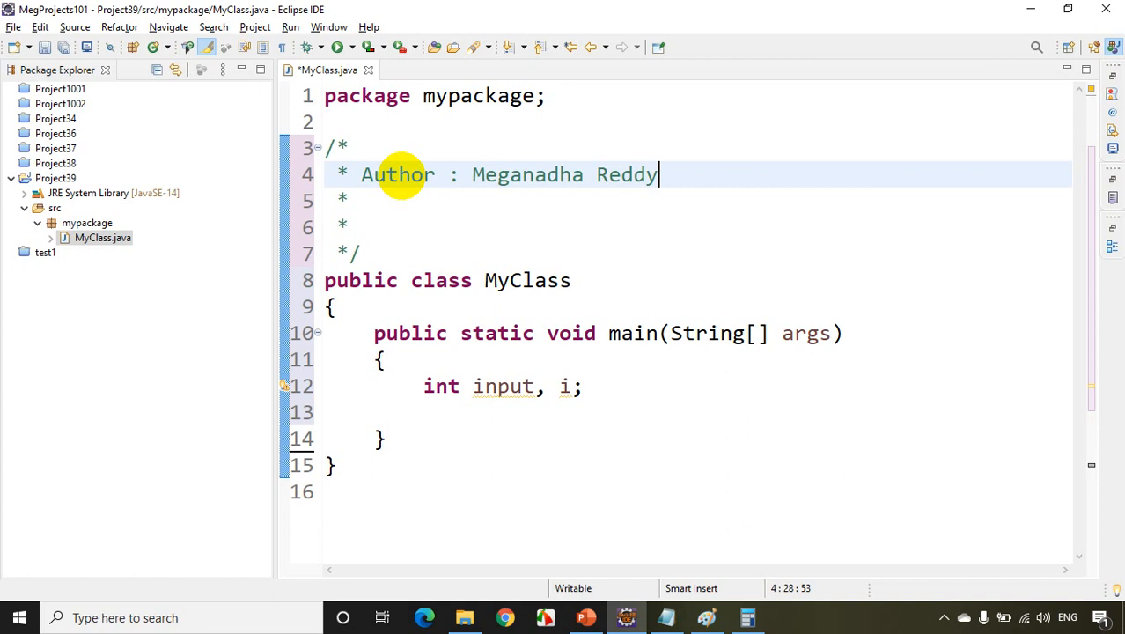
- Add 'Purpose : This is just a demo project' and a line about illustrating multi-line comments
text(K)
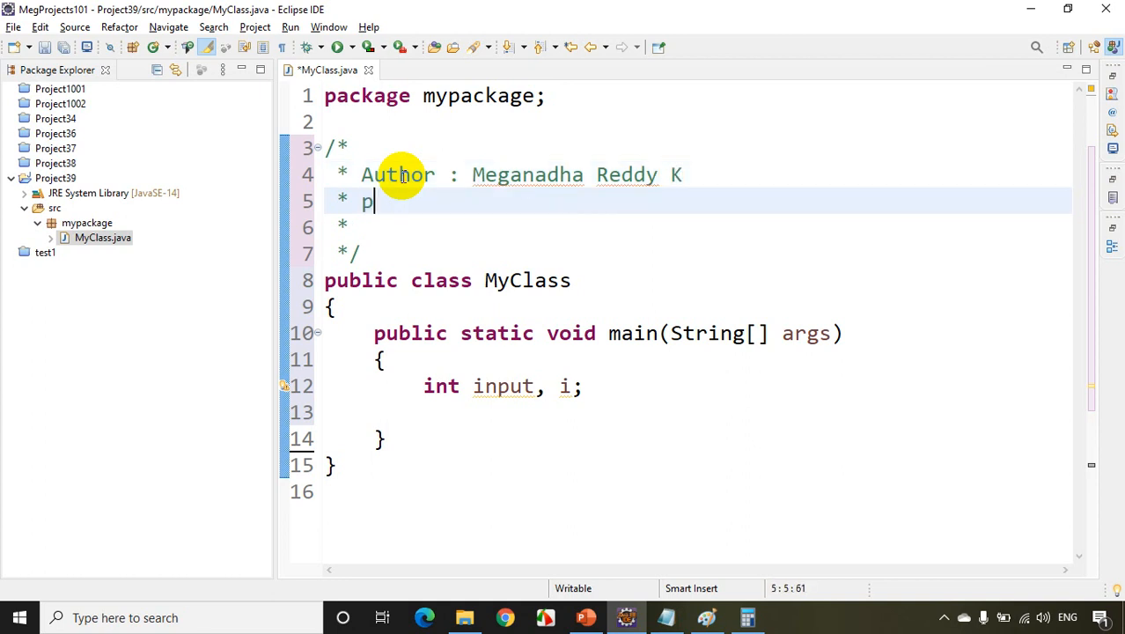
text(urpose)
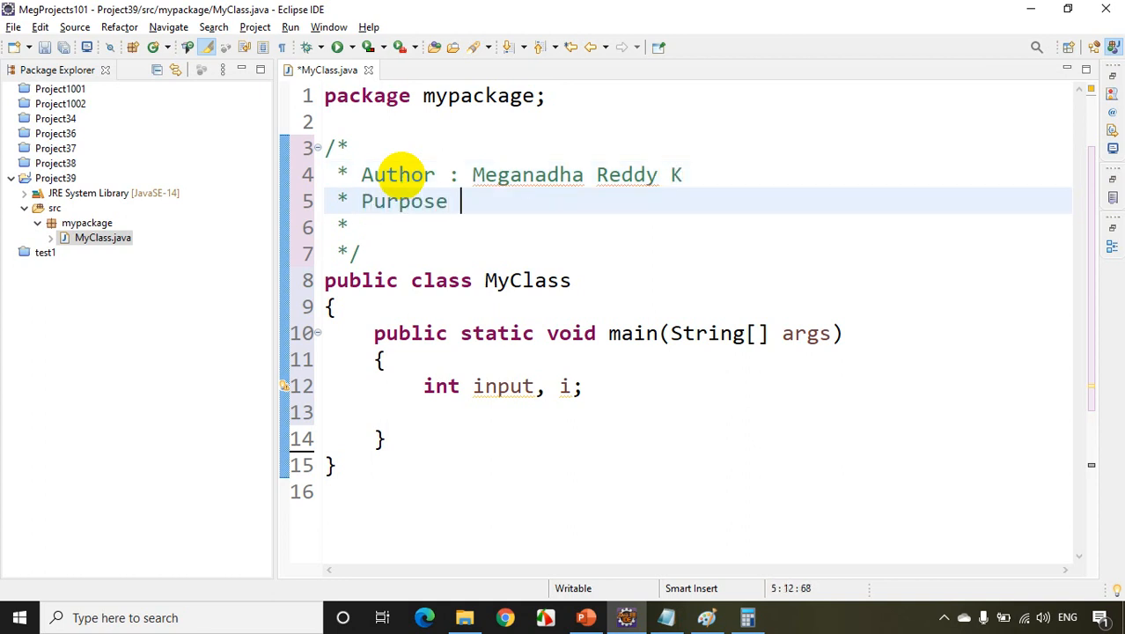
text(: This is)
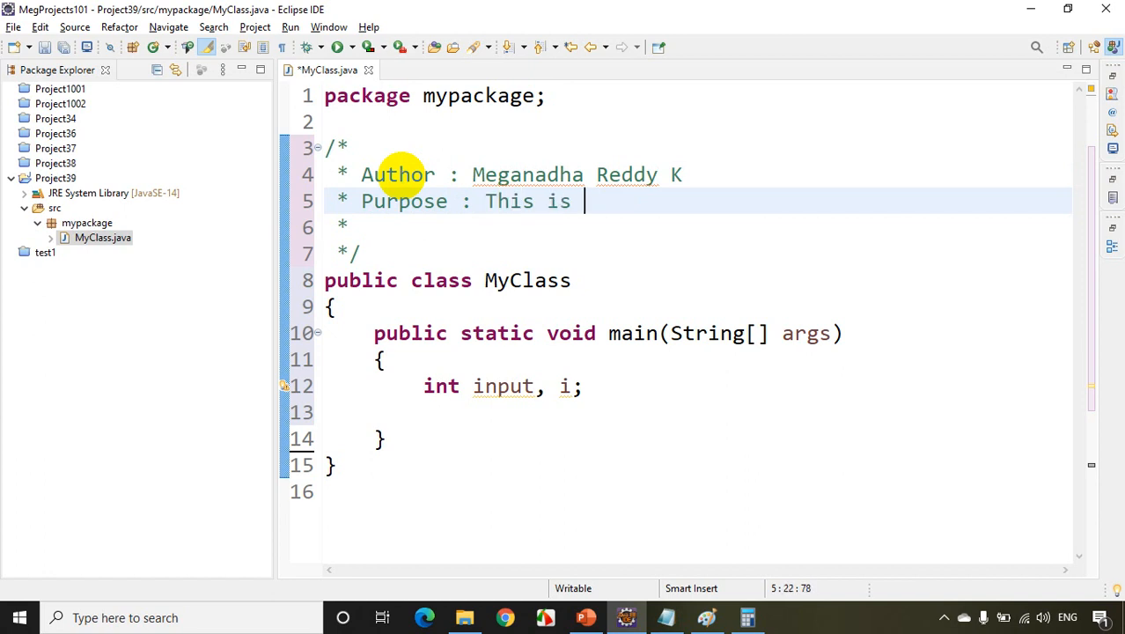
text(just a de)
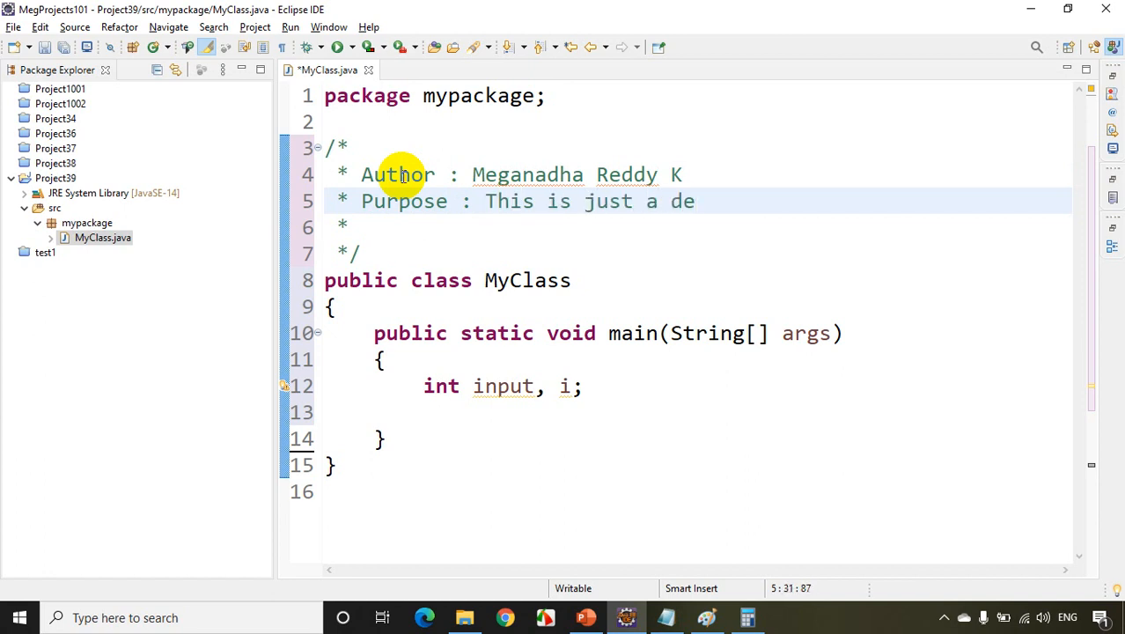
text(mo pr)
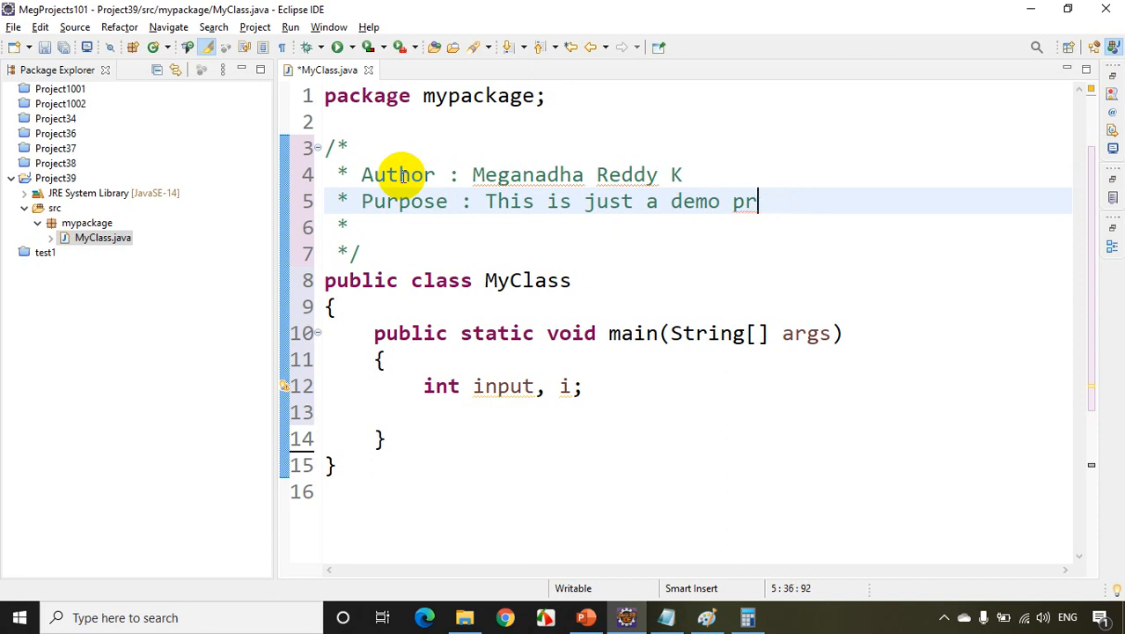
text(oject)
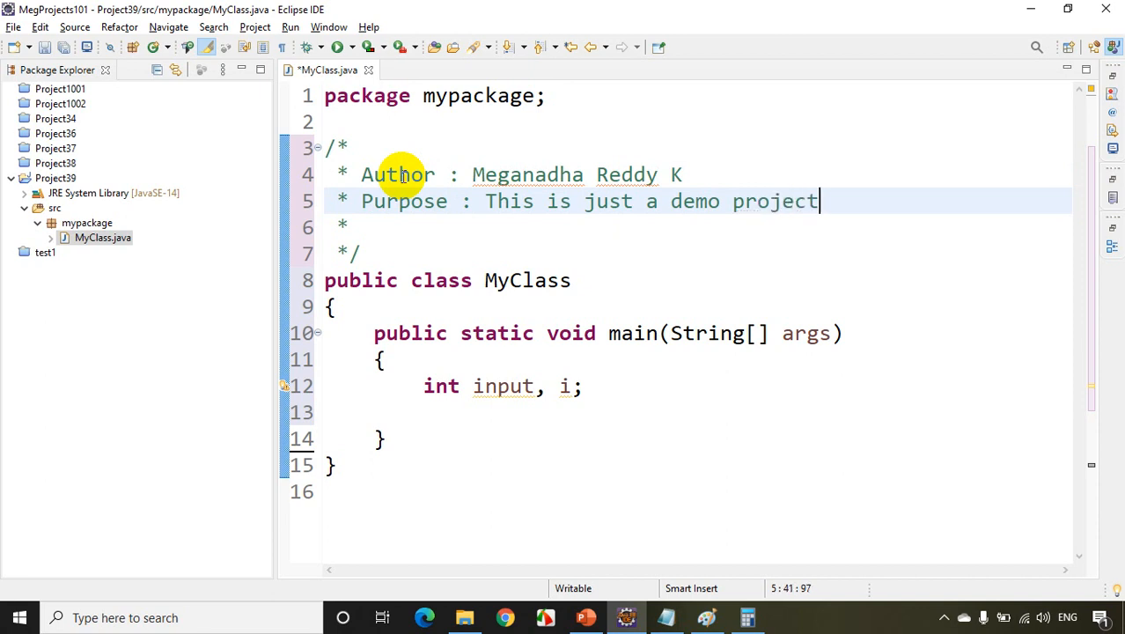
text(Am)
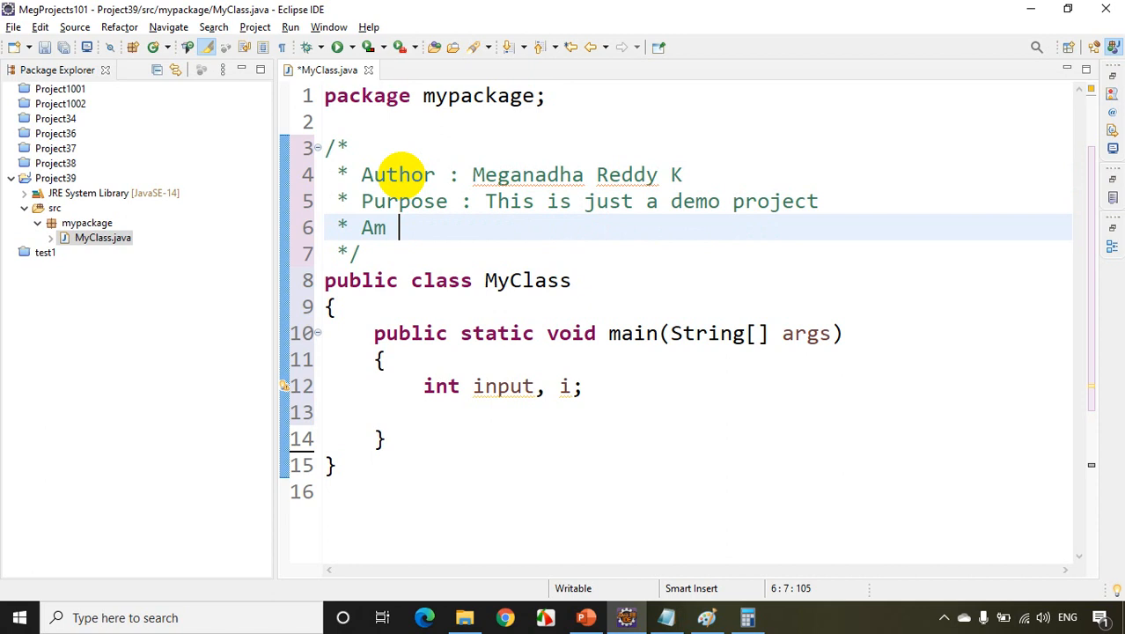
text(illustratin)
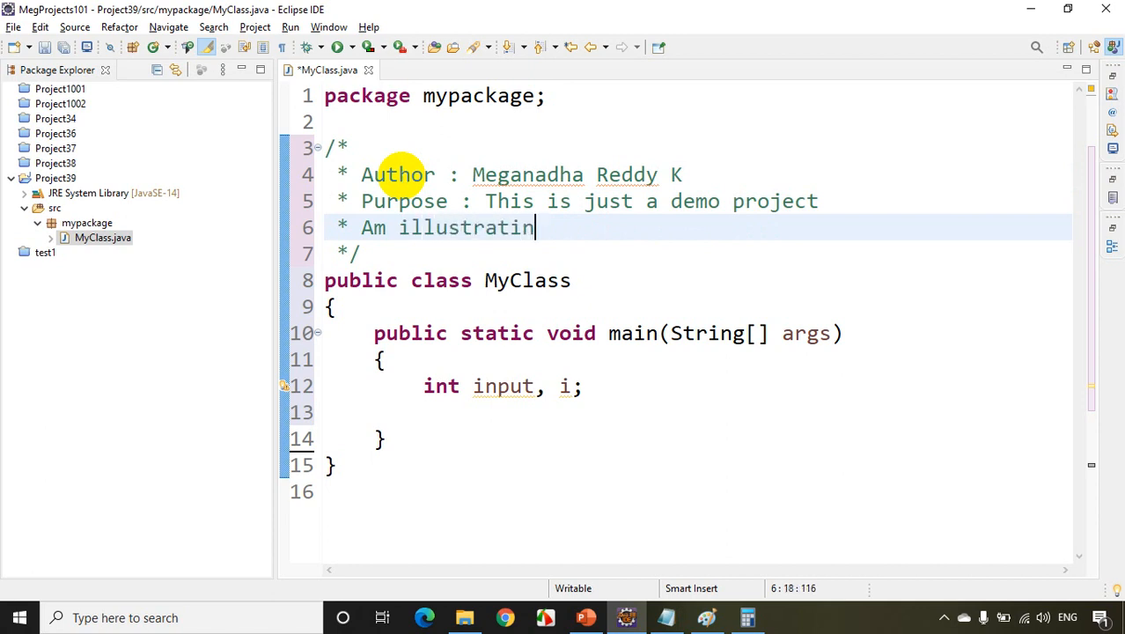
text(g multi line comments)
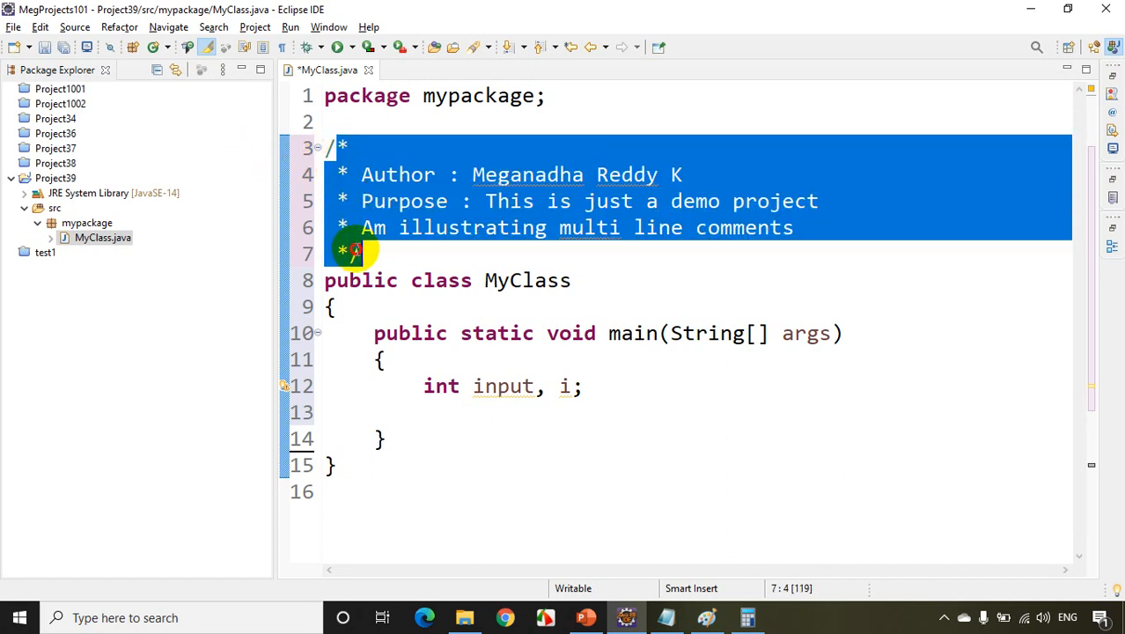
- Remove the /* */ header comment block and the // line inside main
click(337, 147)
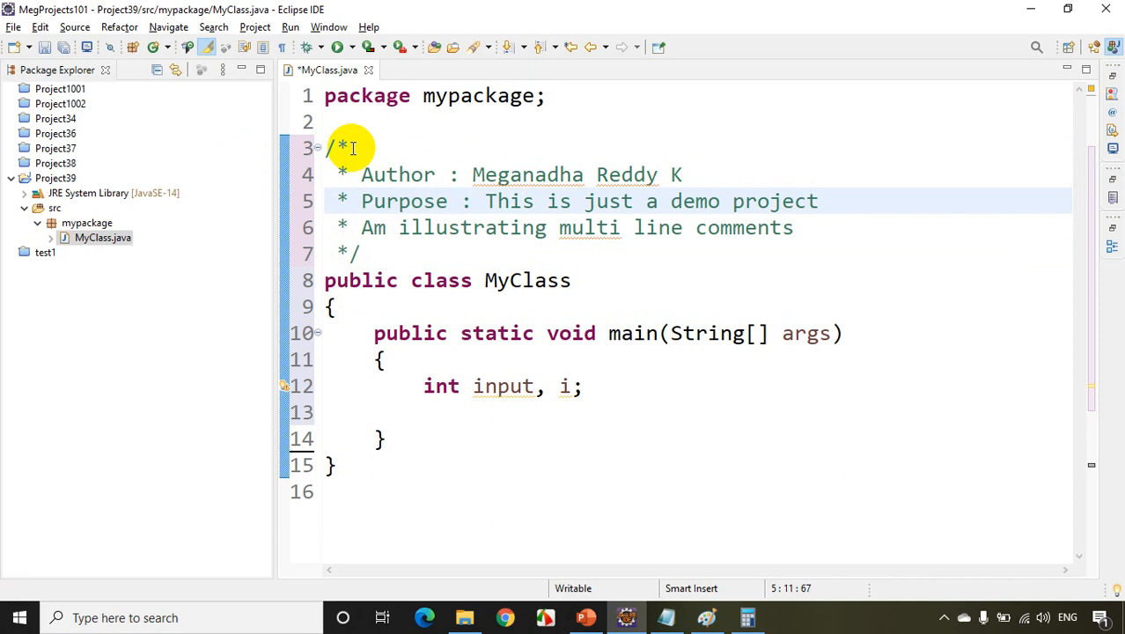
double_click(546, 175)
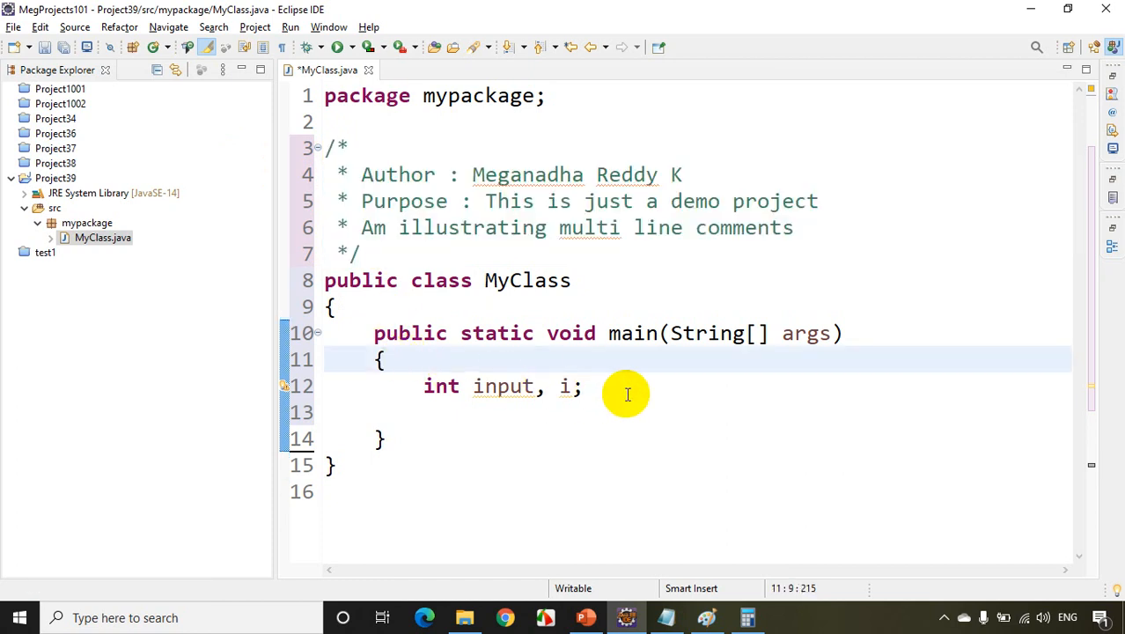
text(//)
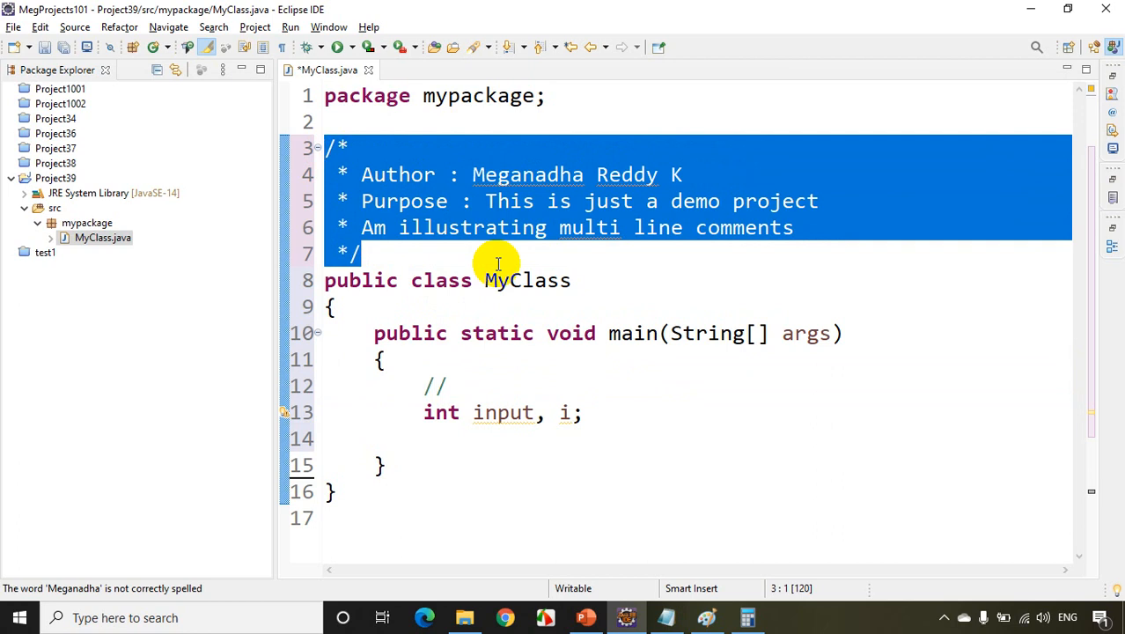
click(440, 386)
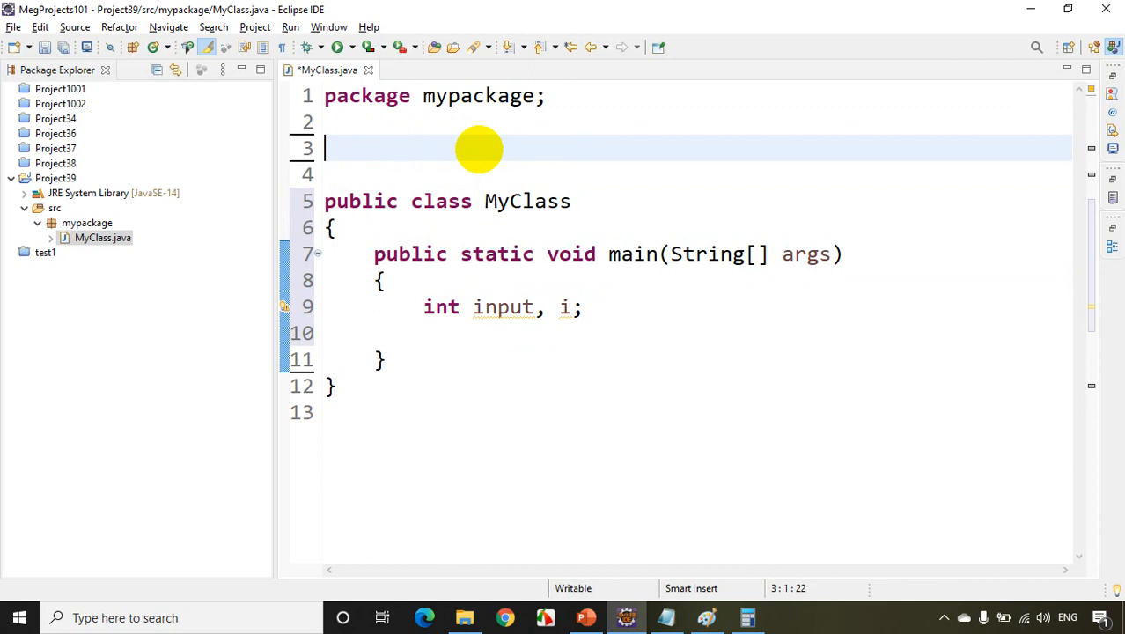
- Write a Mathematics class above MyClass with an add(int a, int b) method returning a+b
text(Mathemati)
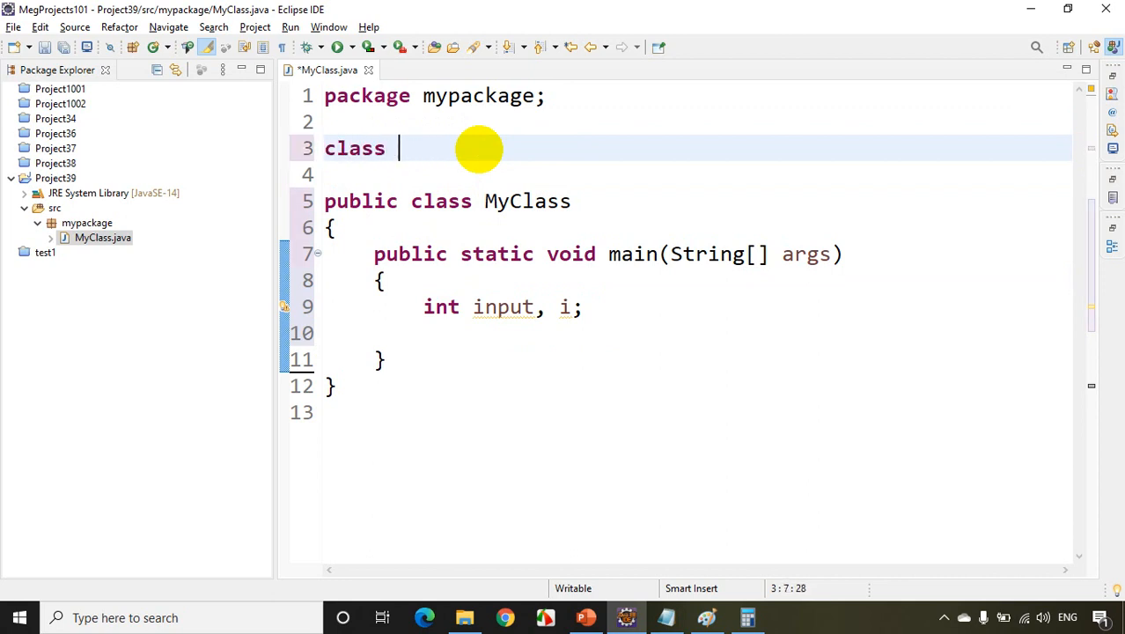
text(Mathematics)
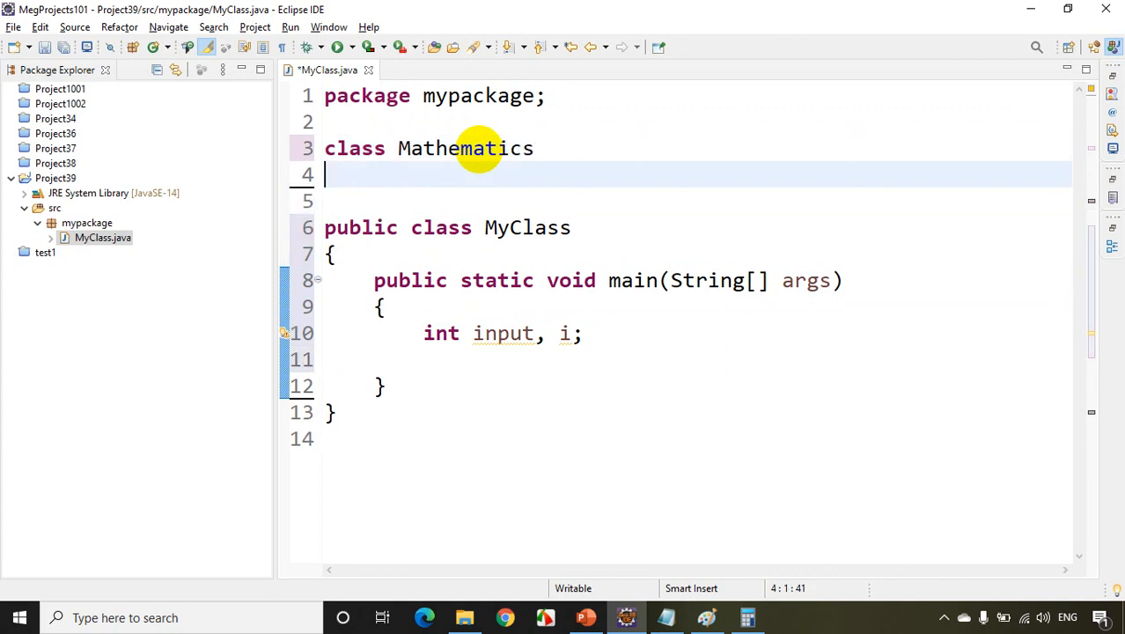
text({)
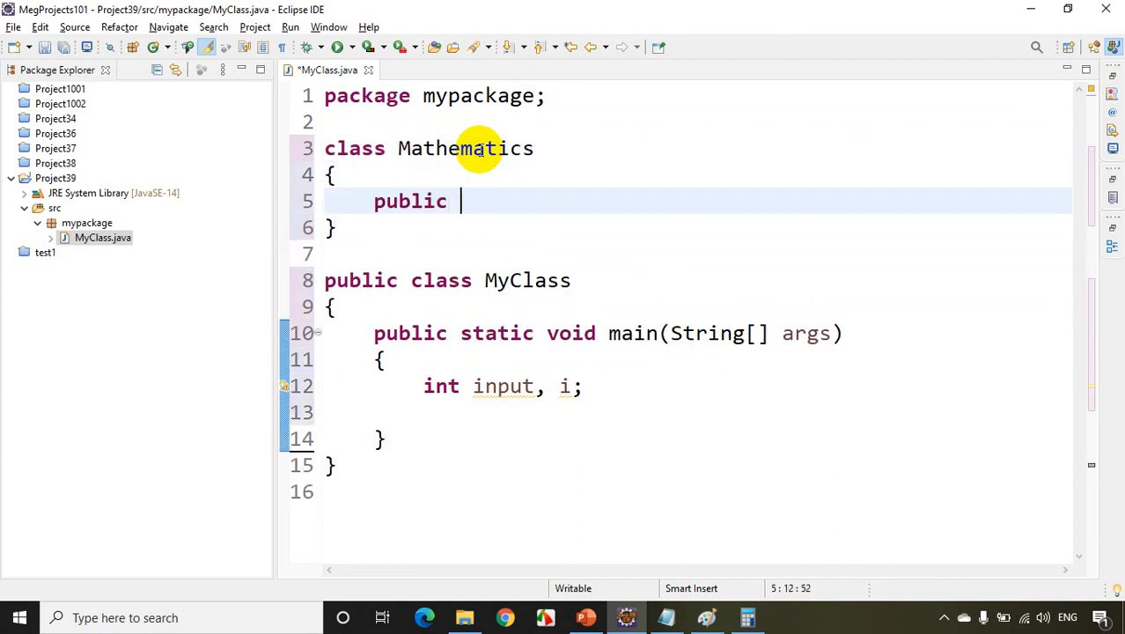
text(void i)
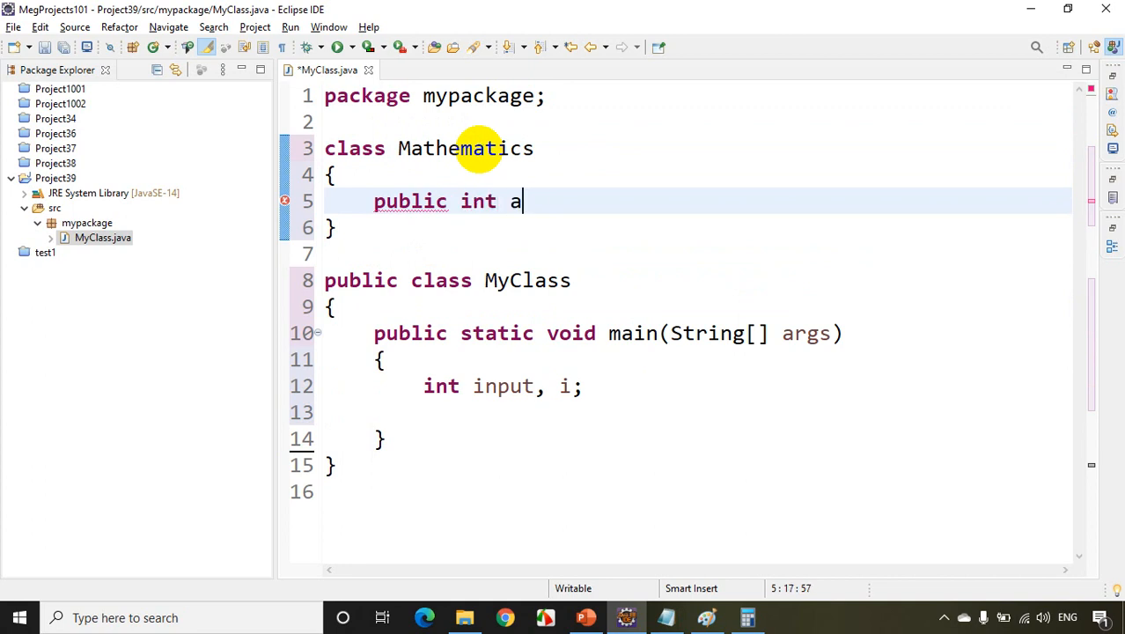
text(dd(int a)
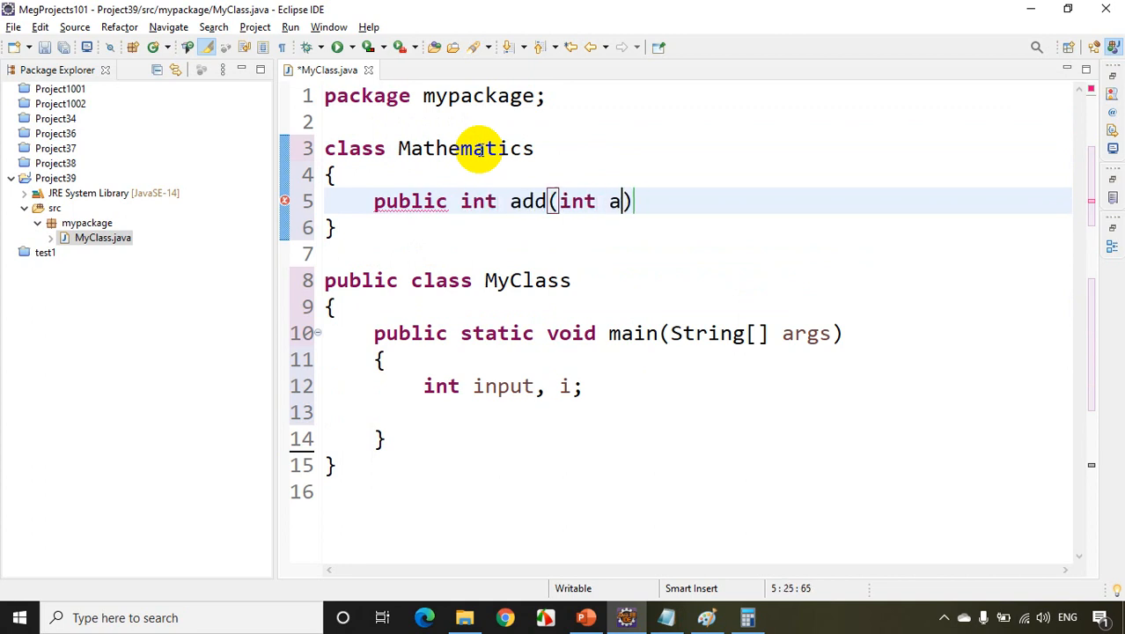
text(, int b)
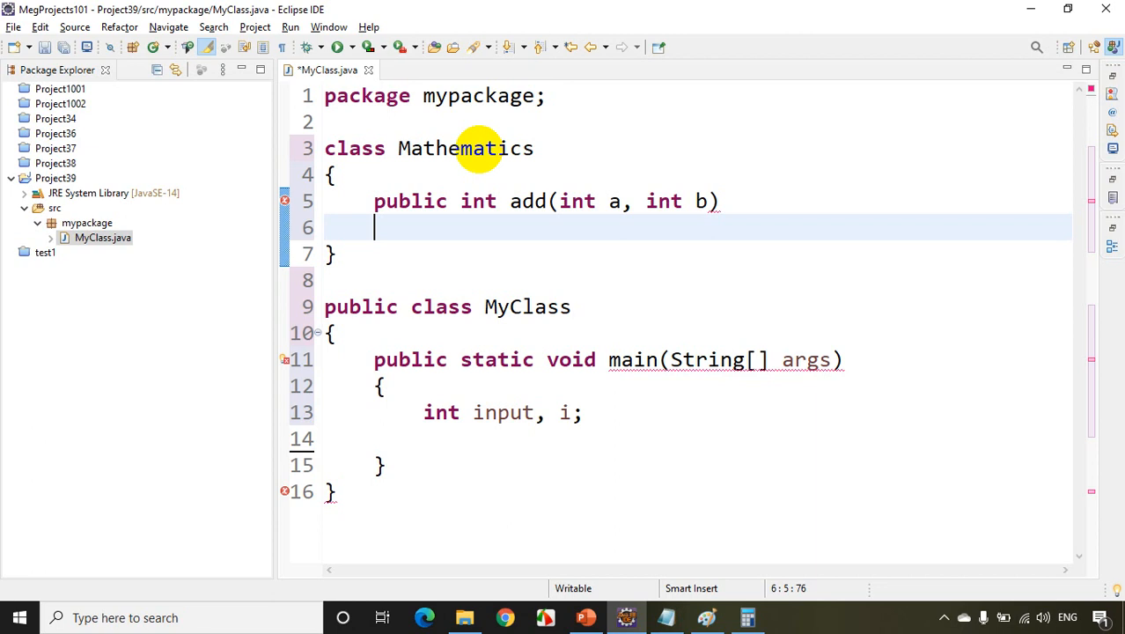
text({)
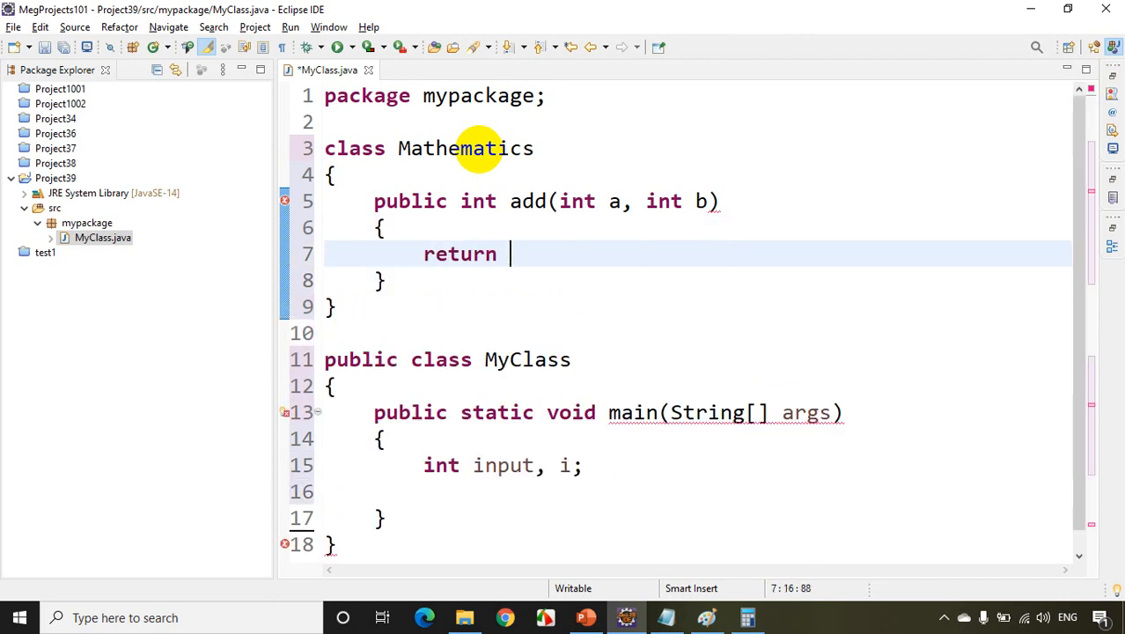
text(a+b;)
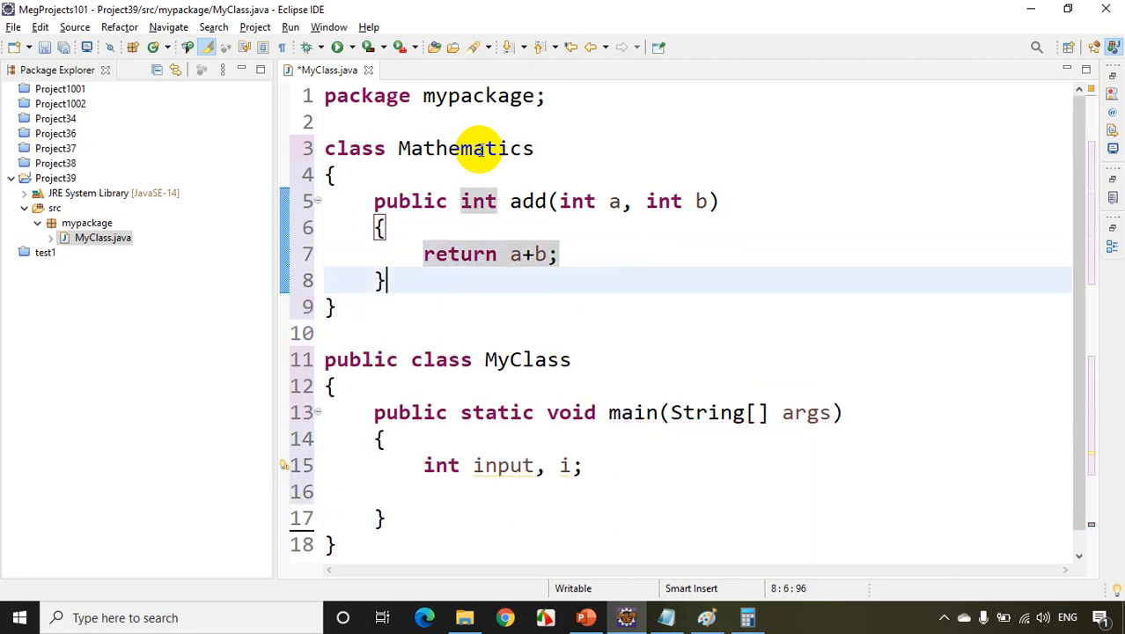
- Add a public int sub(int a, int b) method with its return statement
text(public int)
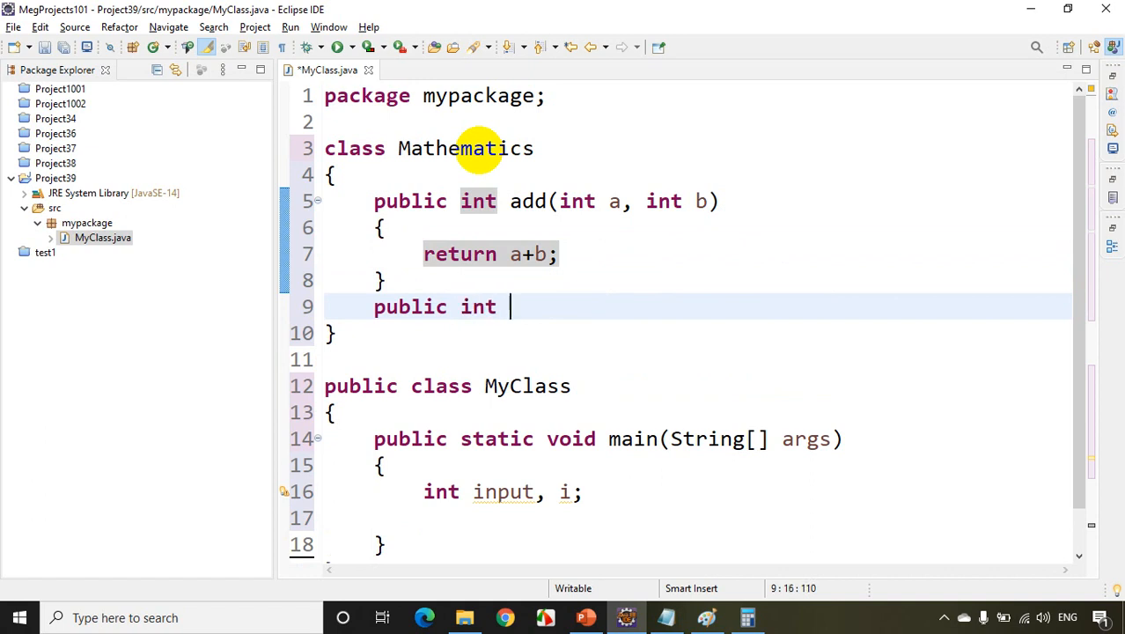
text(sub(int a, int b)
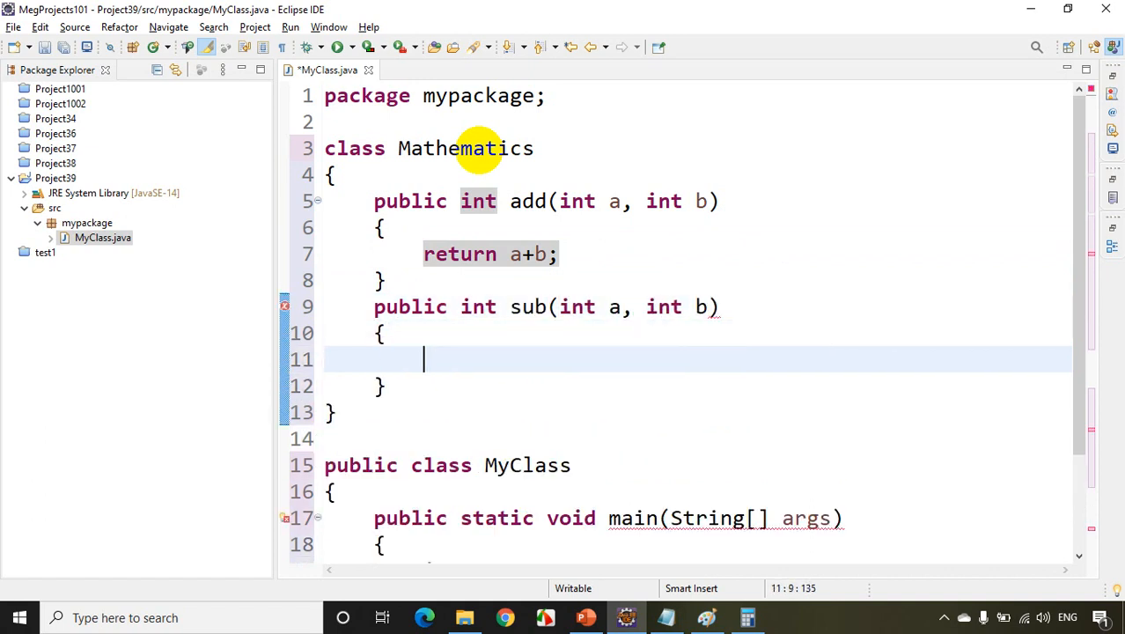
text(return a0)
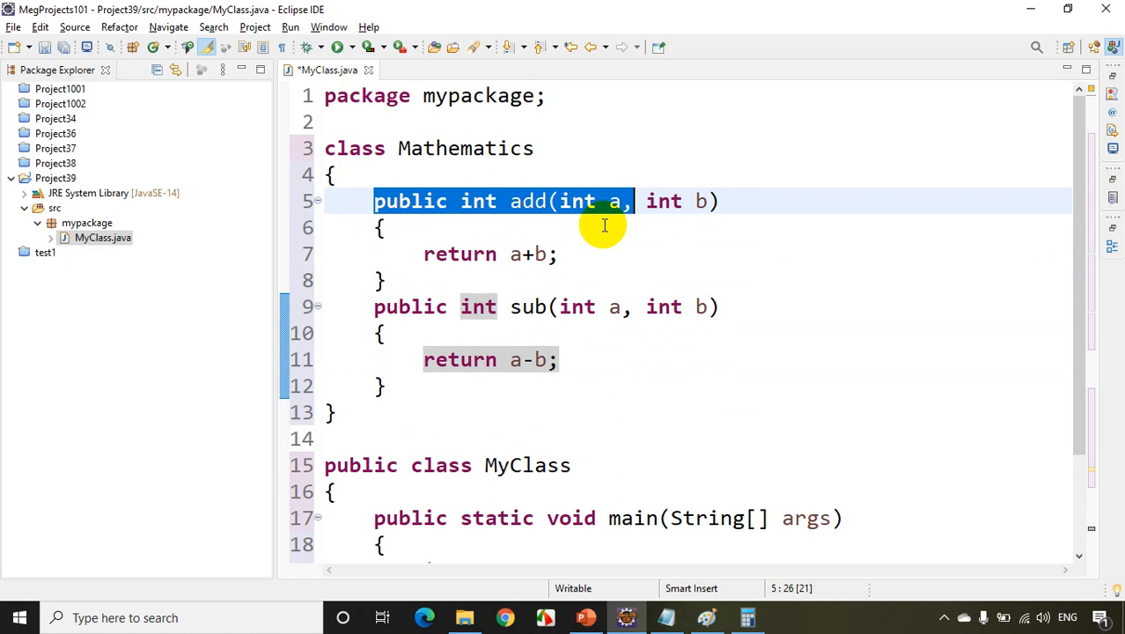
click(651, 306)
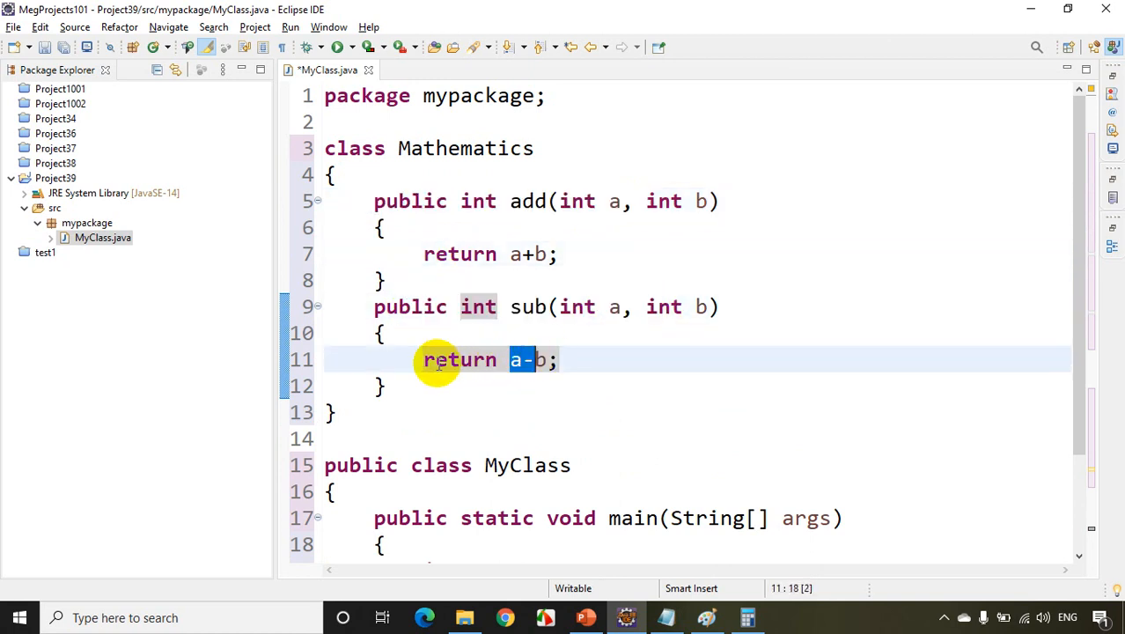
- Type System.out.println() in main via syso and browse the println overload Javadoc
scroll(down, 3)
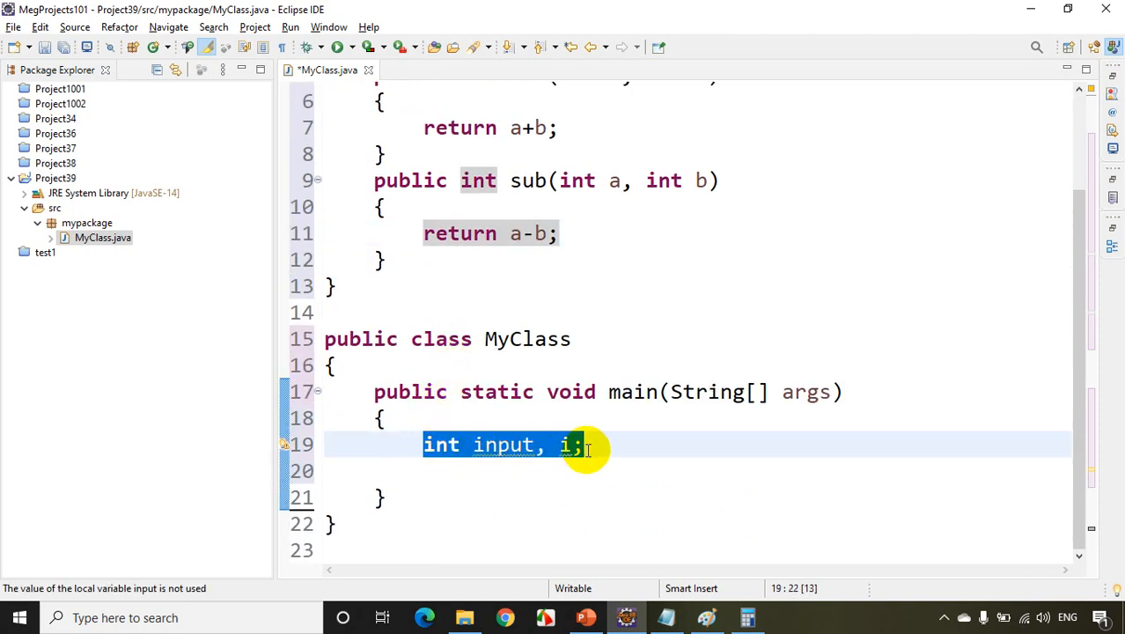
text(syos)
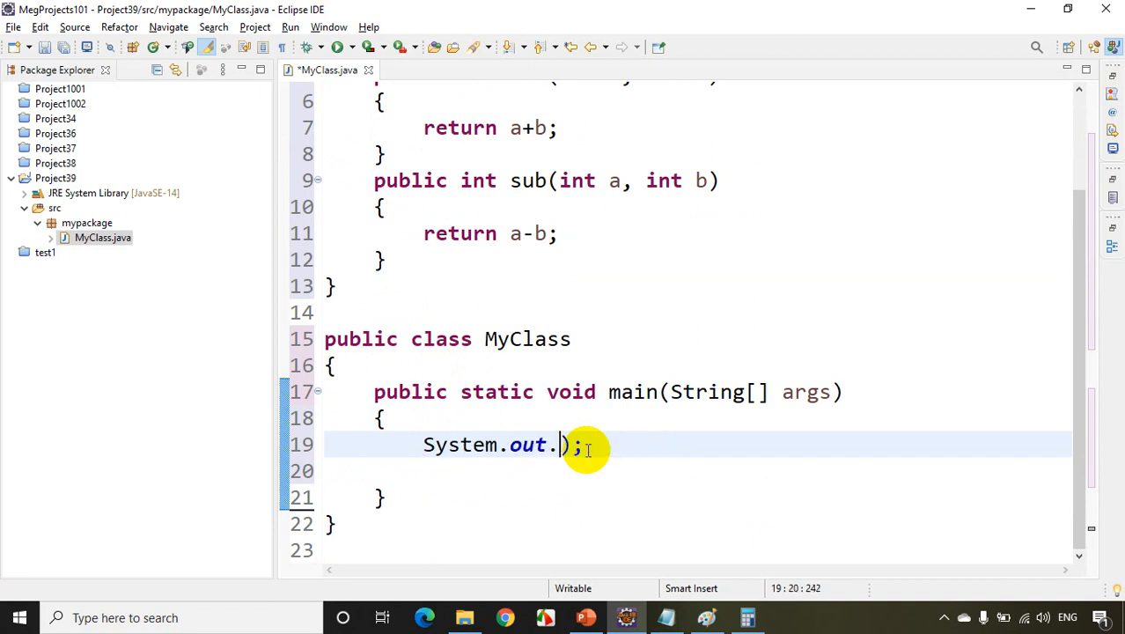
text(.)
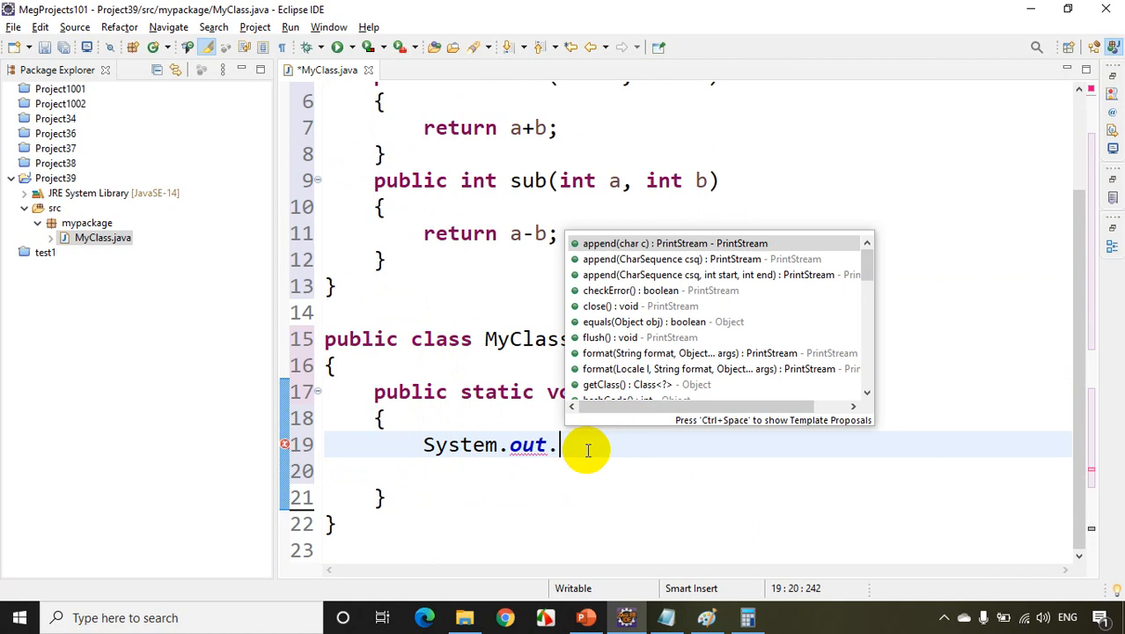
text(pr)
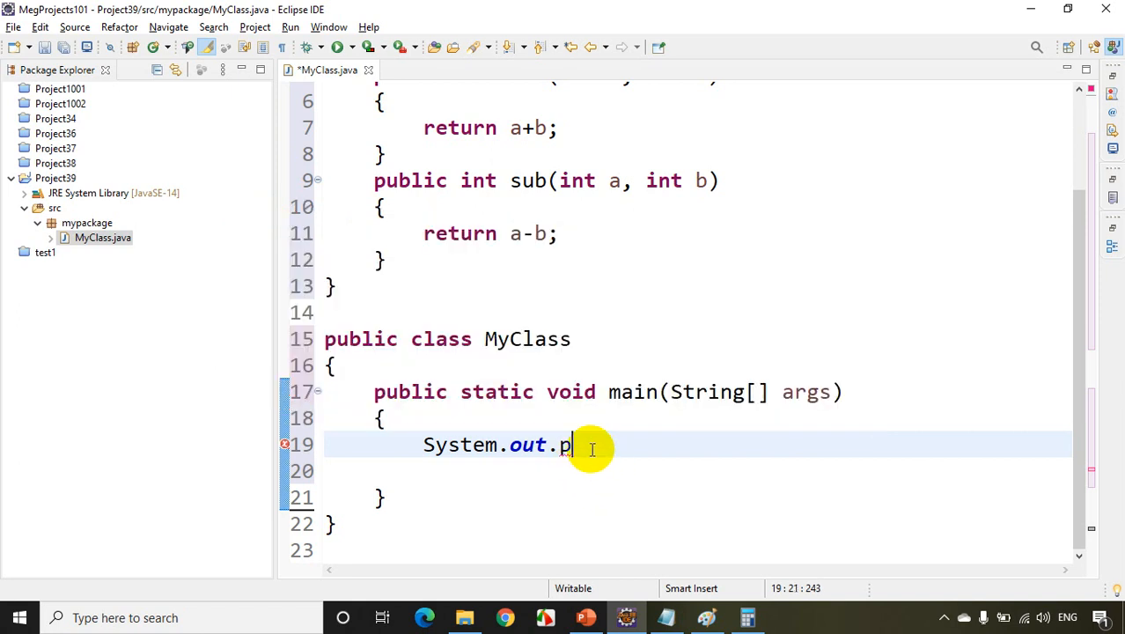
text(rintln)
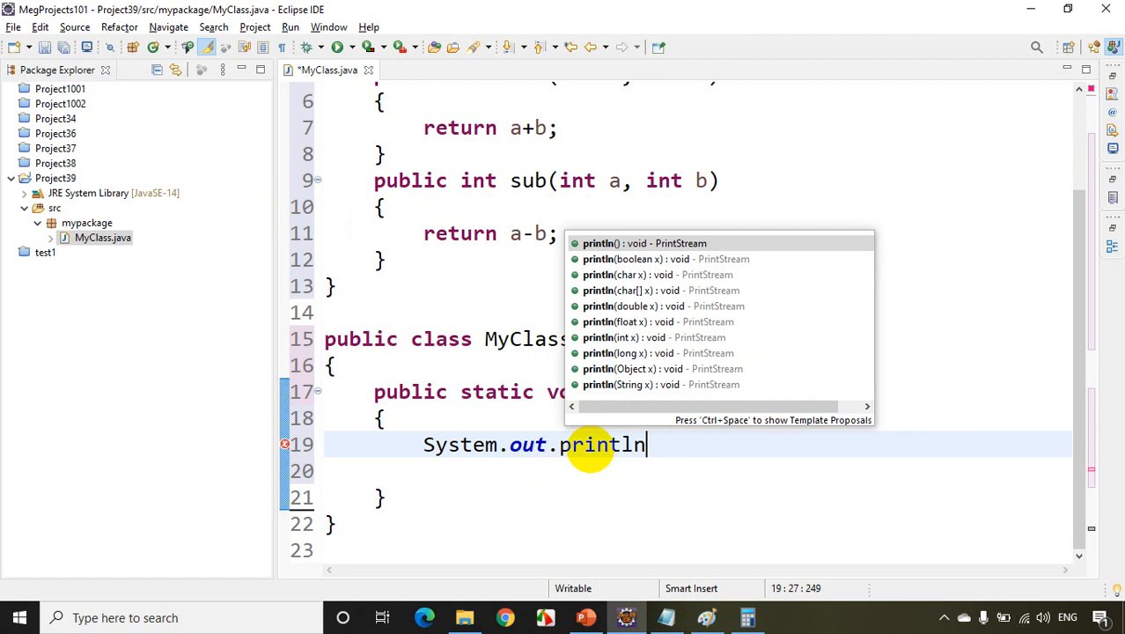
text(())
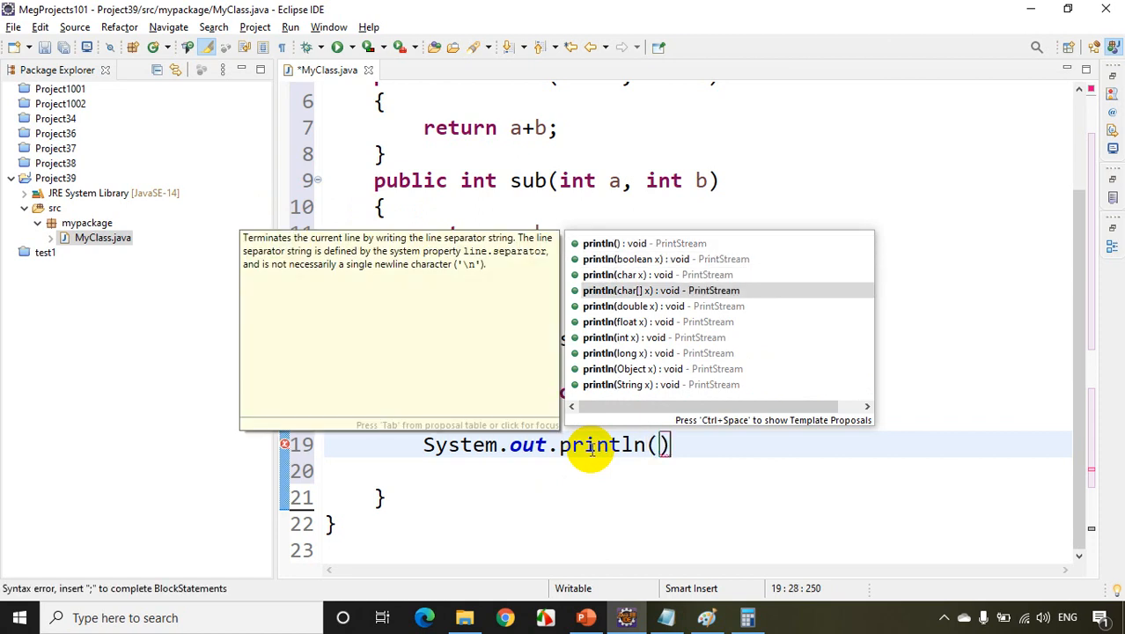
key(Down)
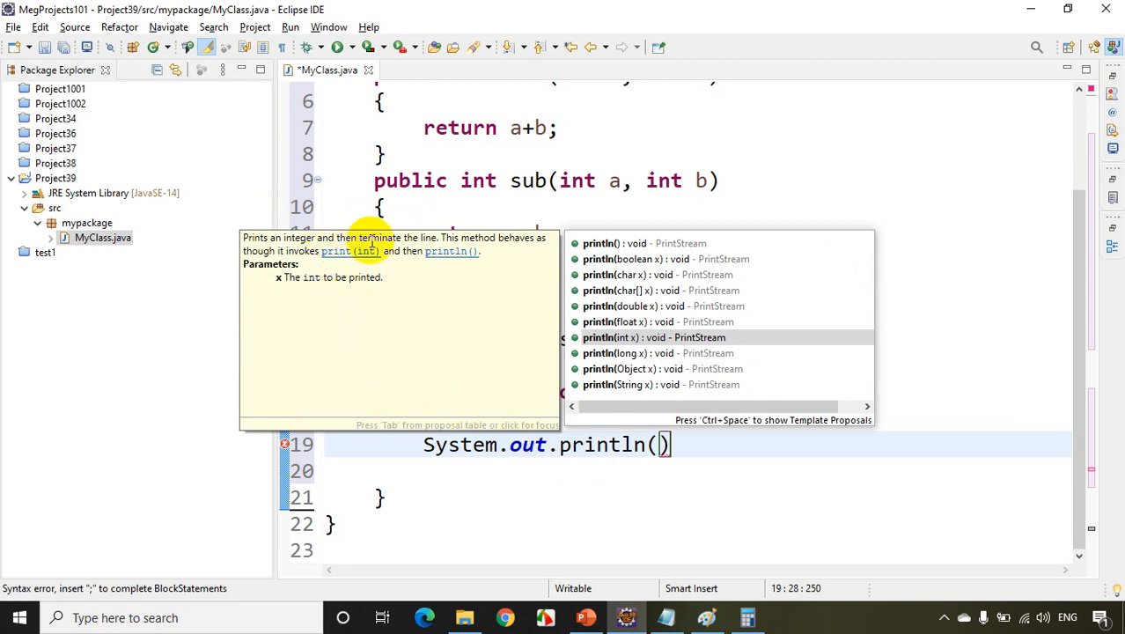
mouse_move(638, 305)
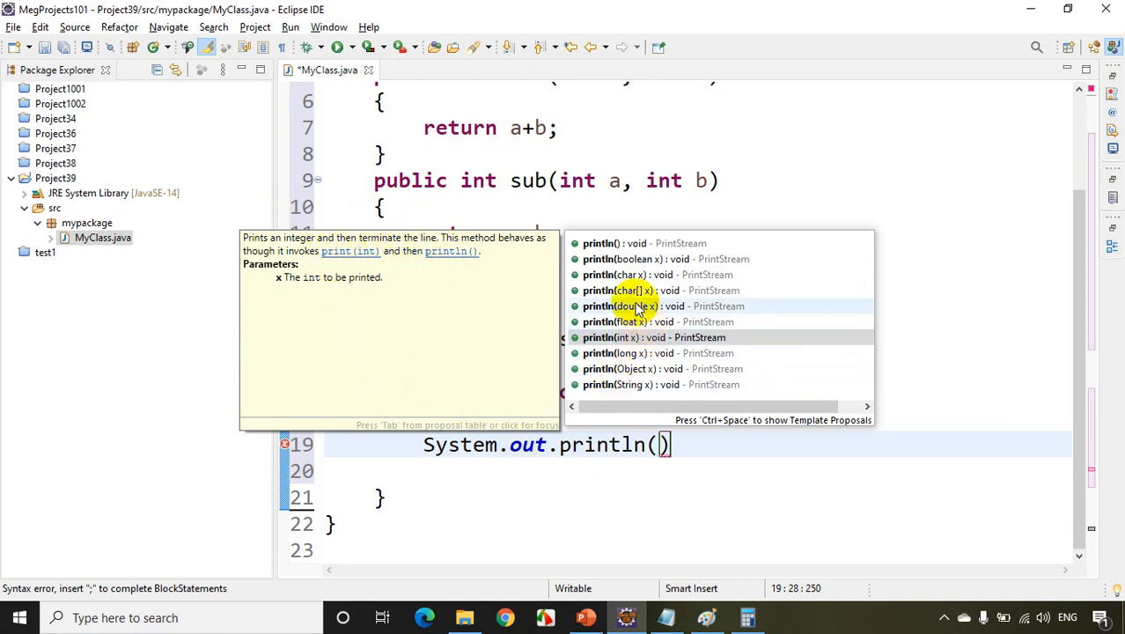
mouse_move(638, 337)
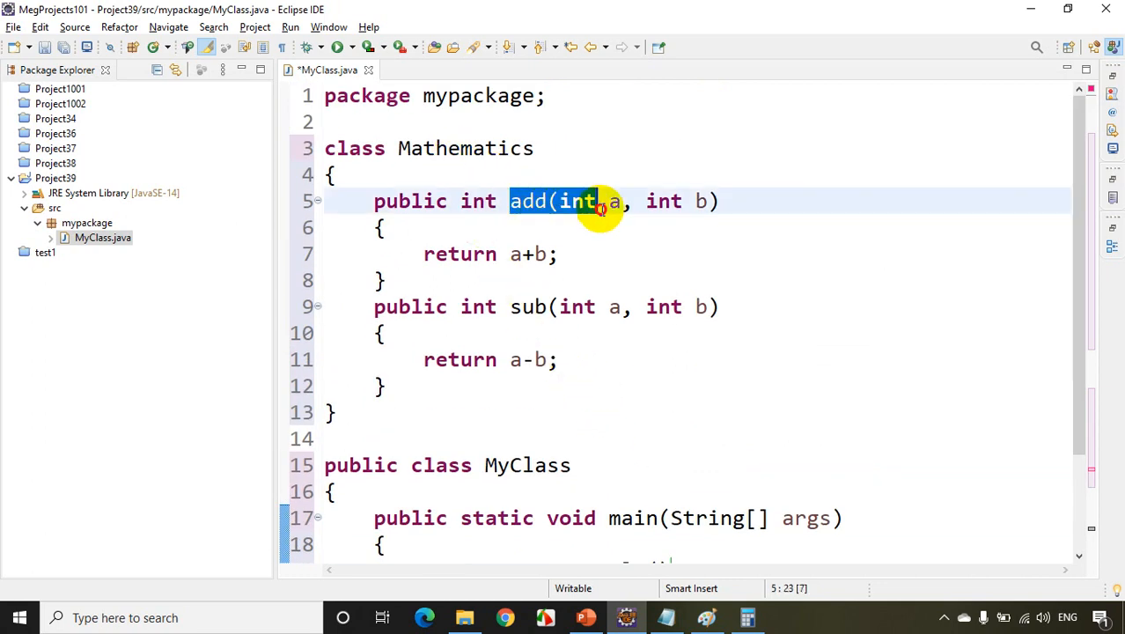
- Replace the println line with Mathematics obj = new Mathematics(); and begin an obj. call
text(System.out.println())
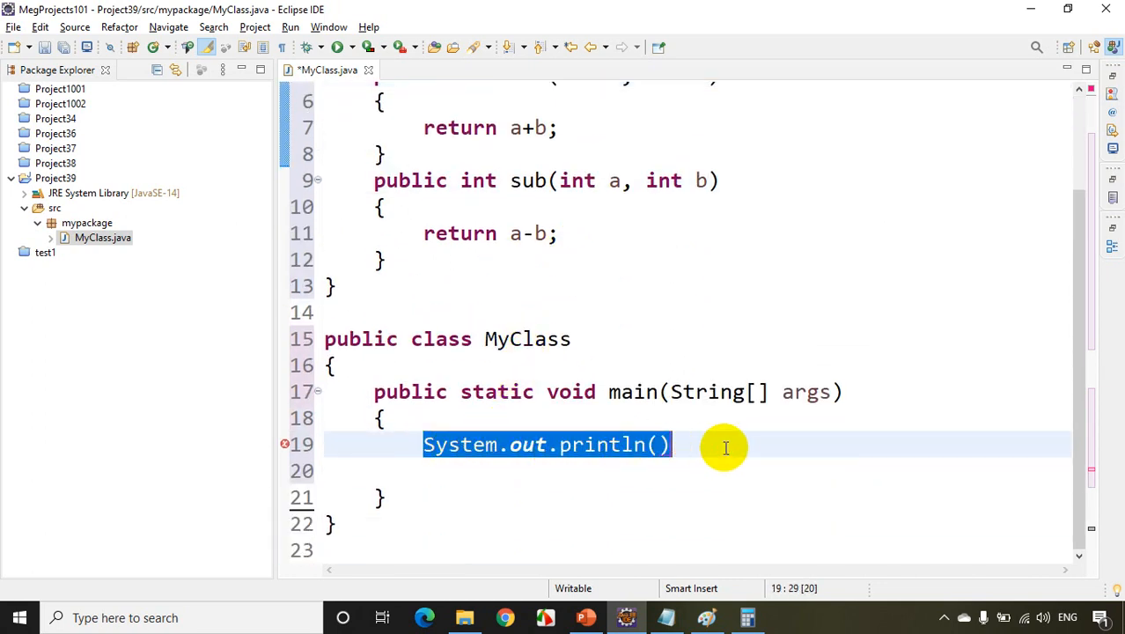
key(Delete)
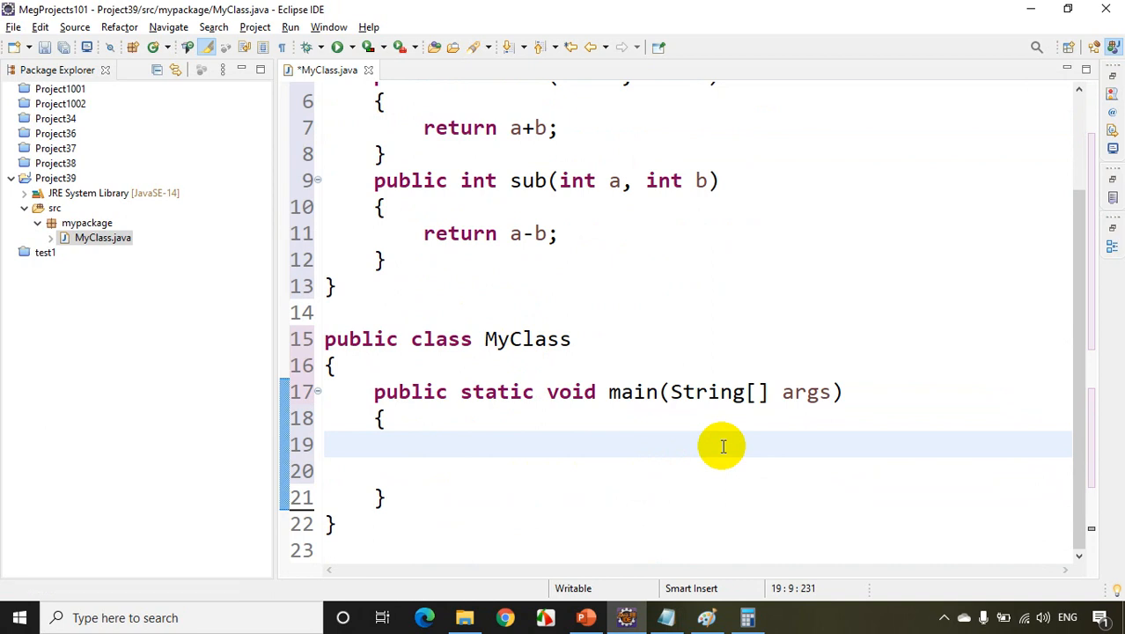
text(Mathematics o)
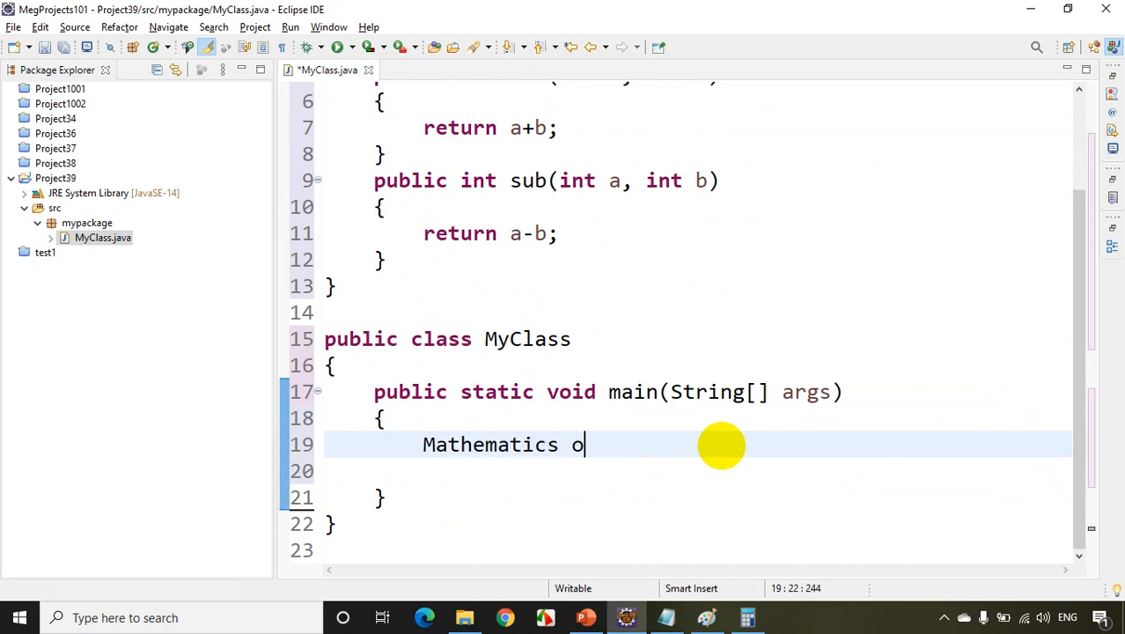
text(bj = new M)
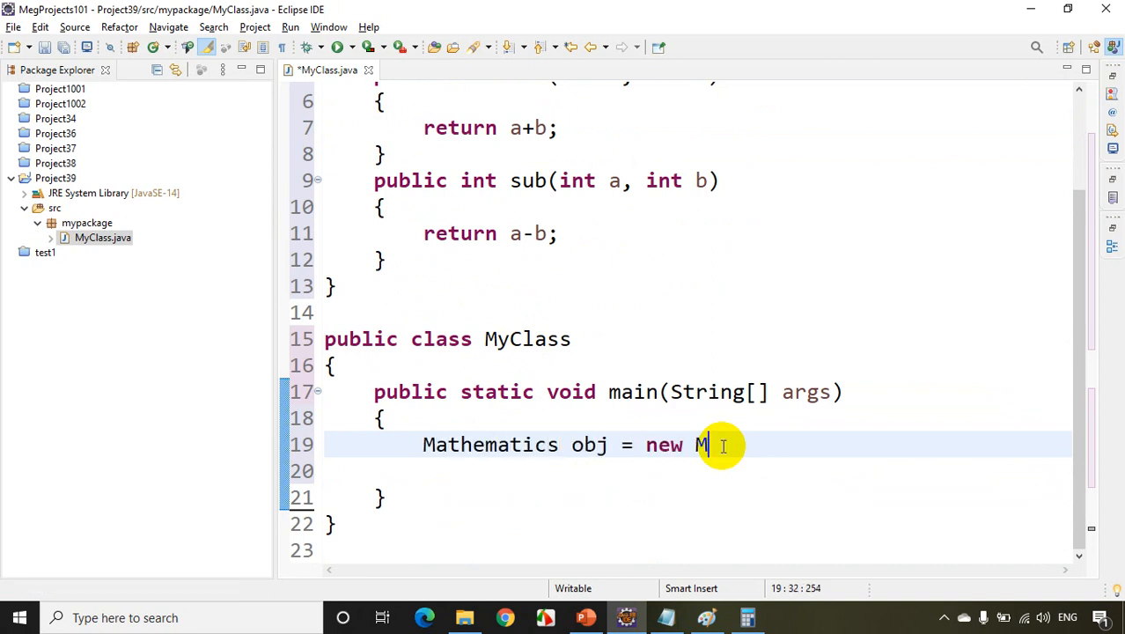
text(athematics())
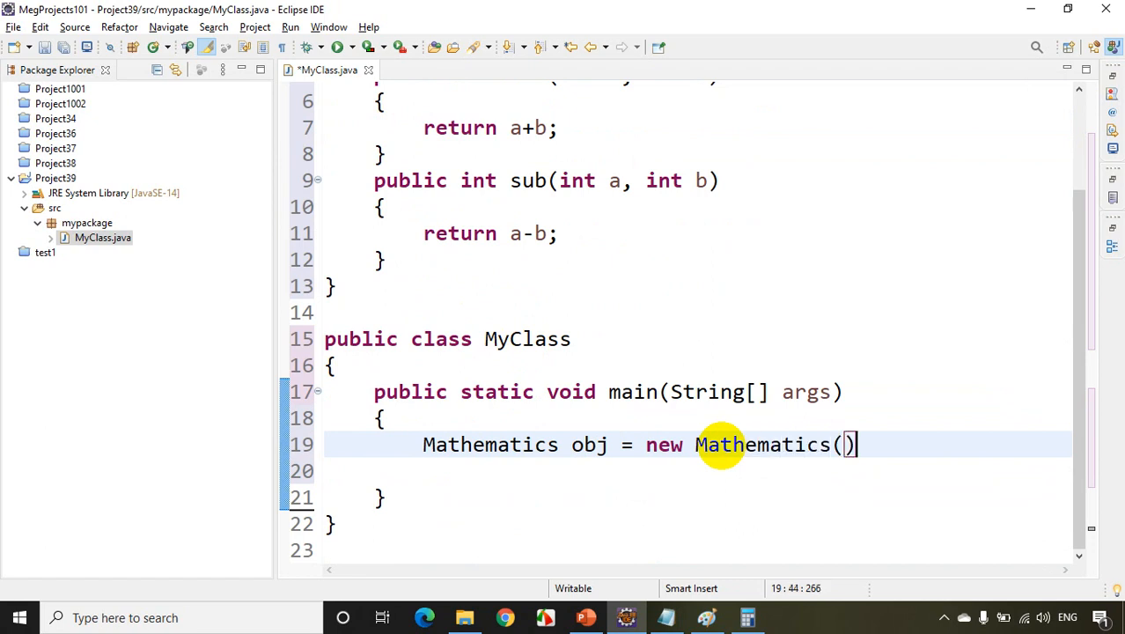
text(obj.)
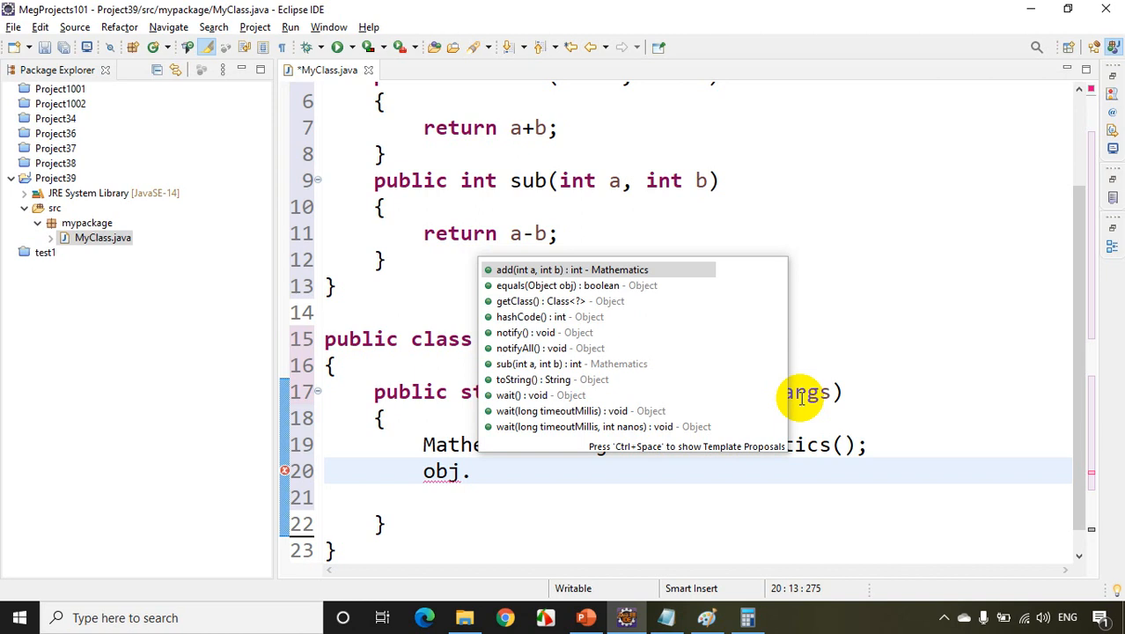
mouse_move(798, 285)
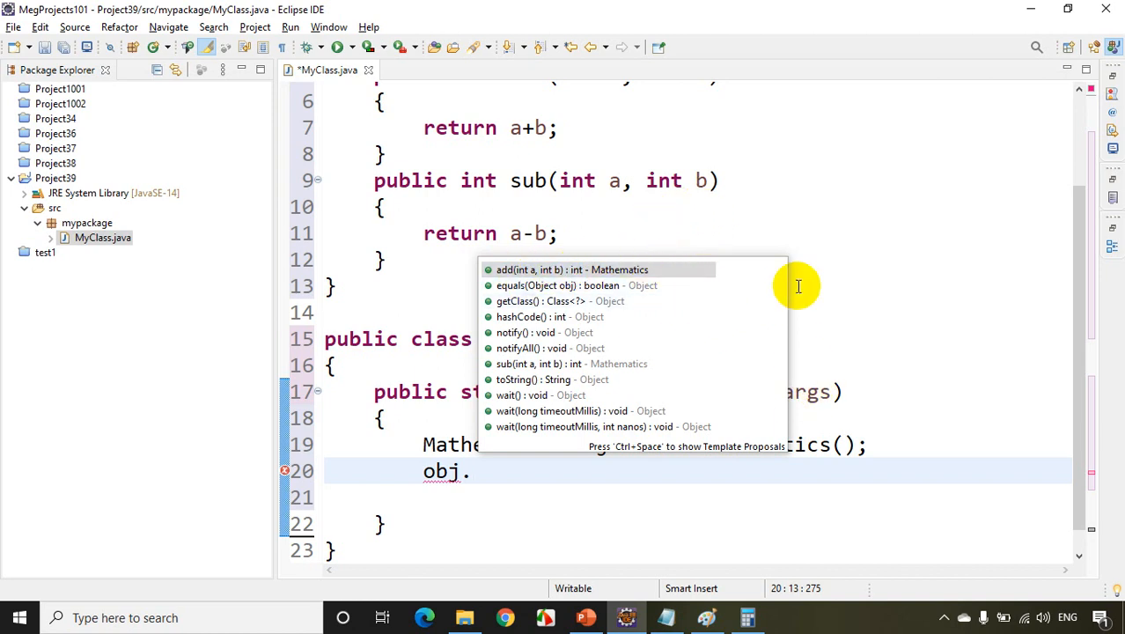
mouse_move(519, 269)
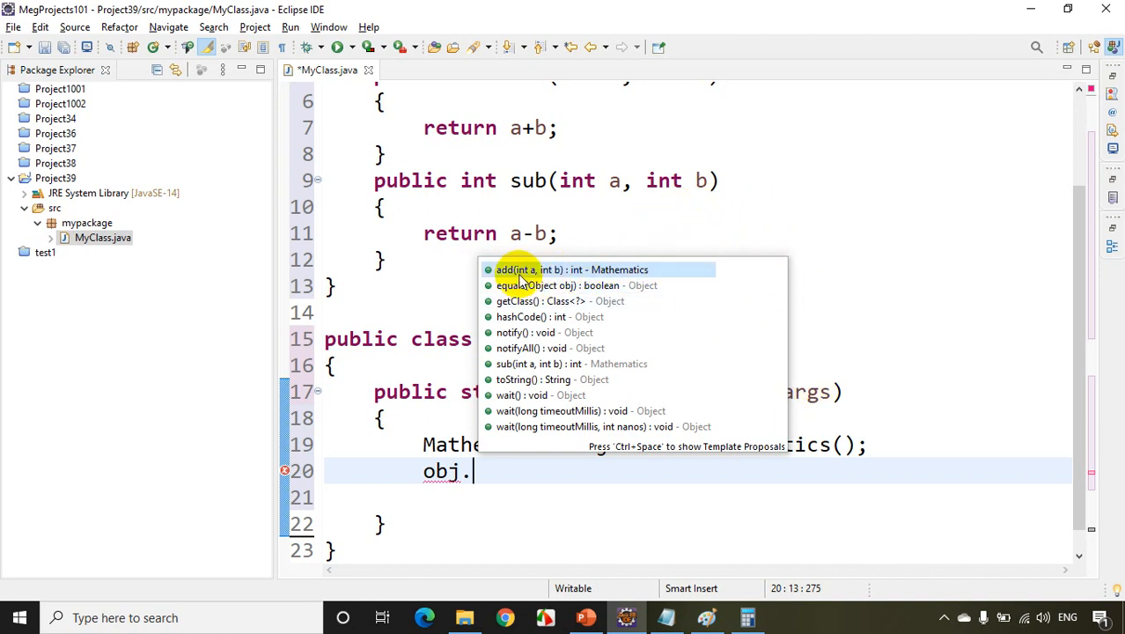
mouse_move(639, 233)
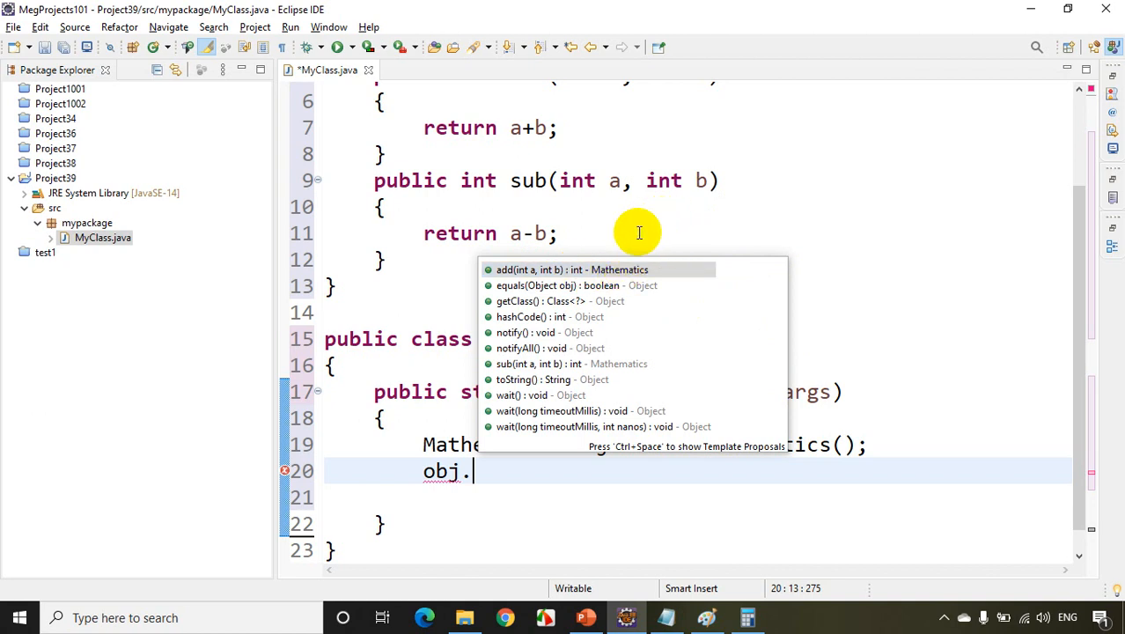
mouse_move(654, 255)
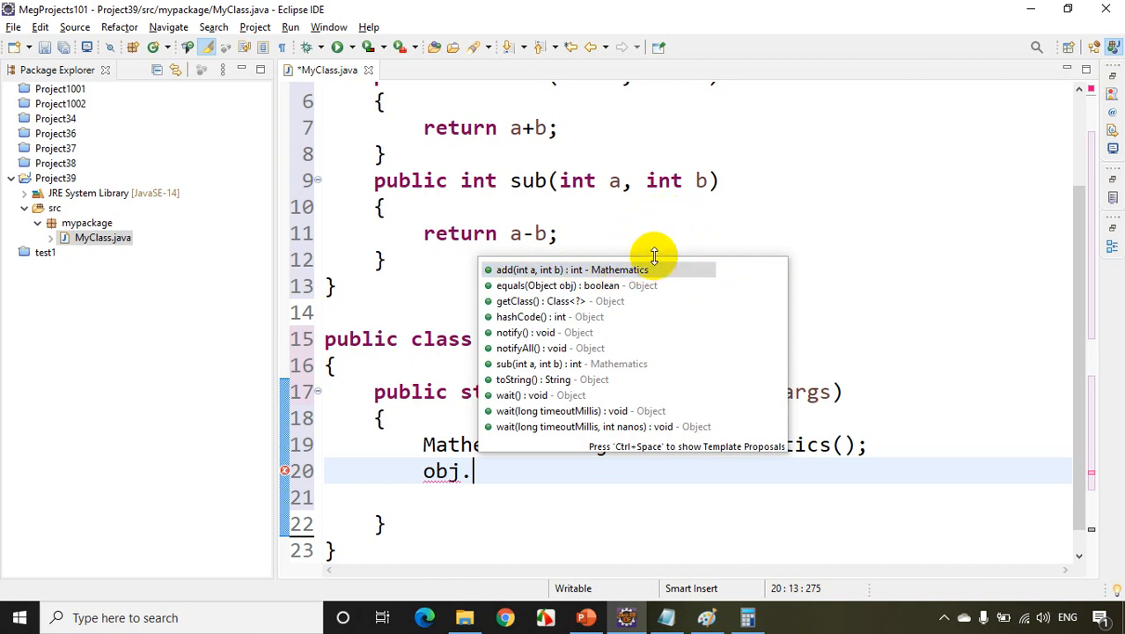
mouse_move(602, 278)
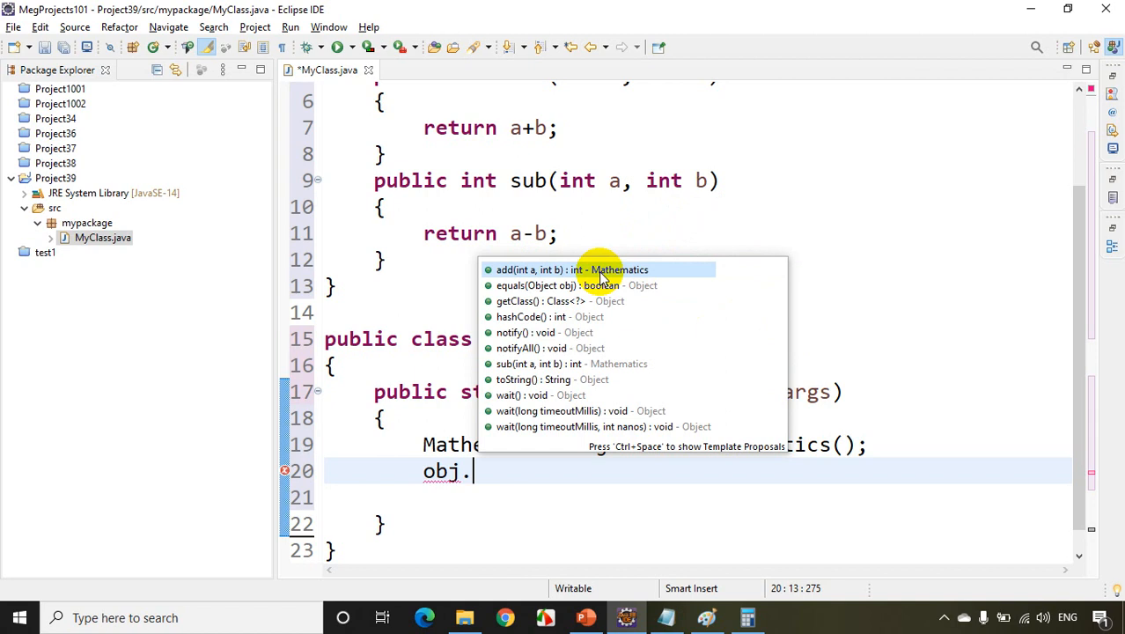
mouse_move(457, 534)
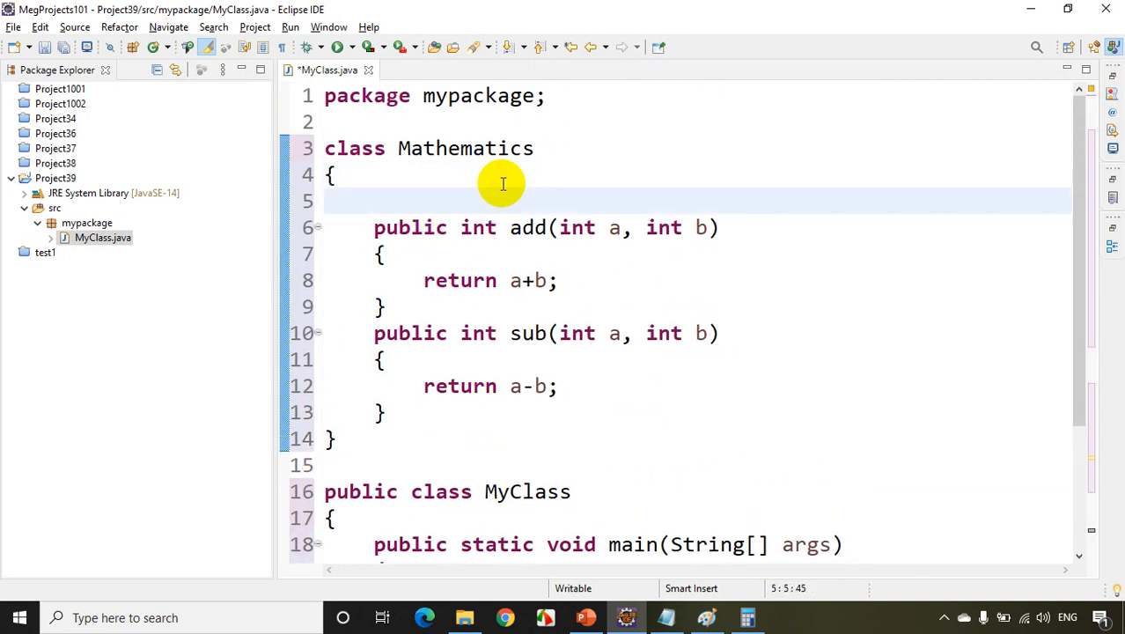
- Start a /** Javadoc above add describing it as 'This method will add two numbers and return'
text(/**)
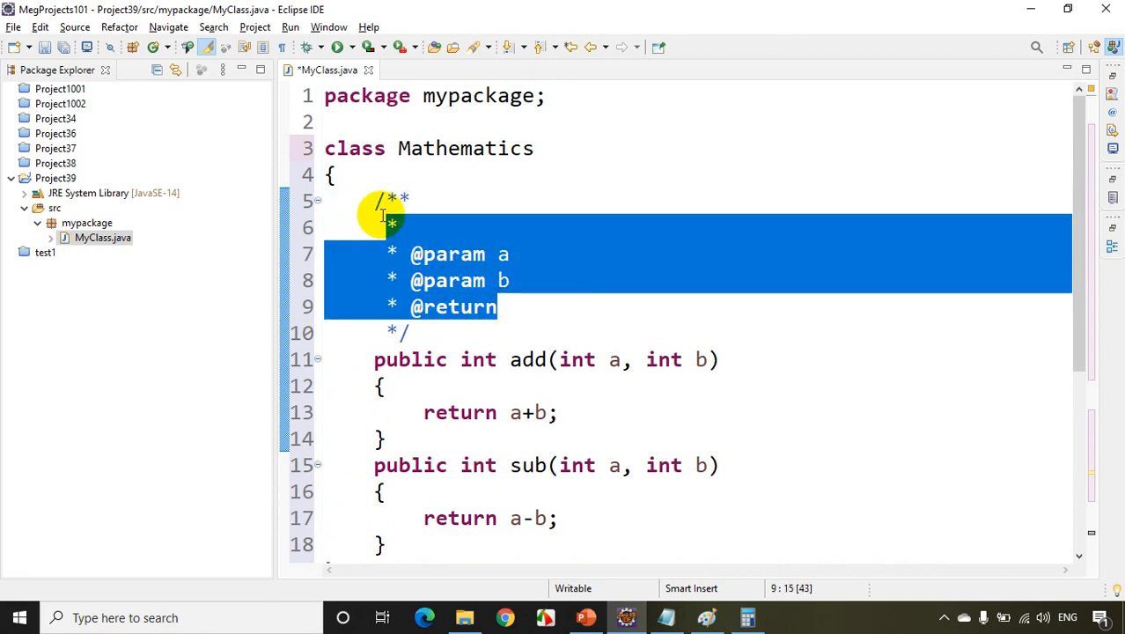
key(Delete)
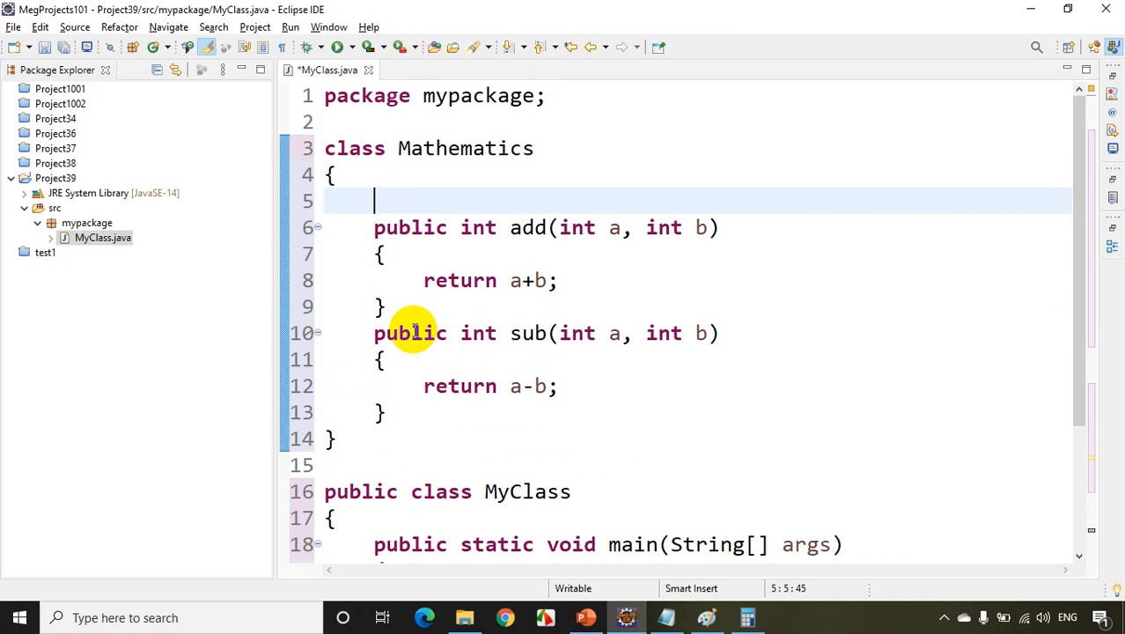
text(/**)
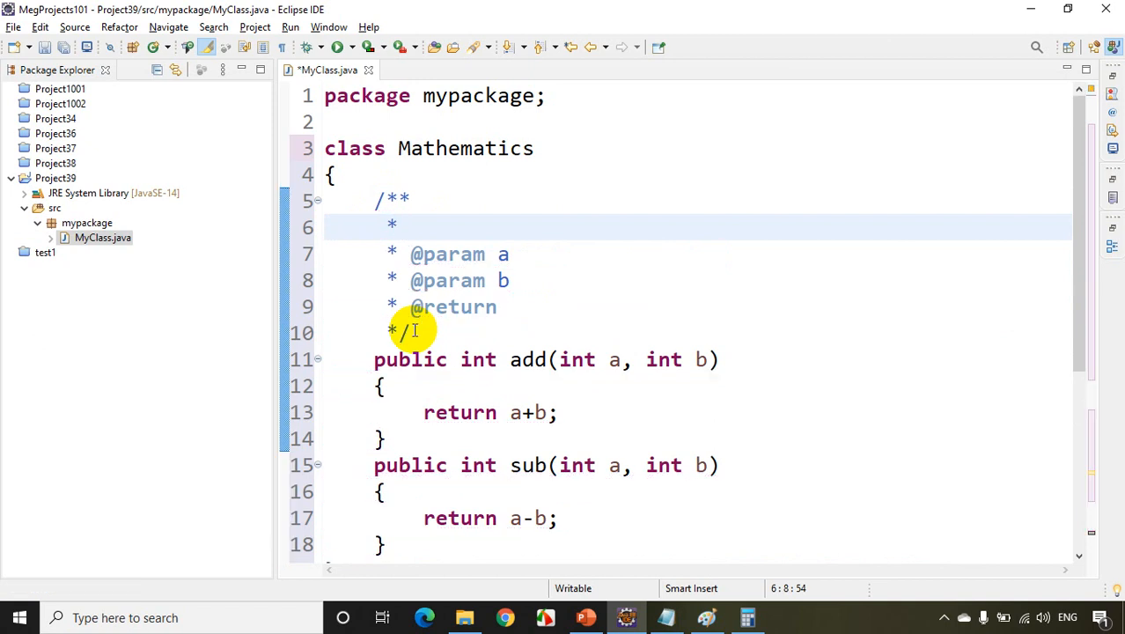
text(T)
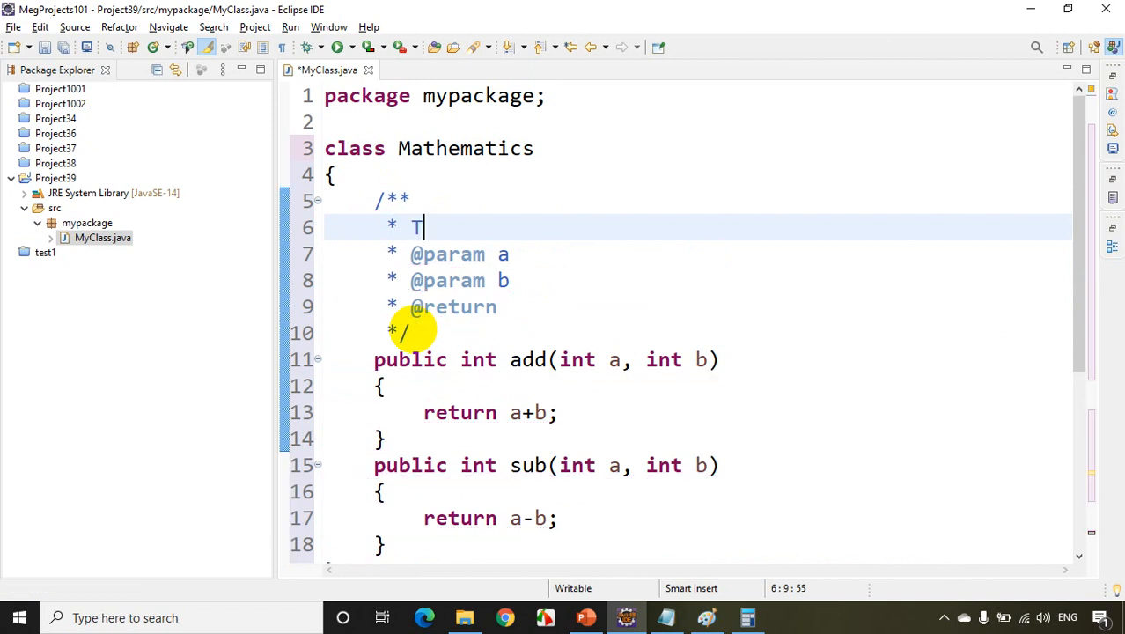
text(his)
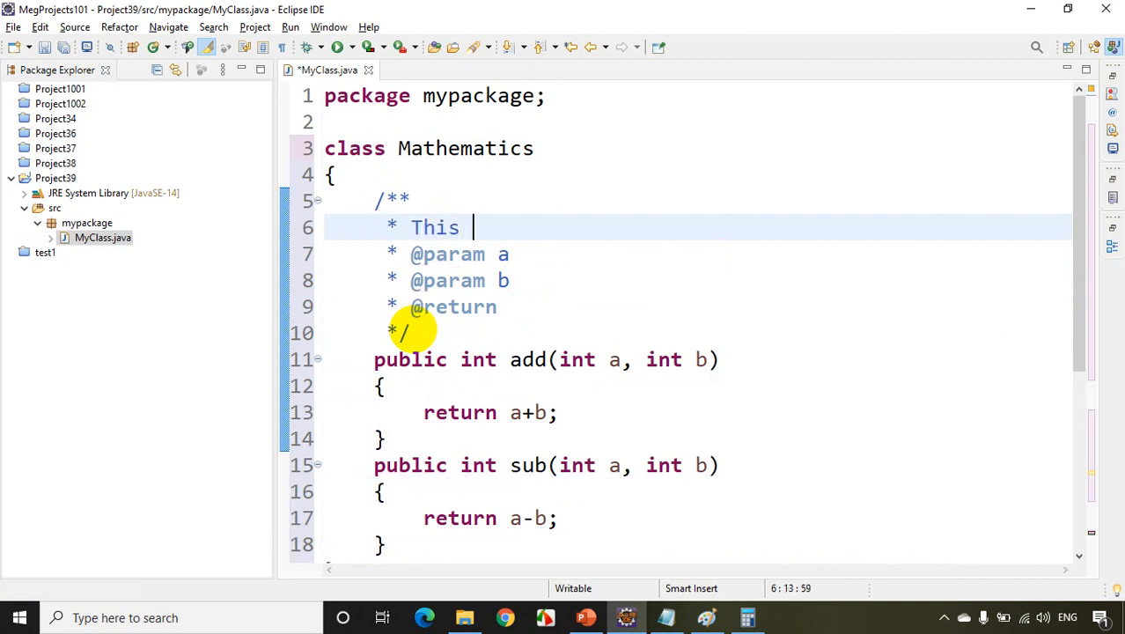
text(method)
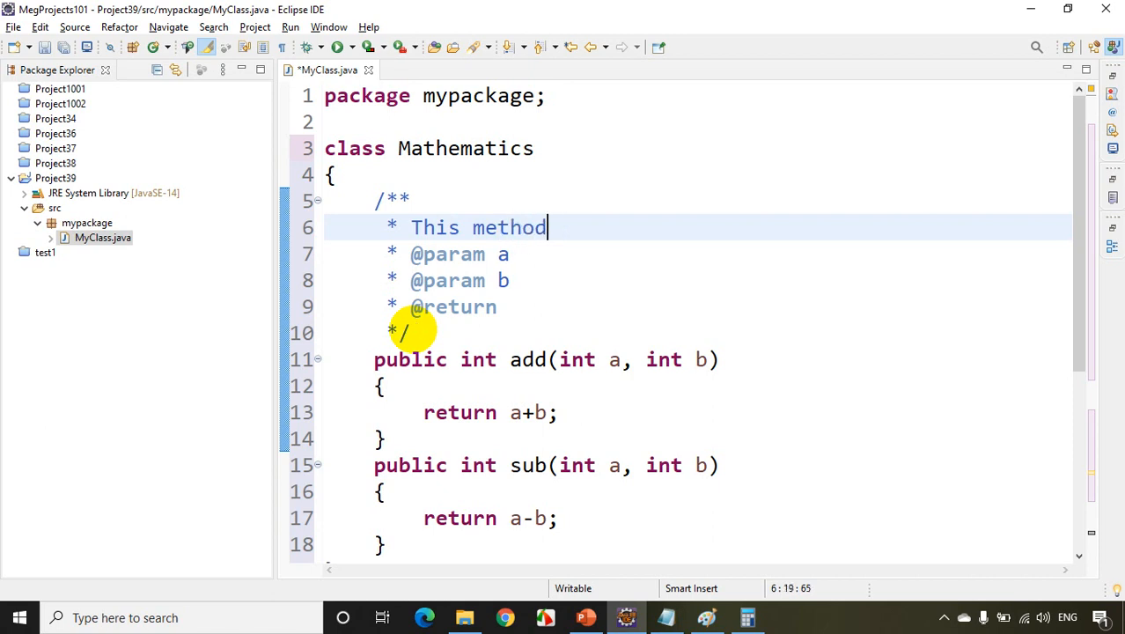
text(will add two)
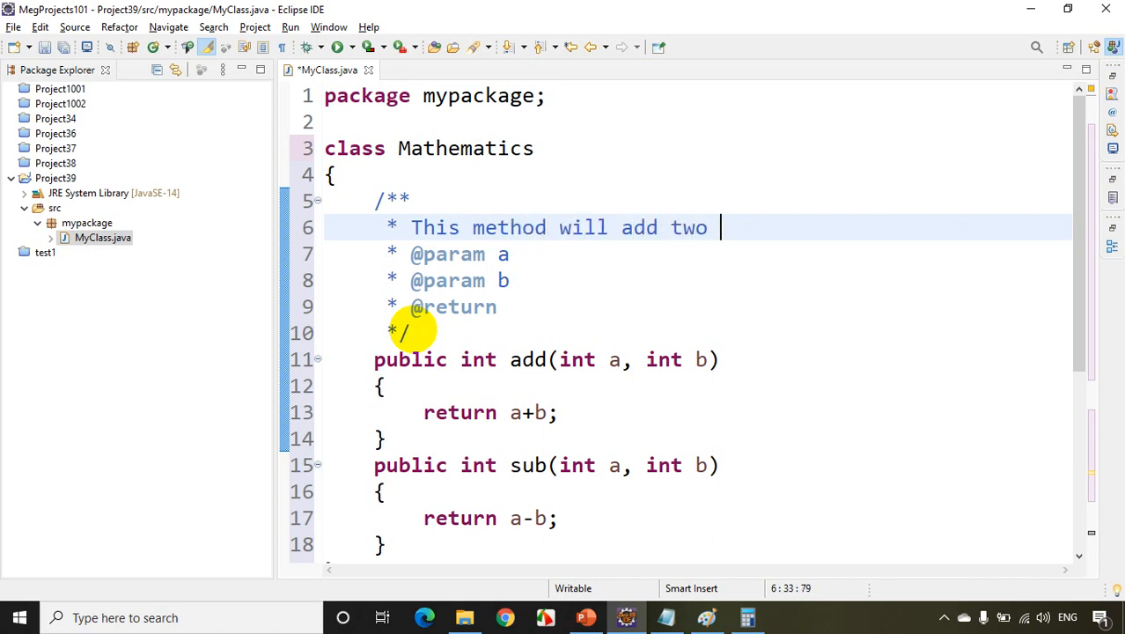
text(numbers and returns sum)
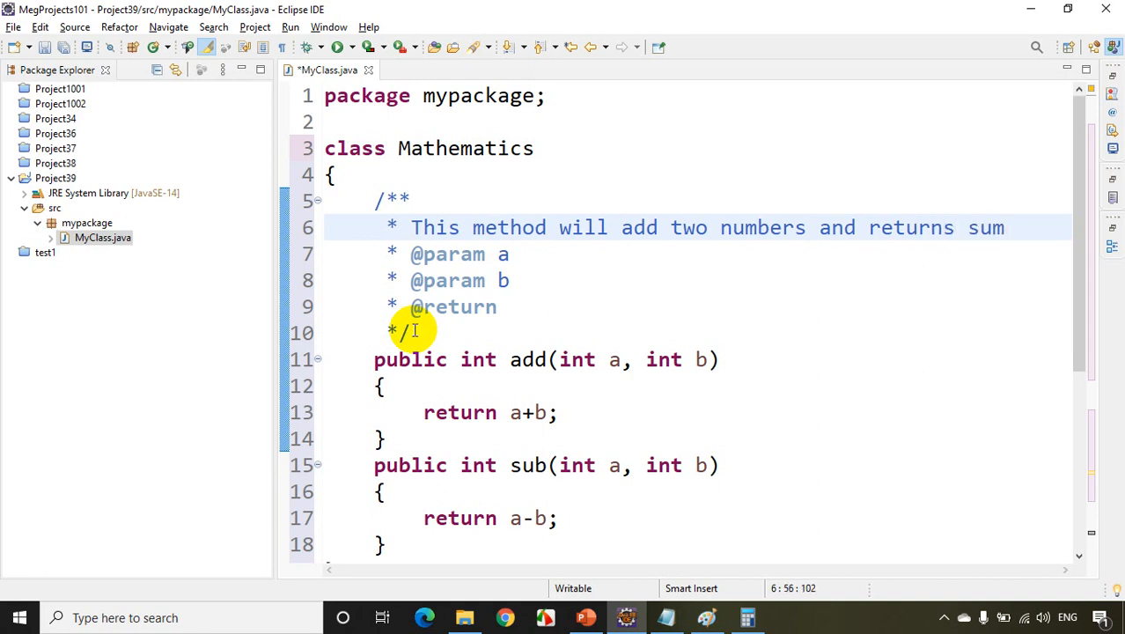
click(524, 253)
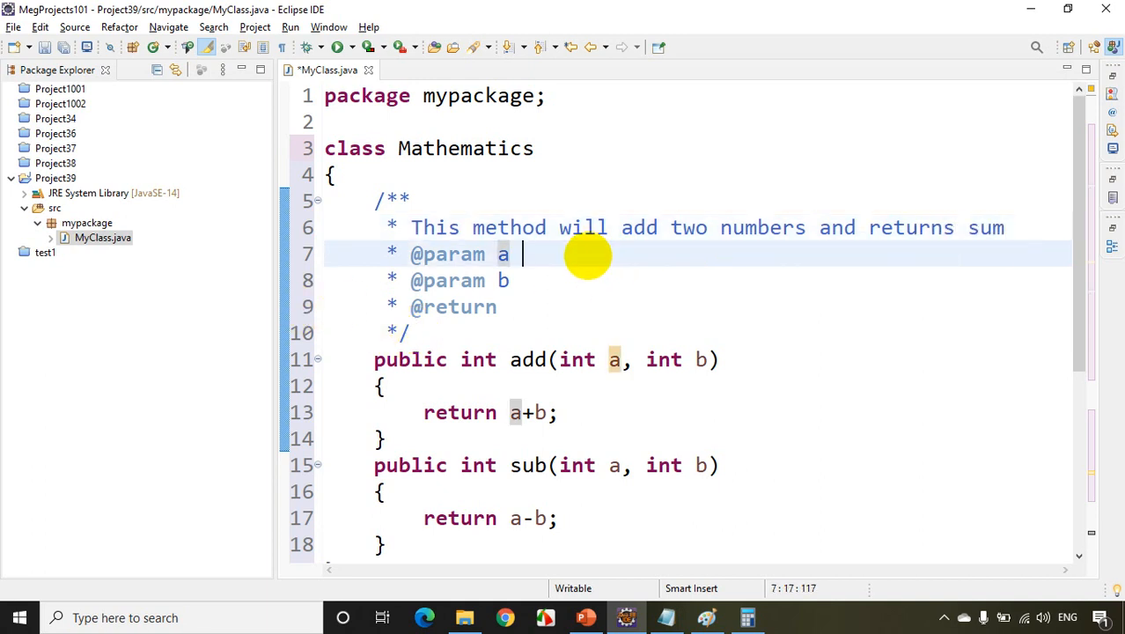
text(Firs)
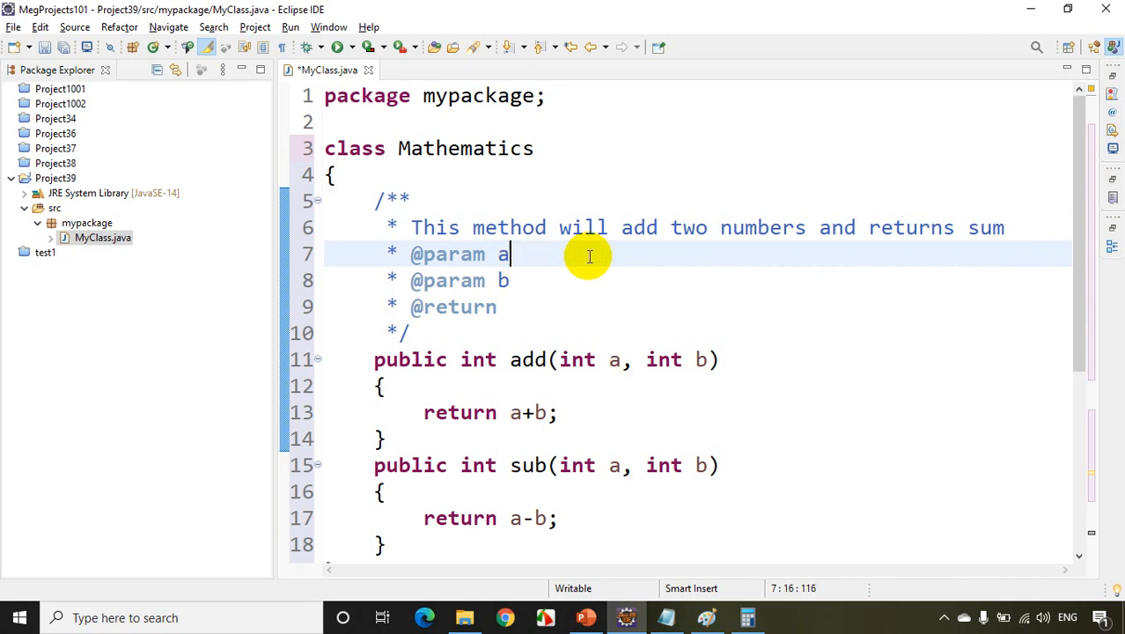
text(= First nu)
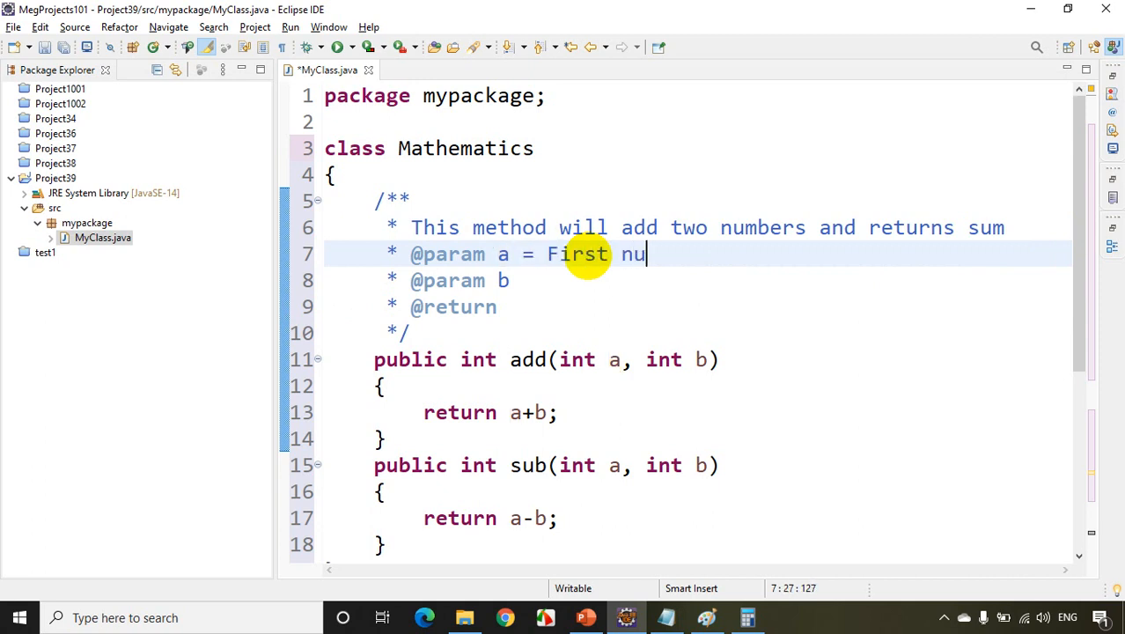
text(mber)
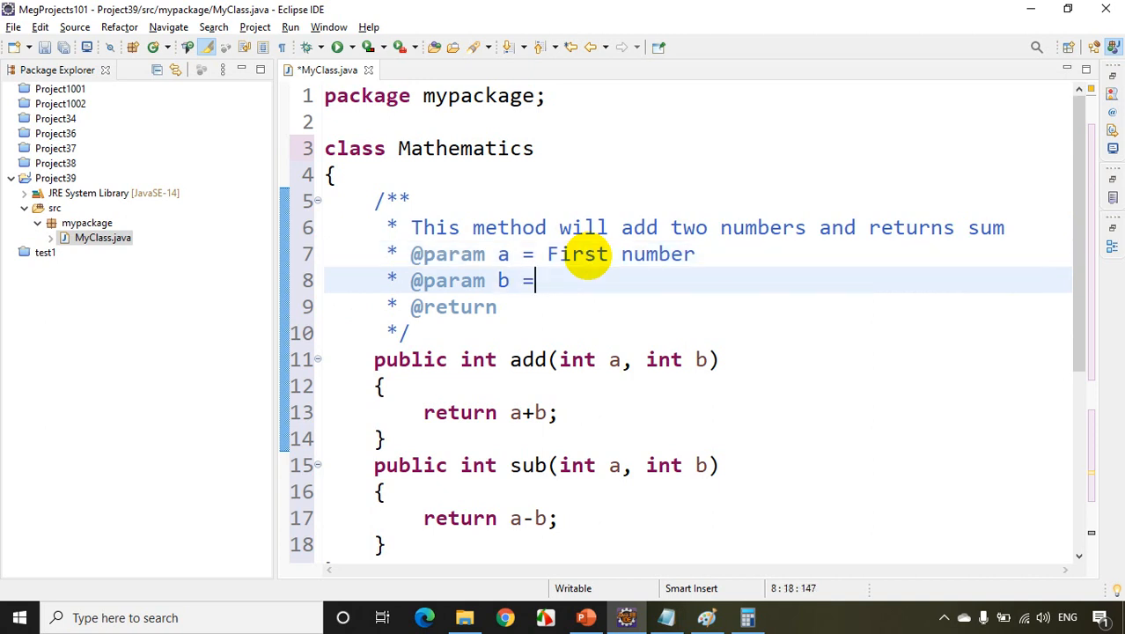
text(Second Number)
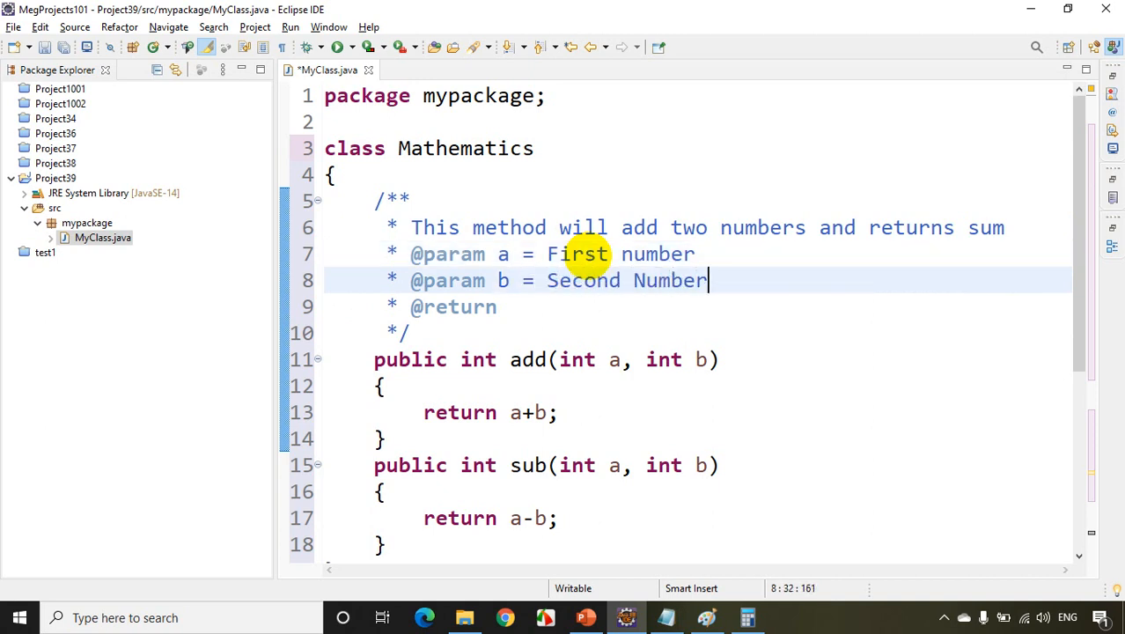
click(498, 307)
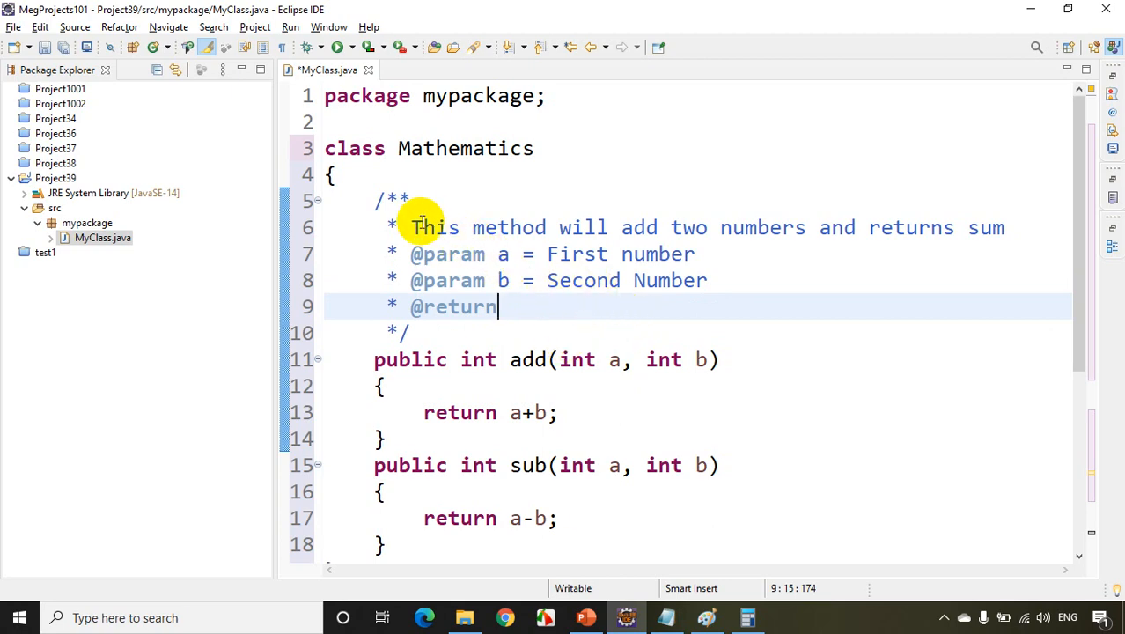
- In main, insert the add(int a, int b) call on obj through Content Assist, passing 5 and 4
scroll(down, 3)
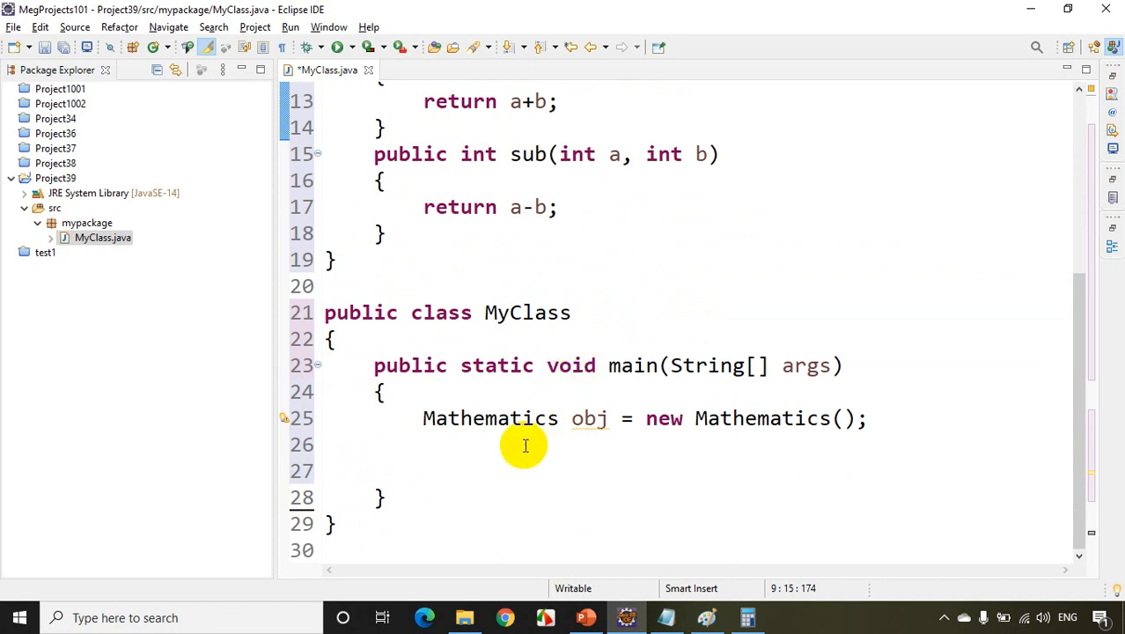
text(obj.)
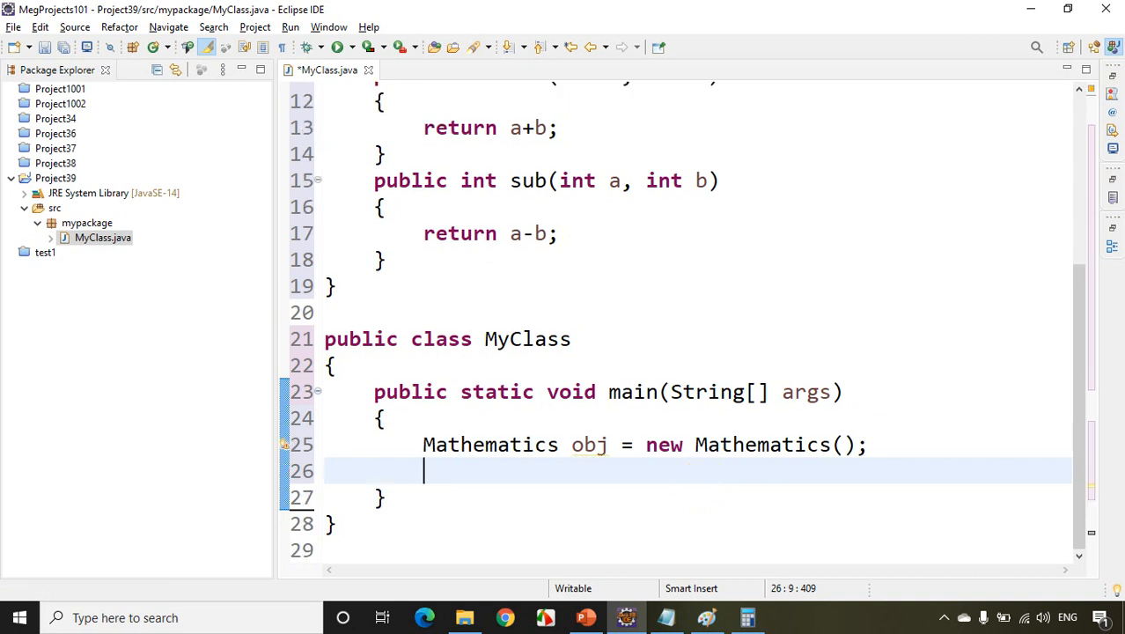
text(obj.add(a, b))
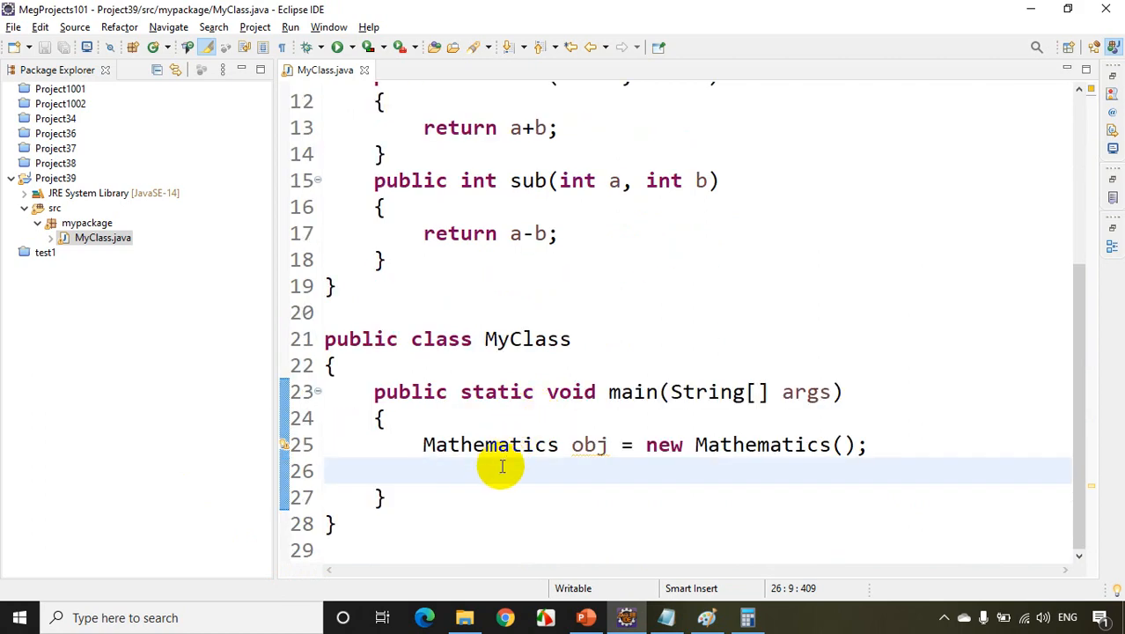
text(obj.)
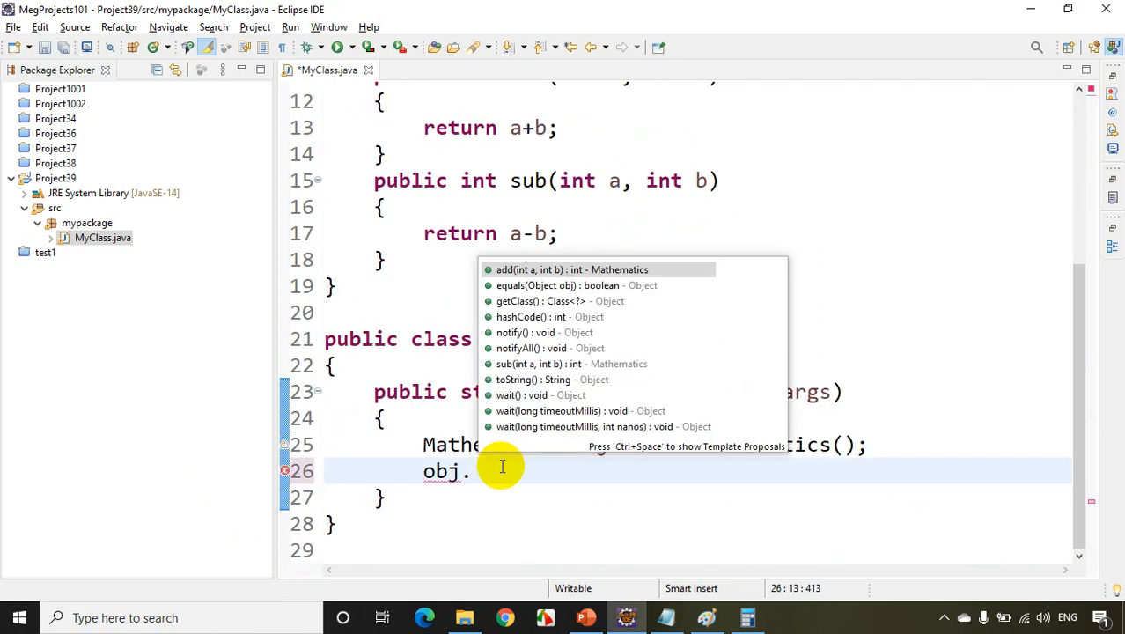
click(572, 269)
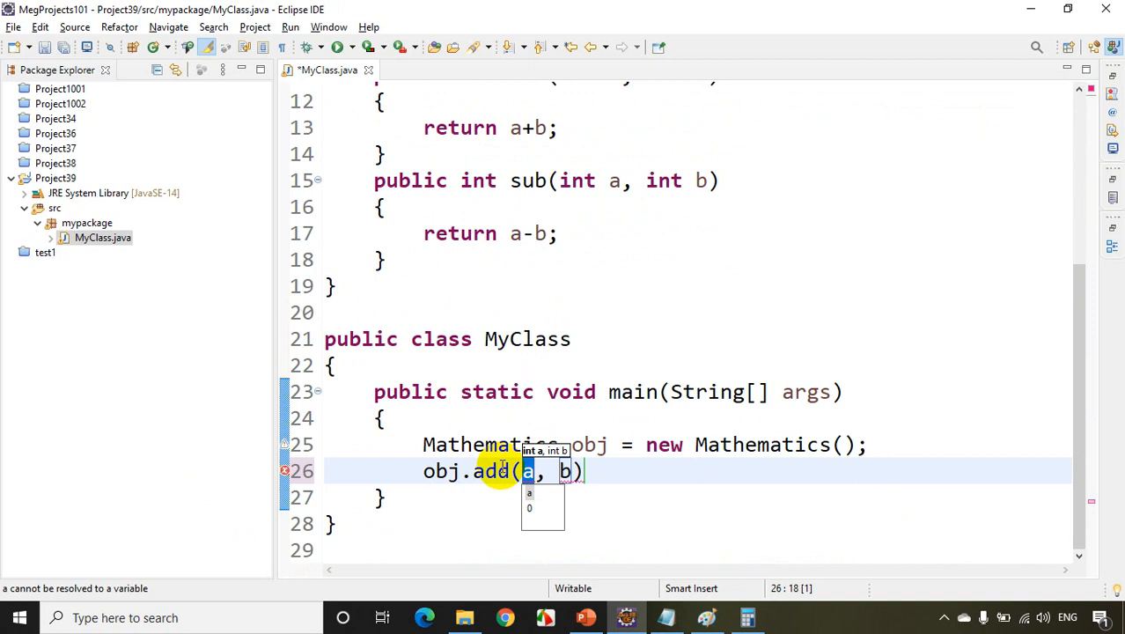
text(5)
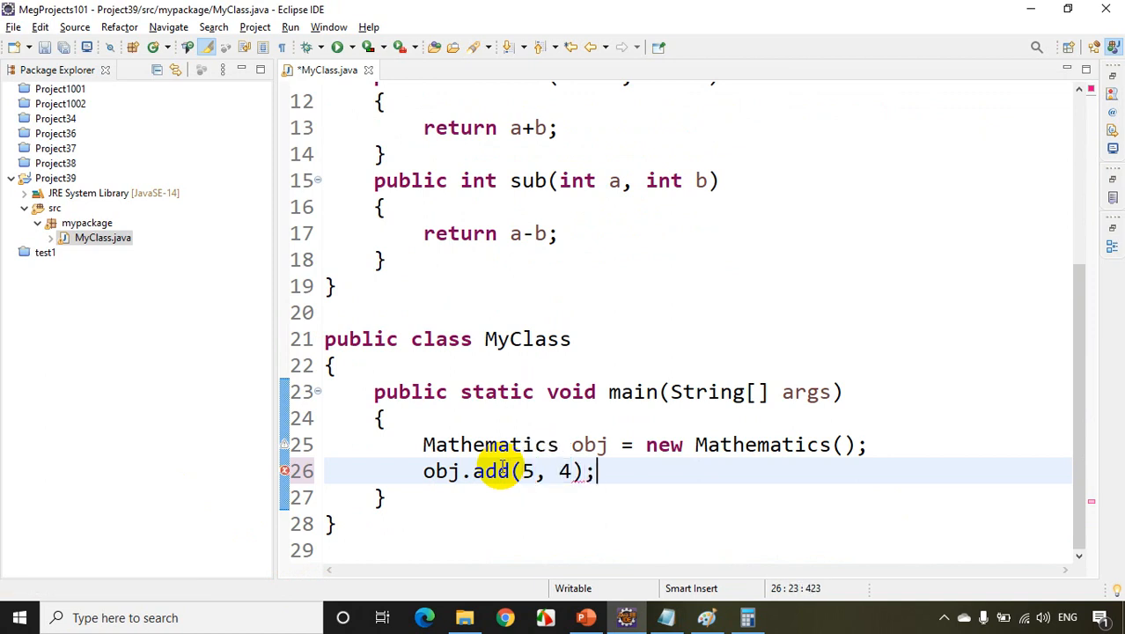
mouse_move(498, 470)
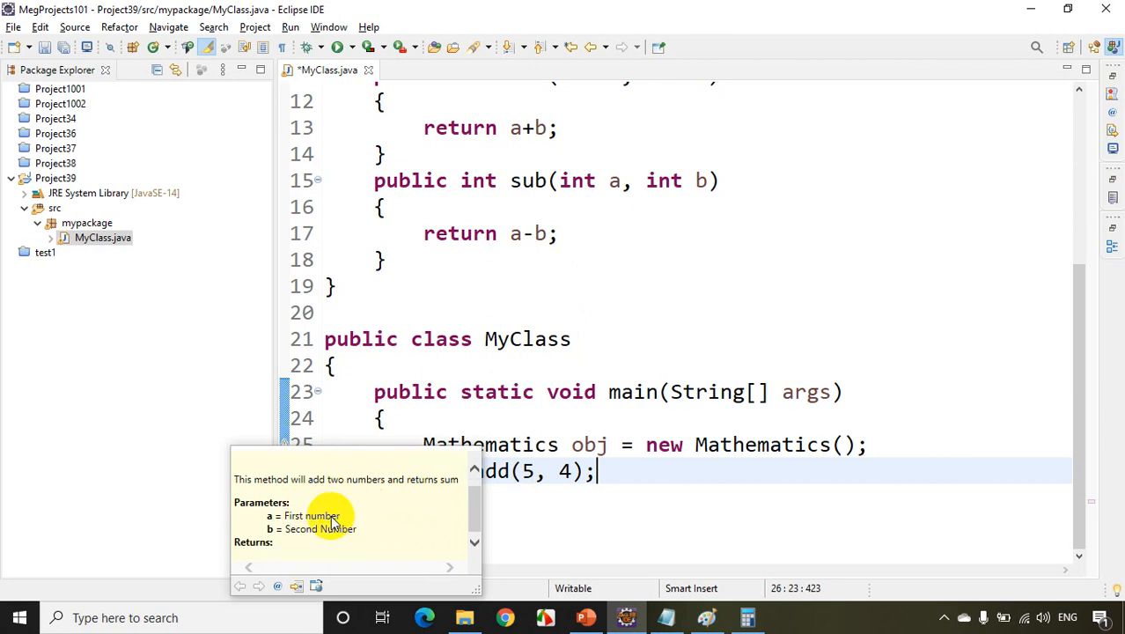
mouse_move(284, 550)
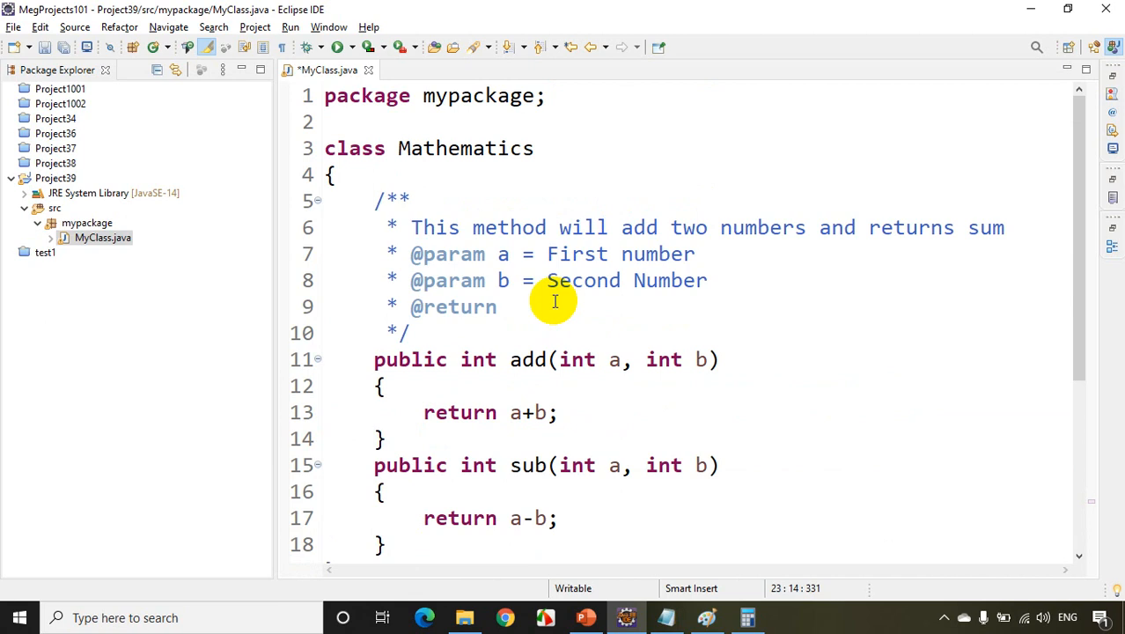
text(a)
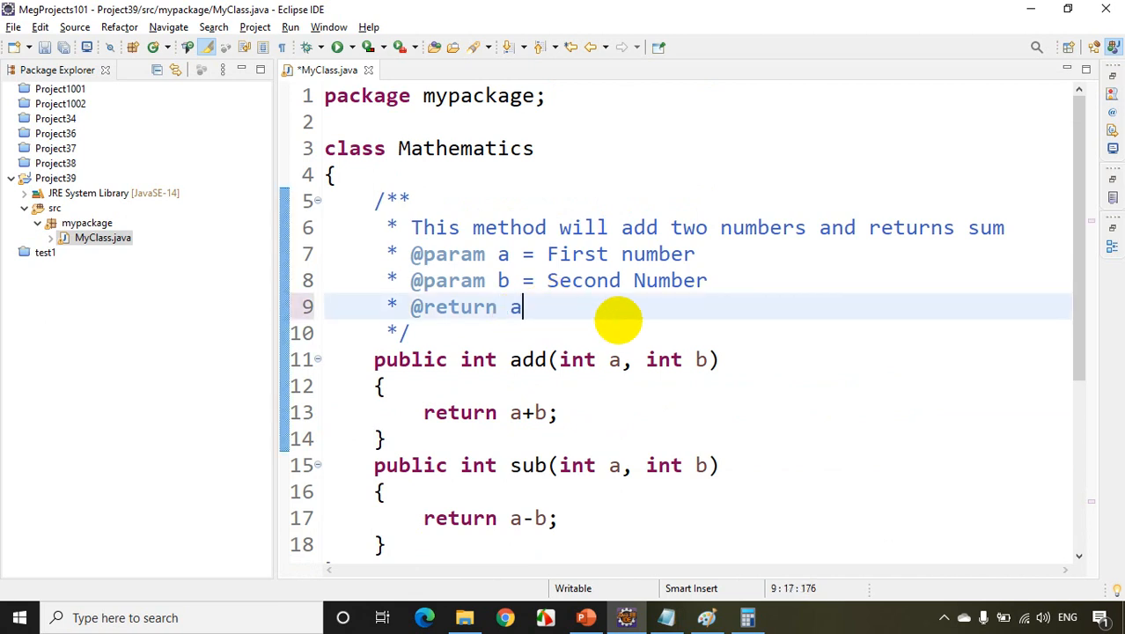
text(+b)
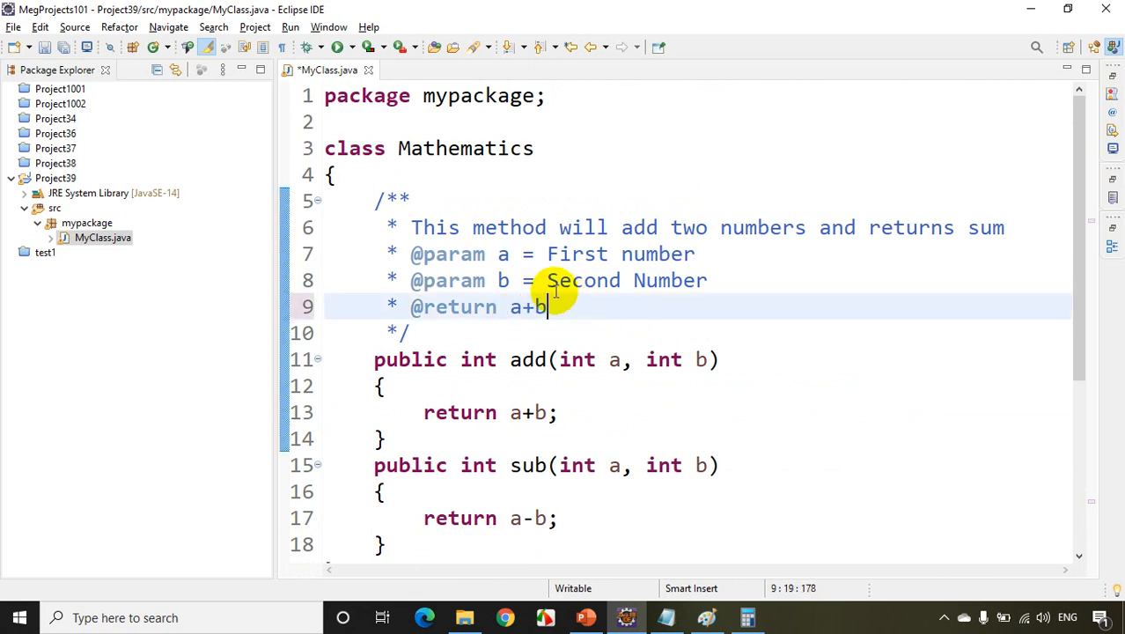
scroll(down, 3)
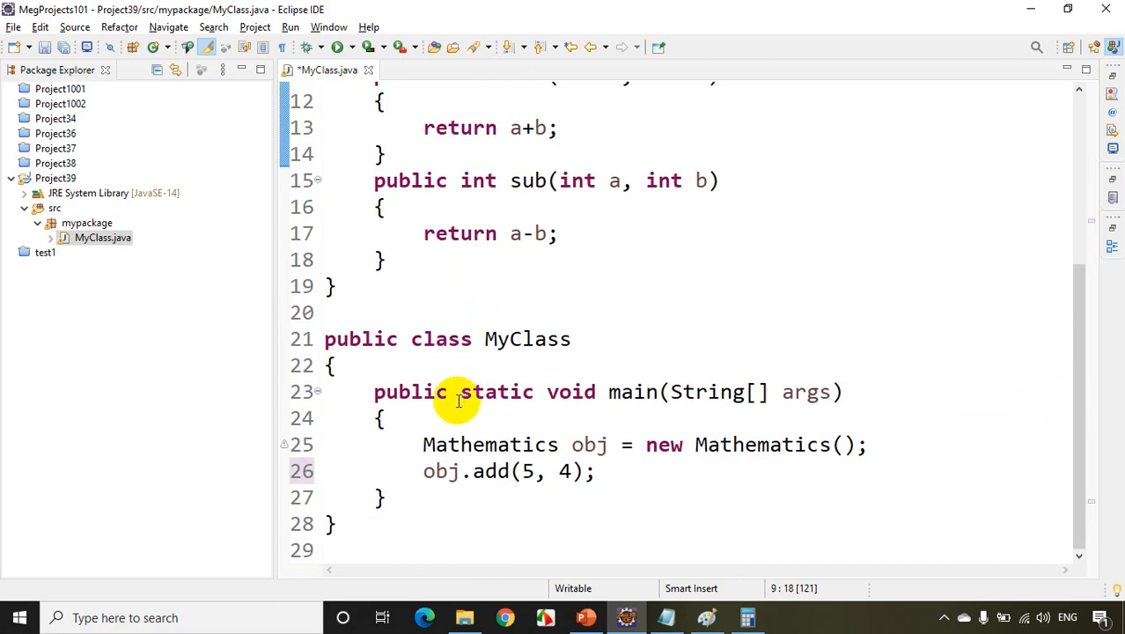
mouse_move(491, 470)
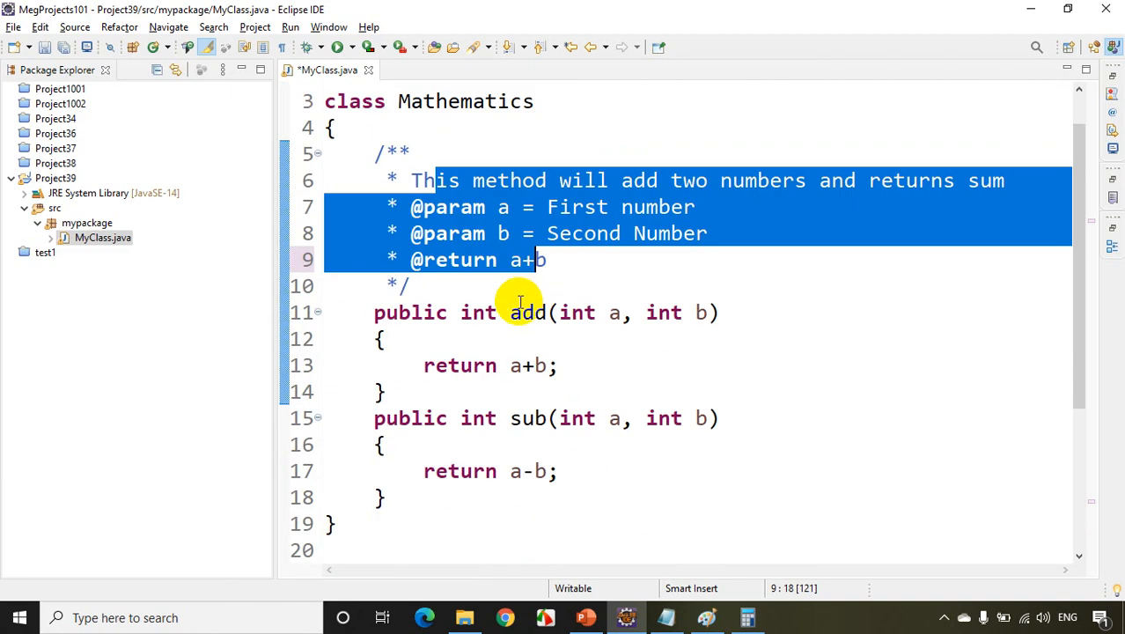
mouse_move(502, 376)
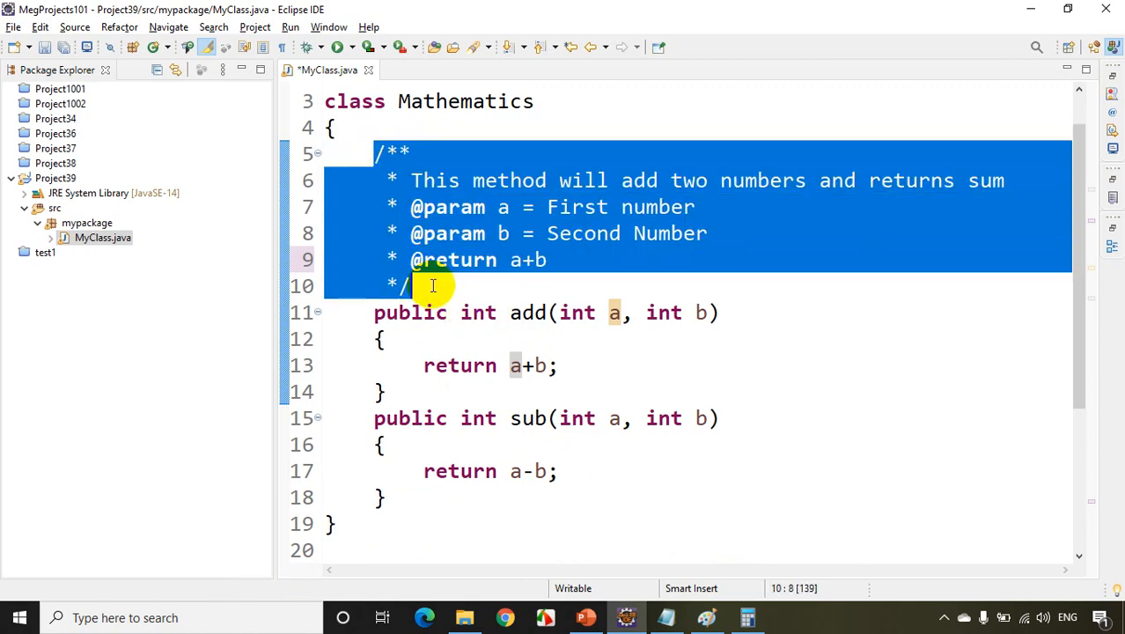
scroll(down, 3)
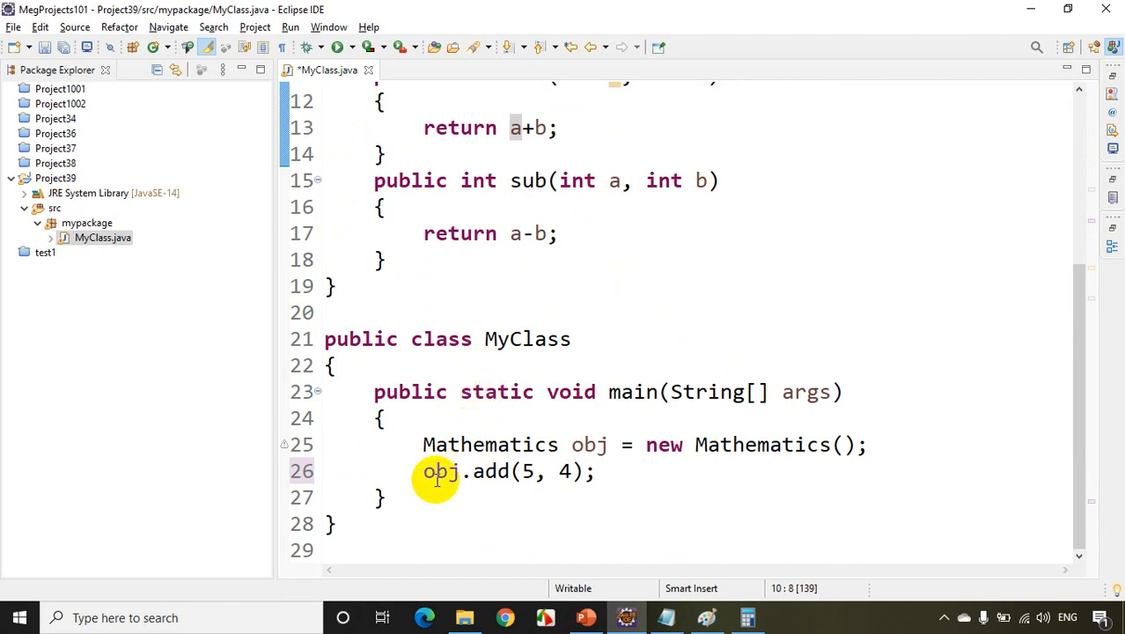
click(495, 471)
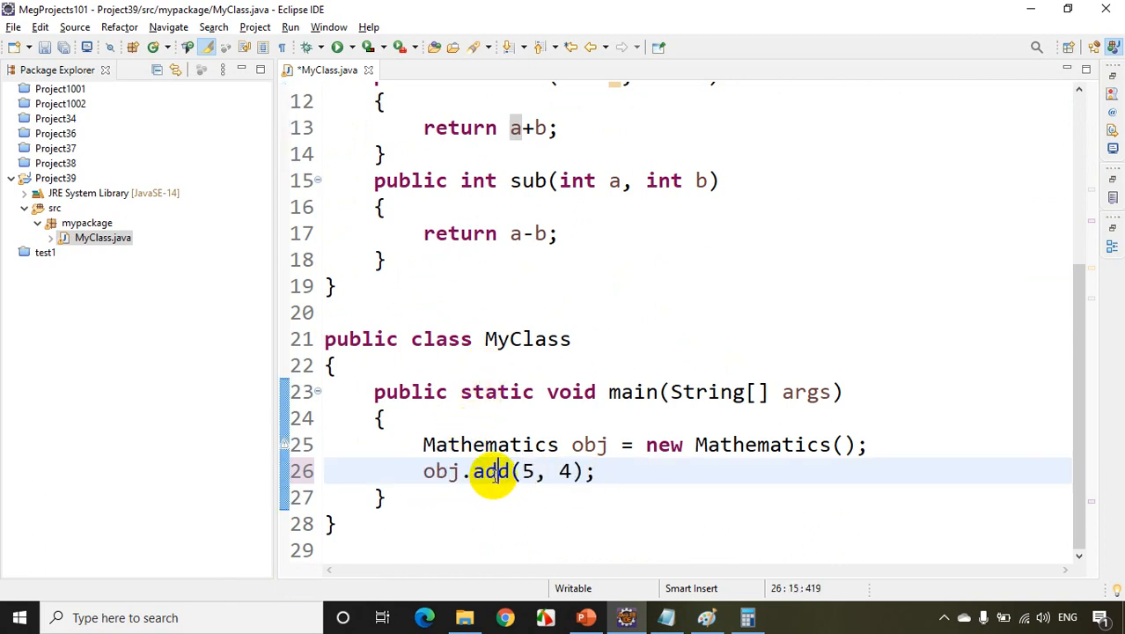
mouse_move(492, 471)
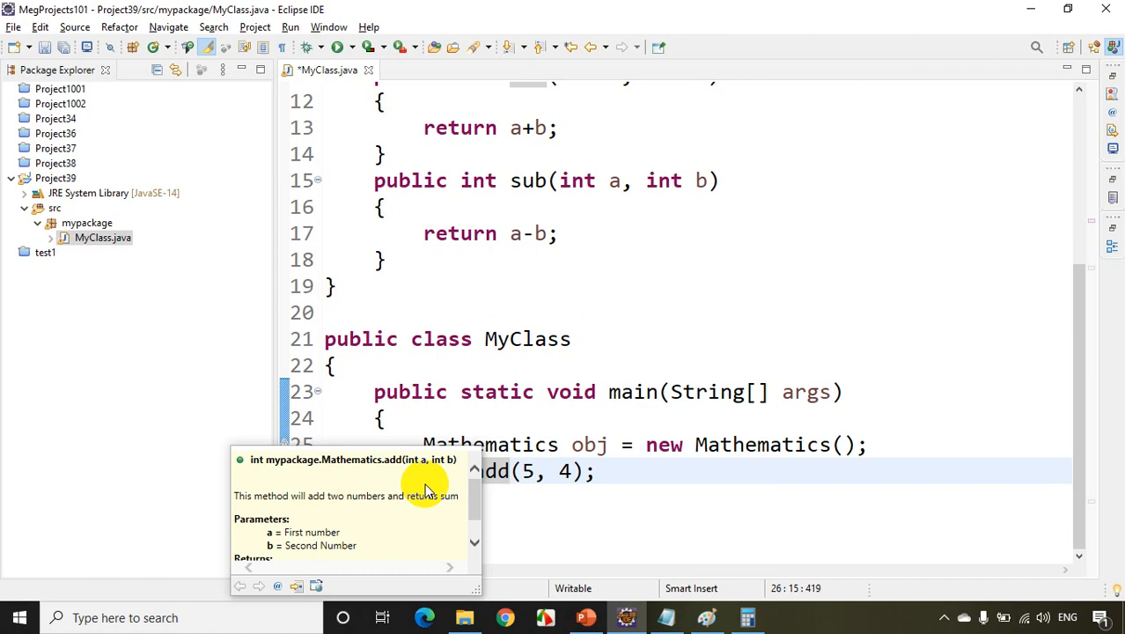
mouse_move(427, 490)
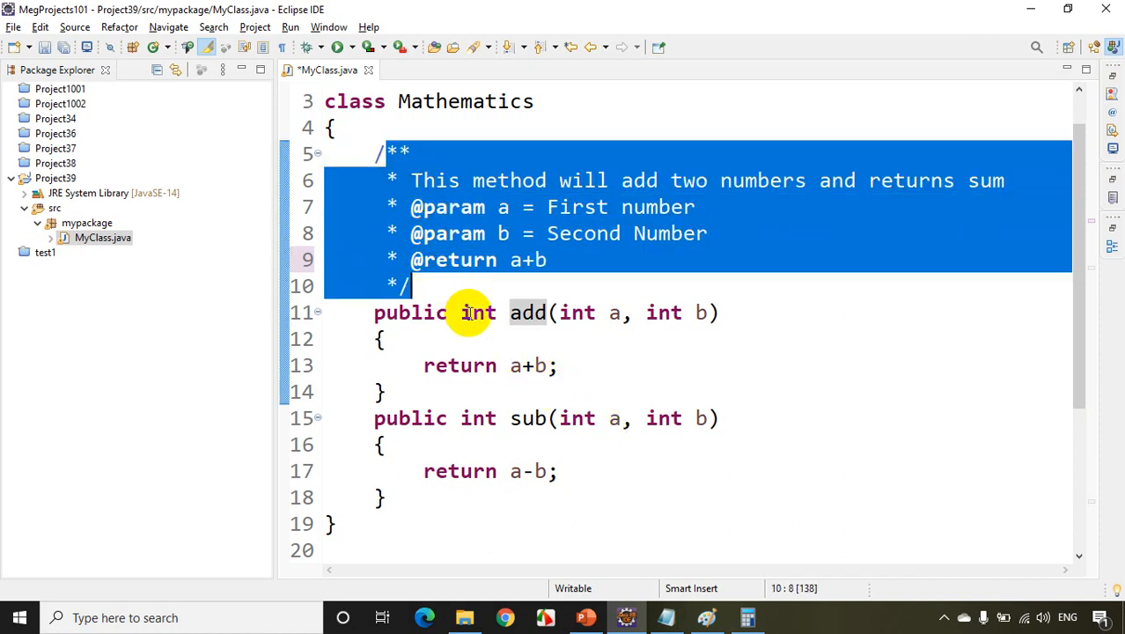
mouse_move(473, 317)
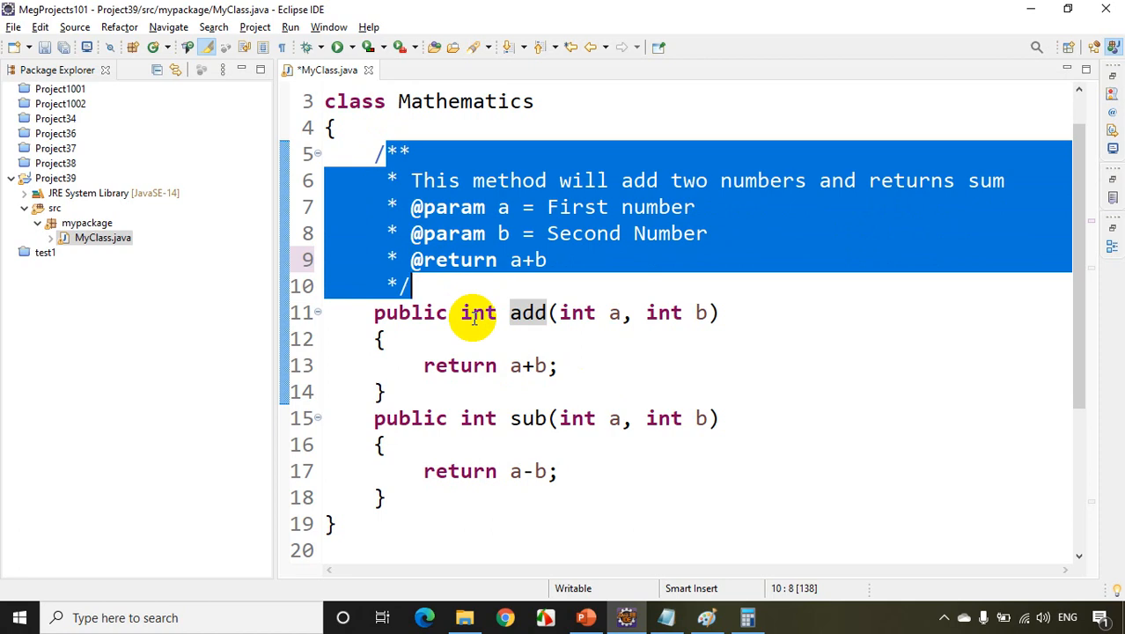